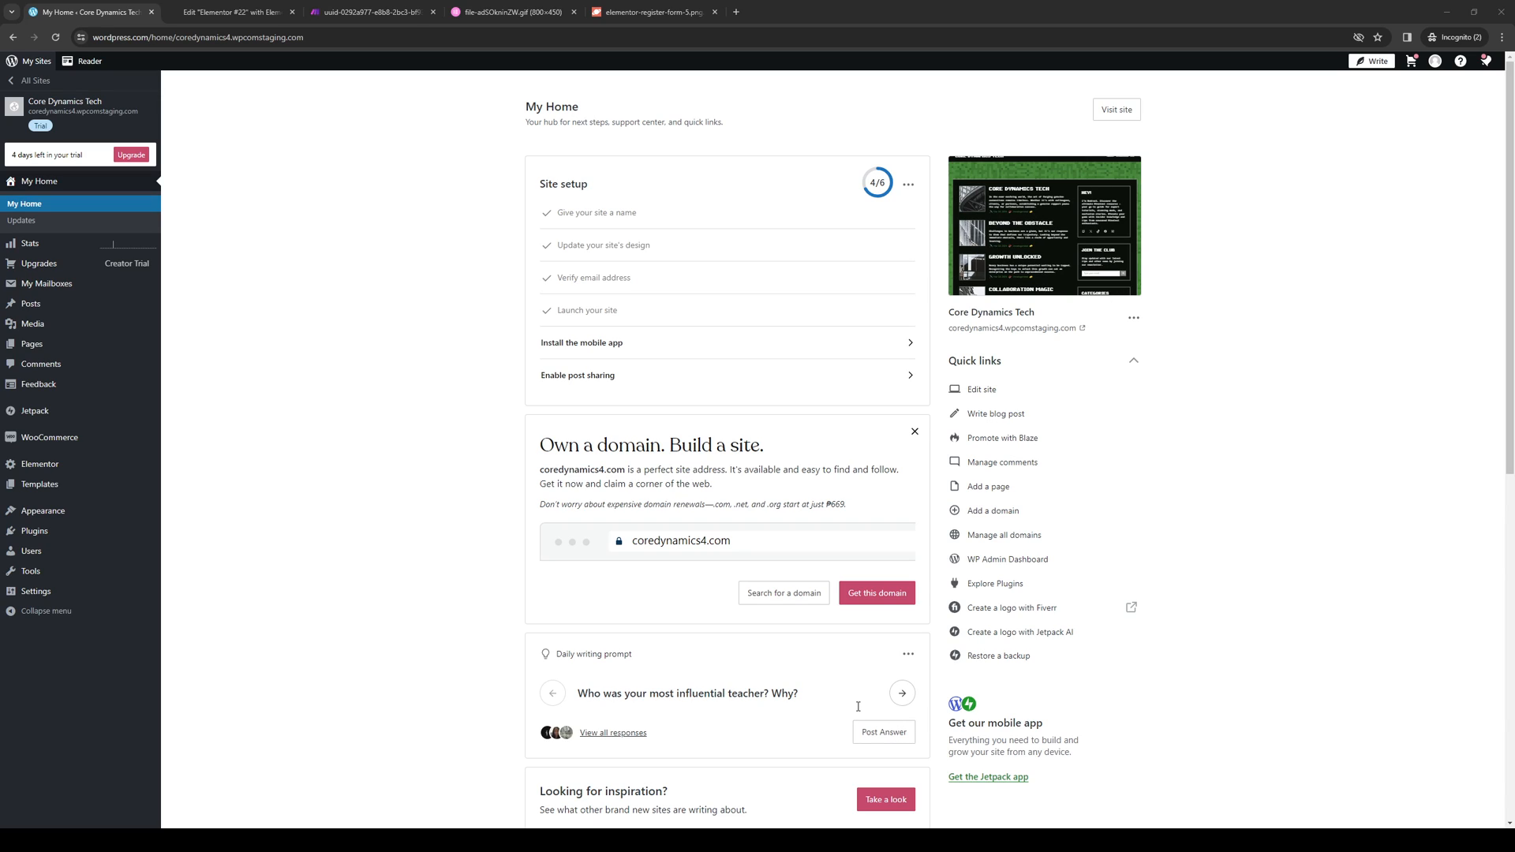
mouse_move(720, 315)
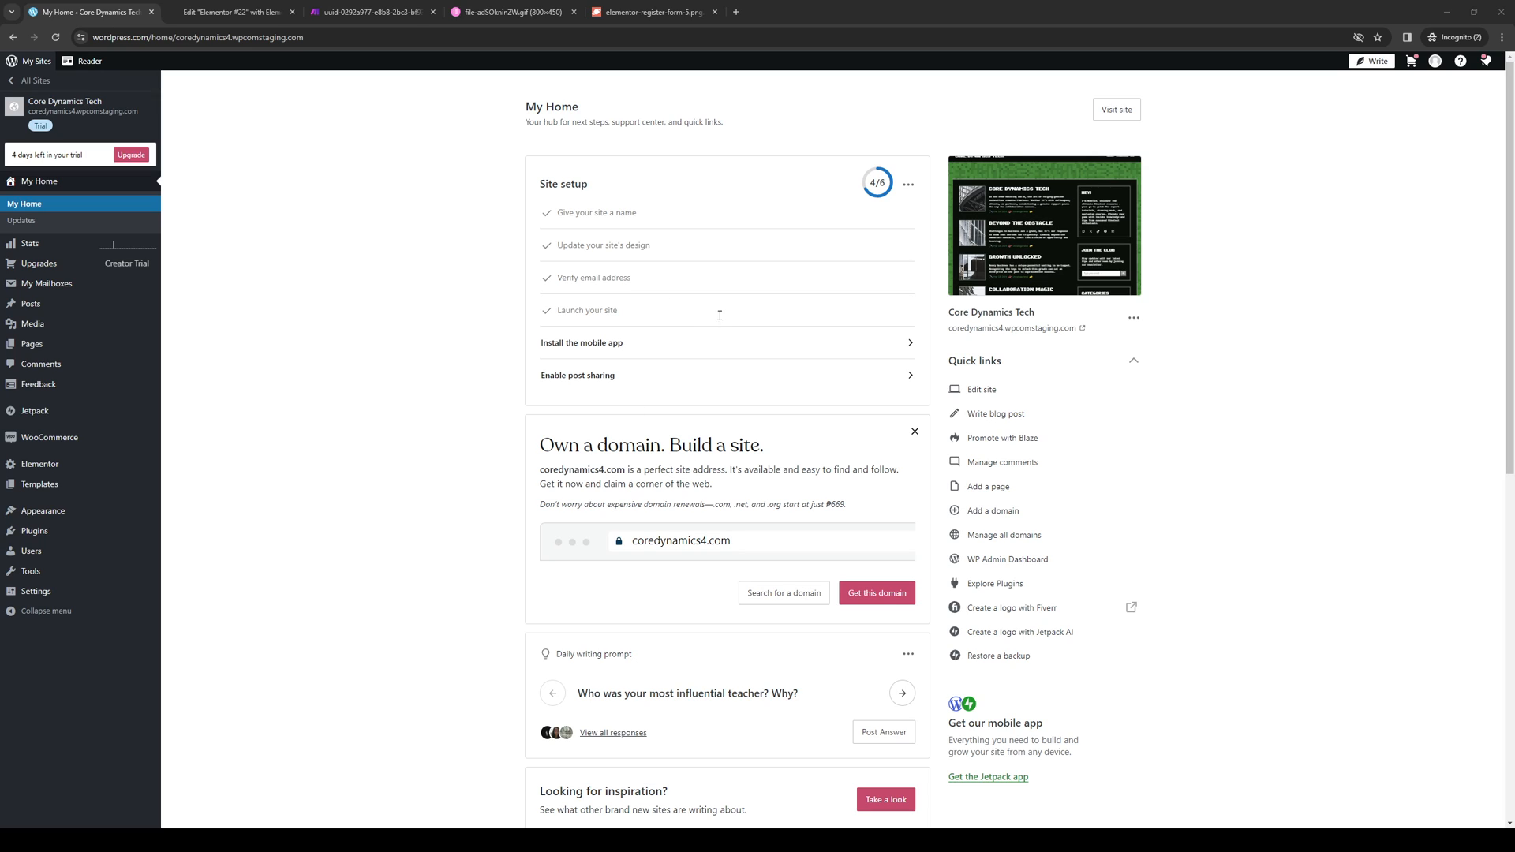
mouse_move(735, 303)
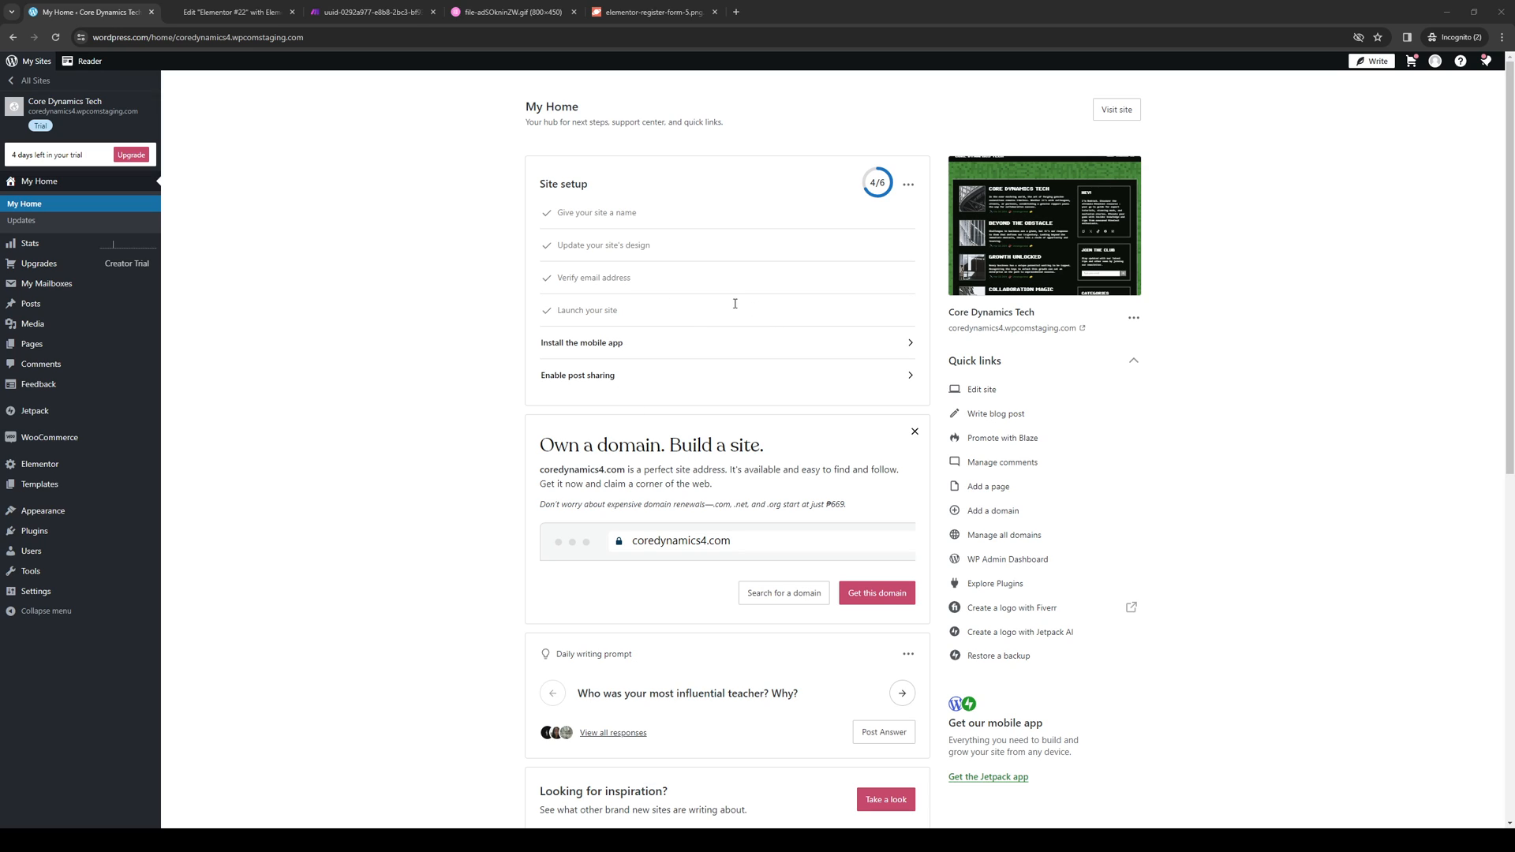
mouse_move(720, 302)
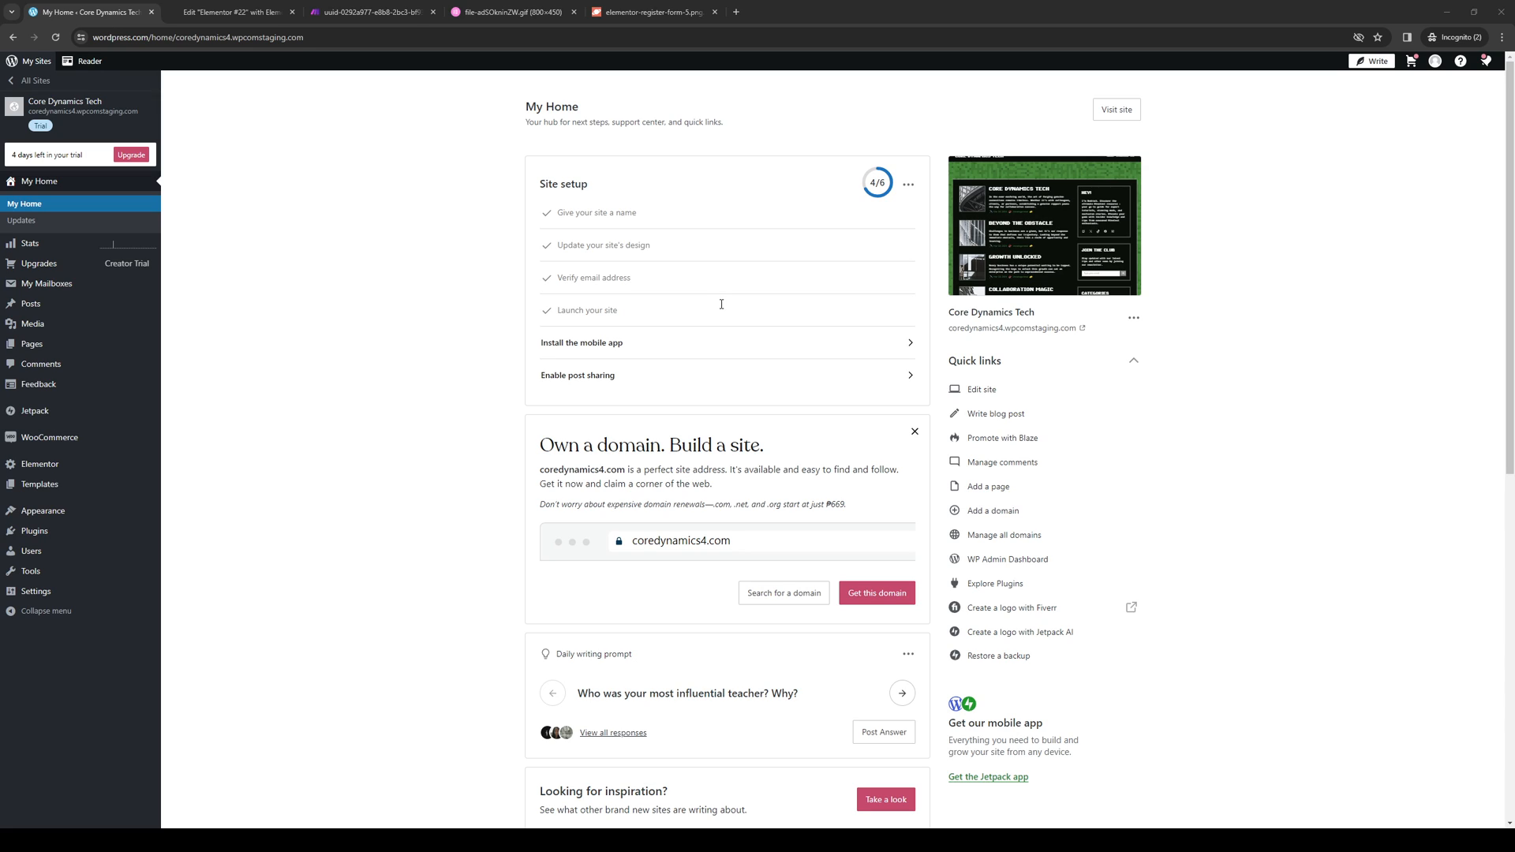
mouse_move(610, 314)
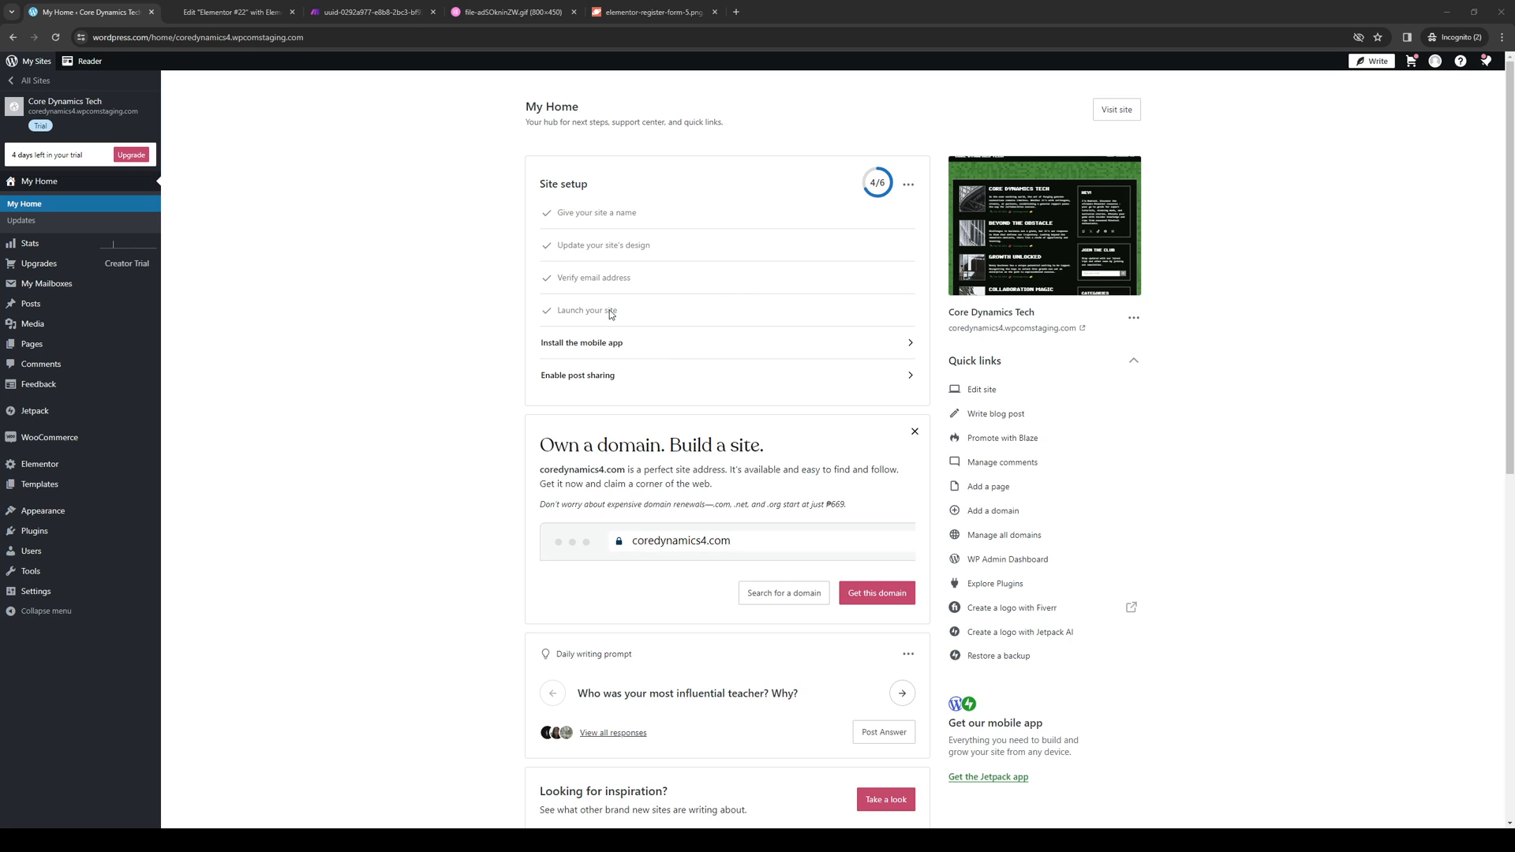
mouse_move(707, 522)
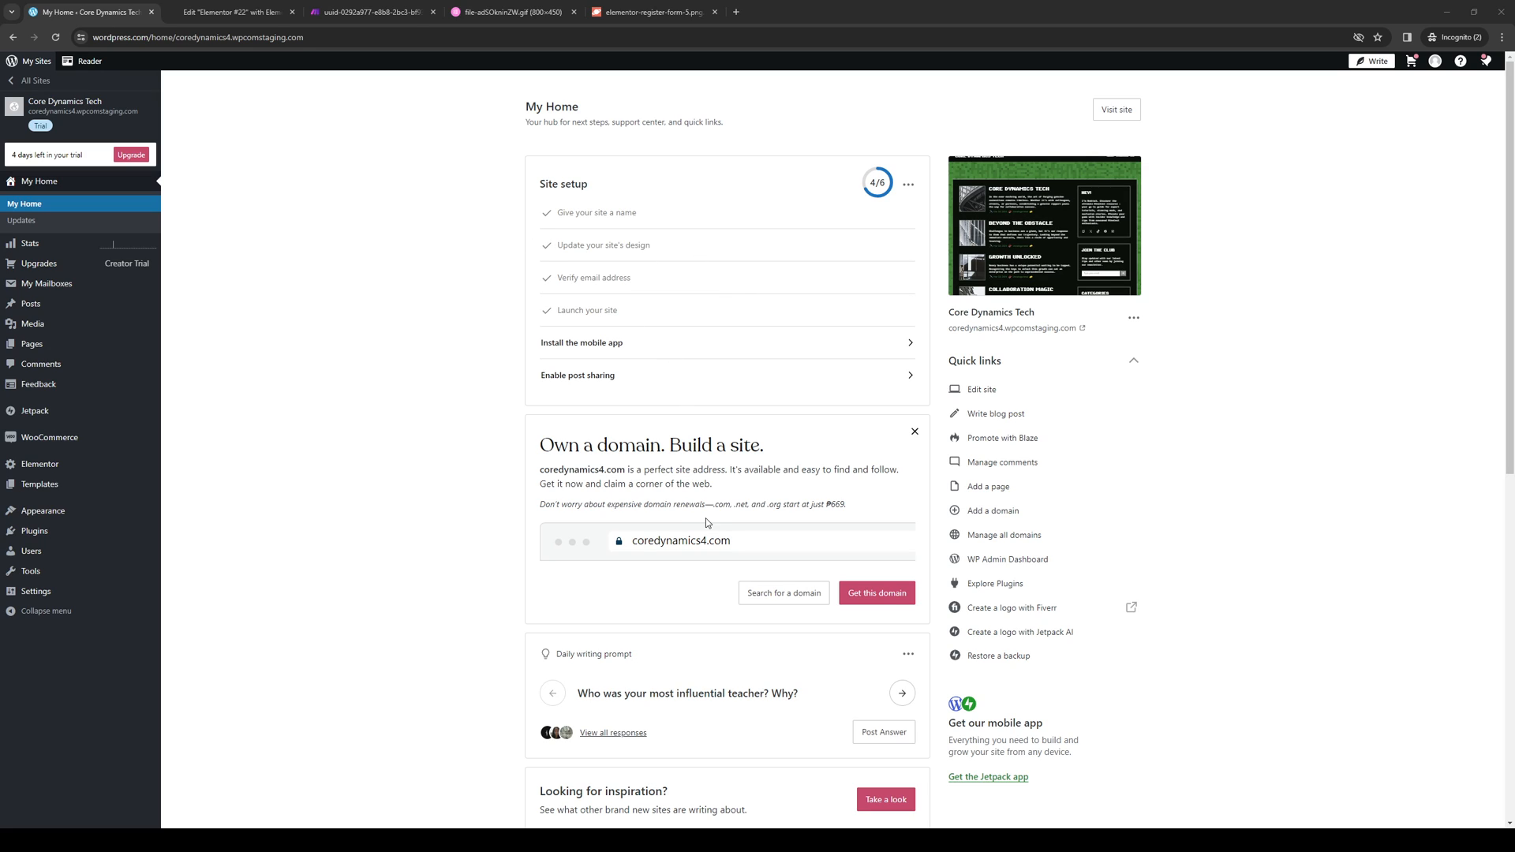
mouse_move(554, 650)
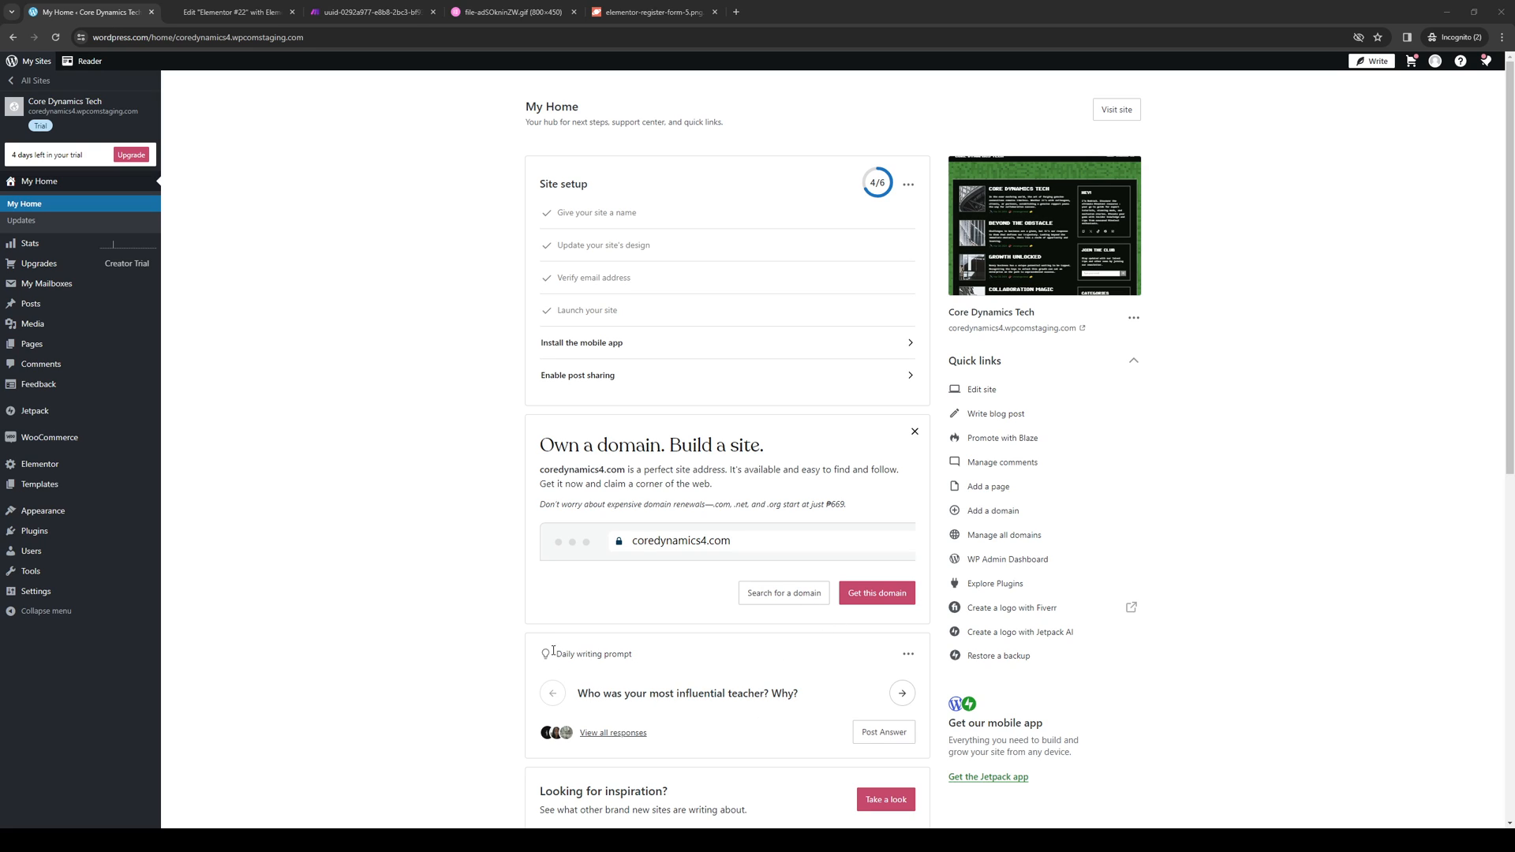
mouse_move(500, 674)
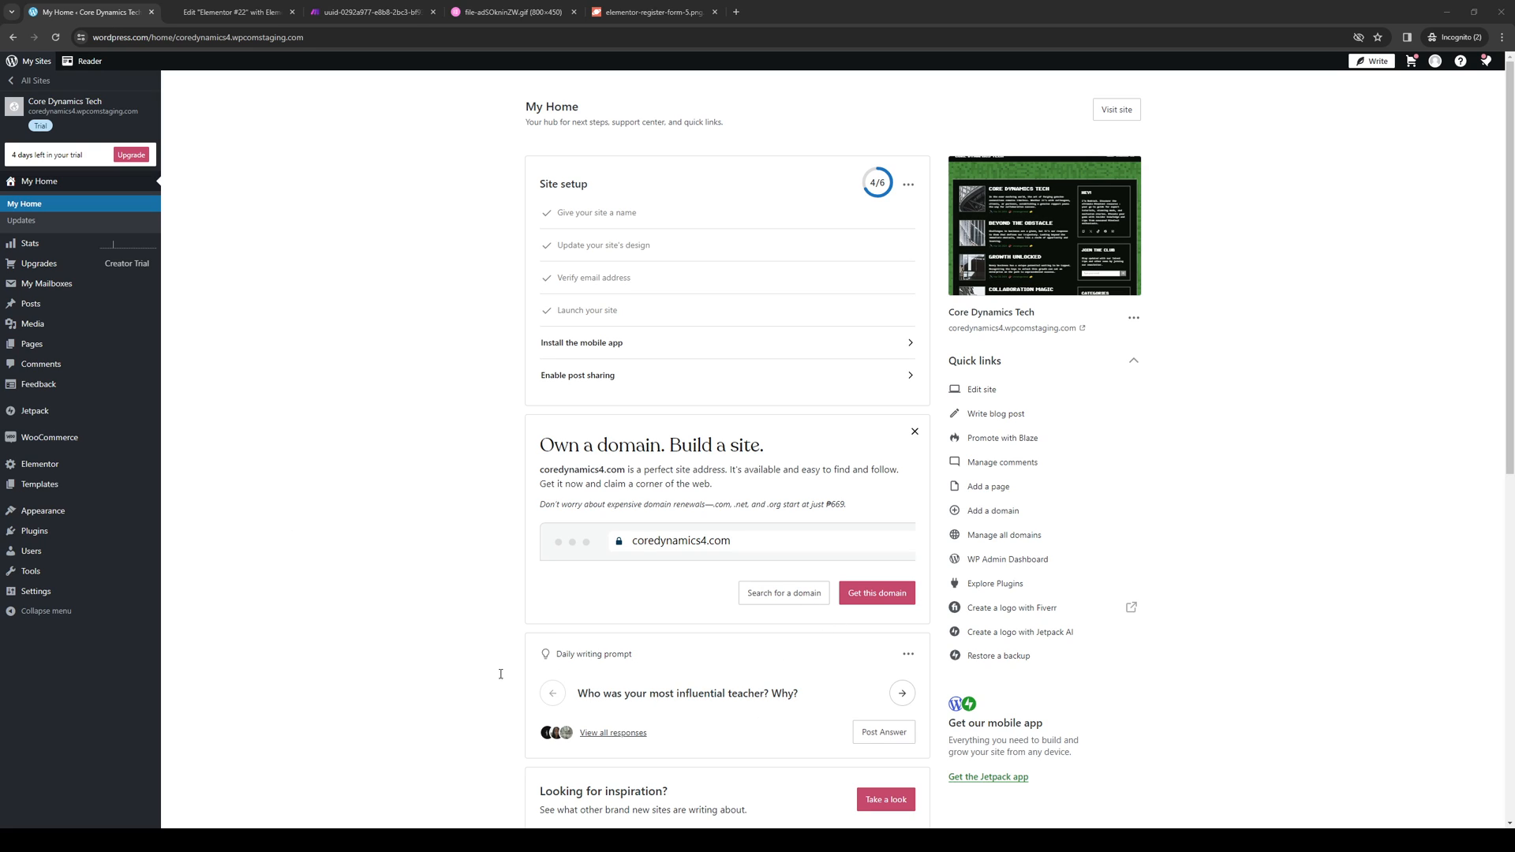
mouse_move(670, 330)
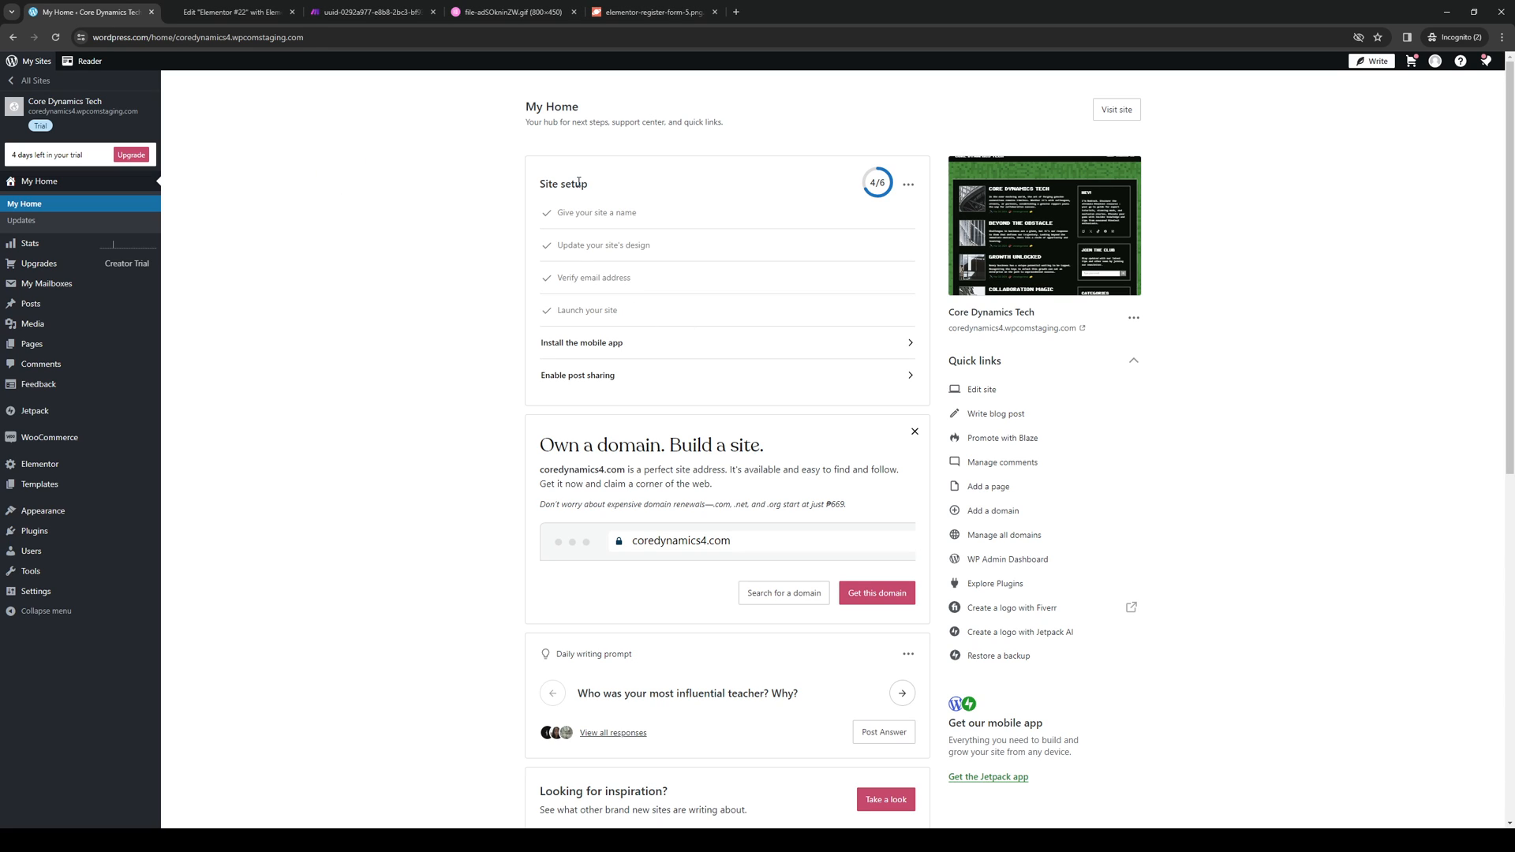
mouse_move(905, 272)
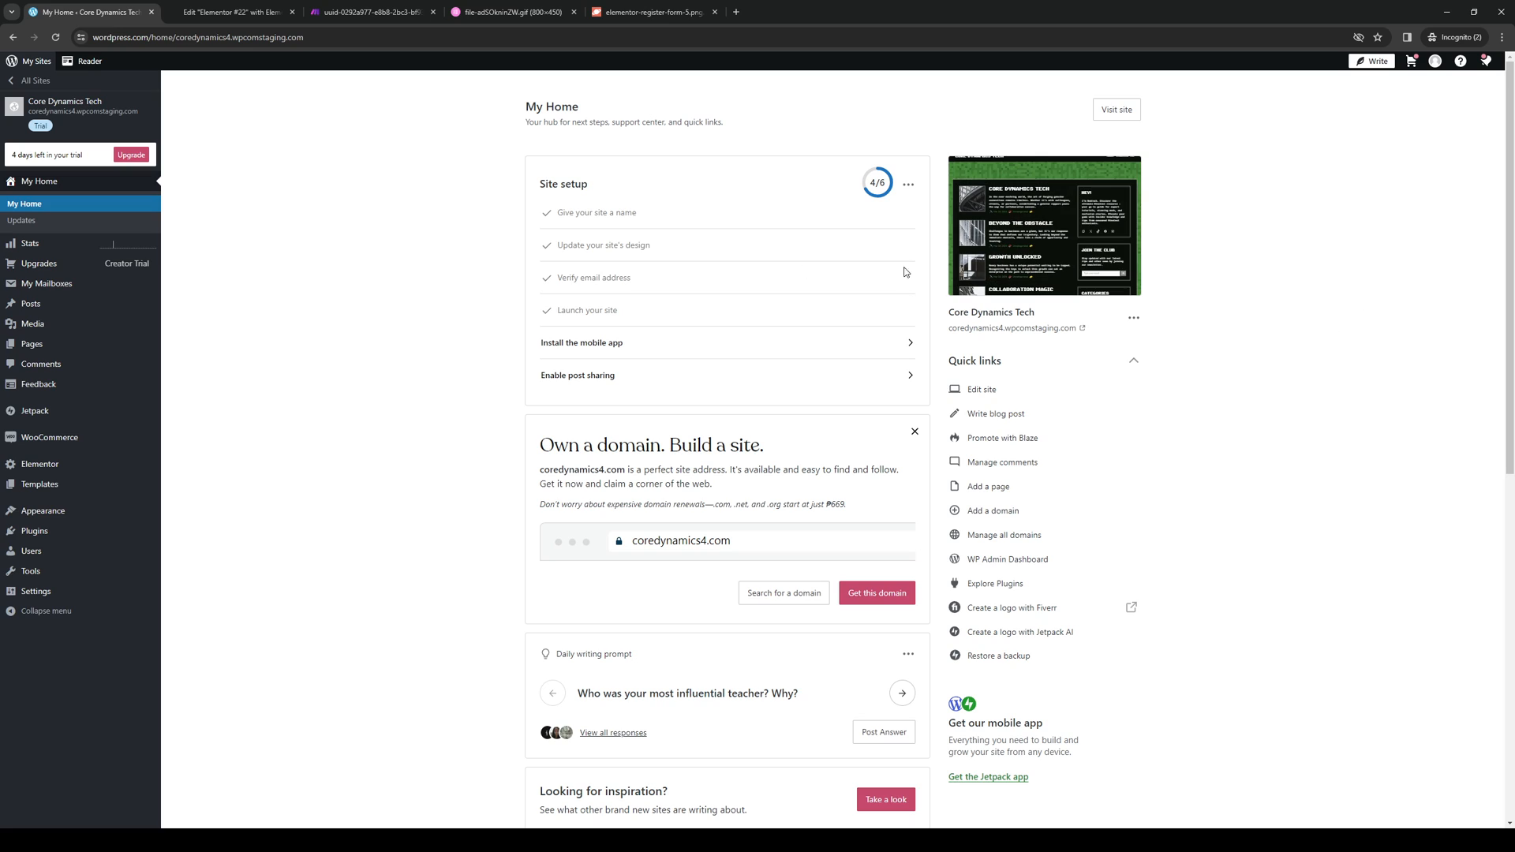
mouse_move(1331, 361)
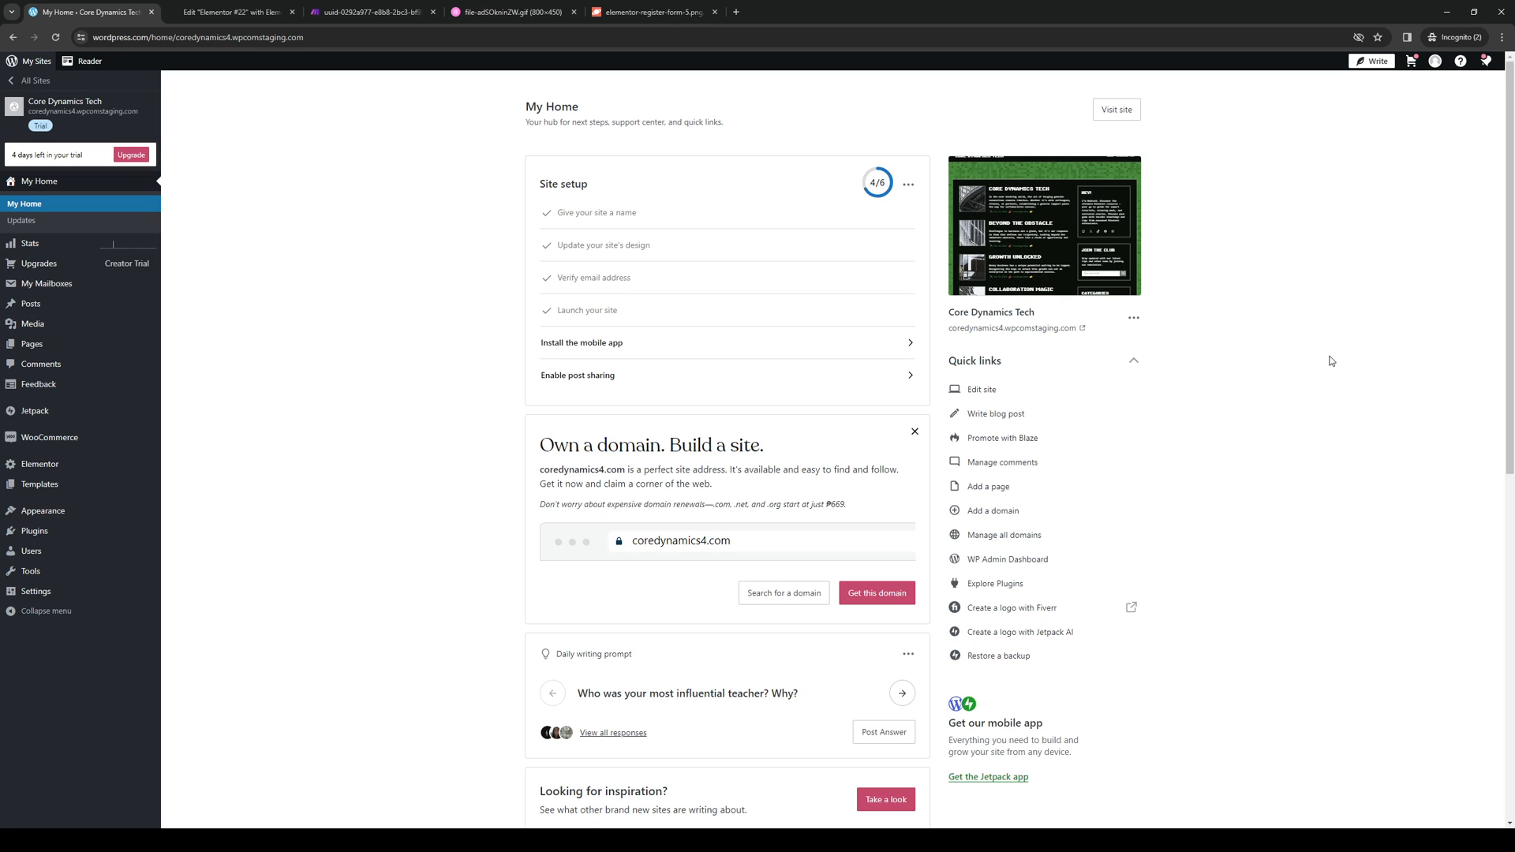
mouse_move(563, 467)
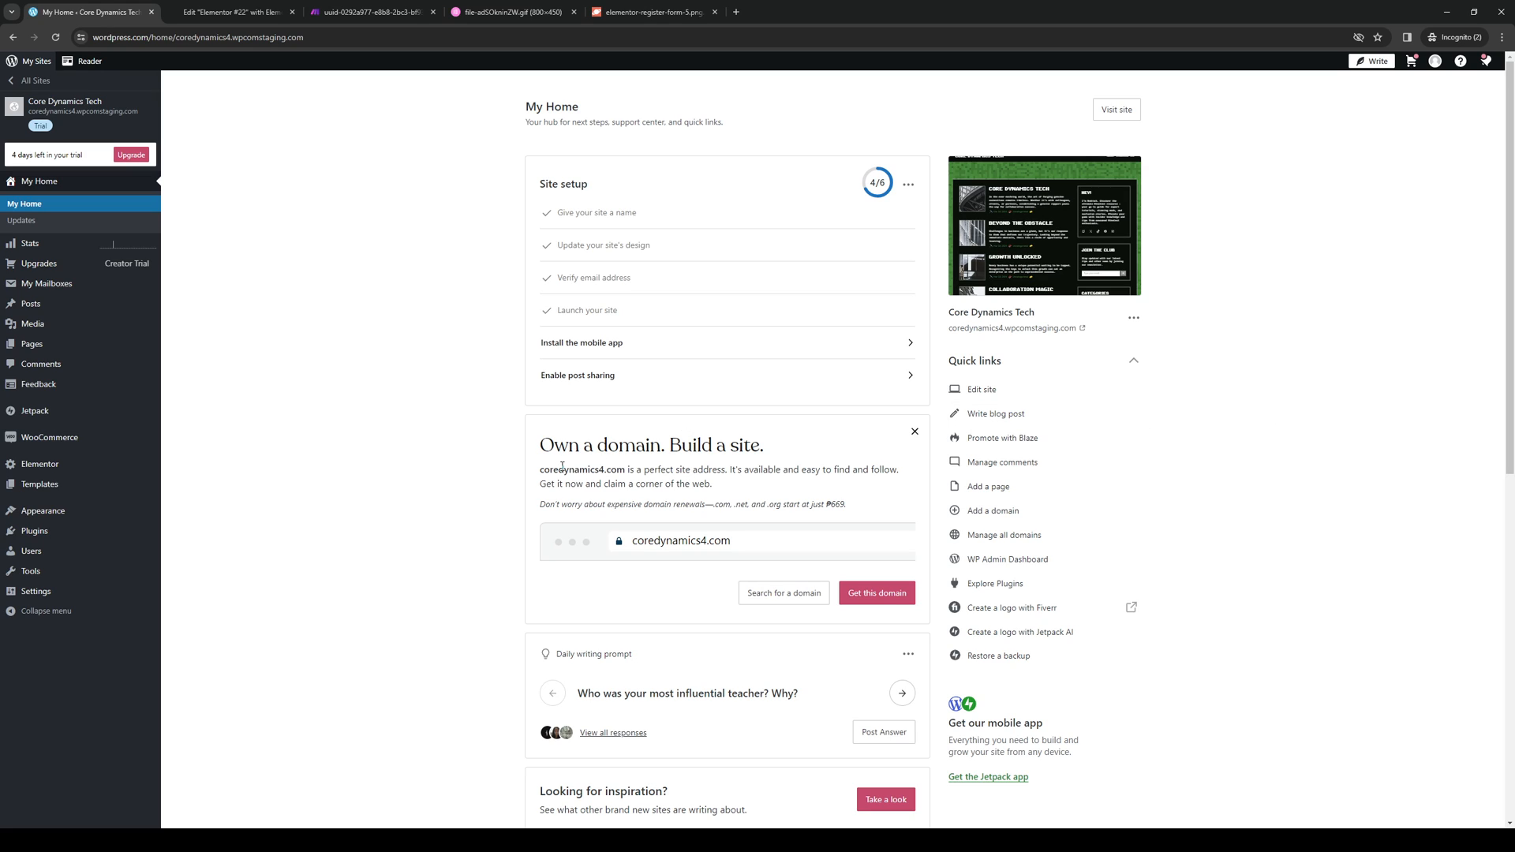
mouse_move(466, 375)
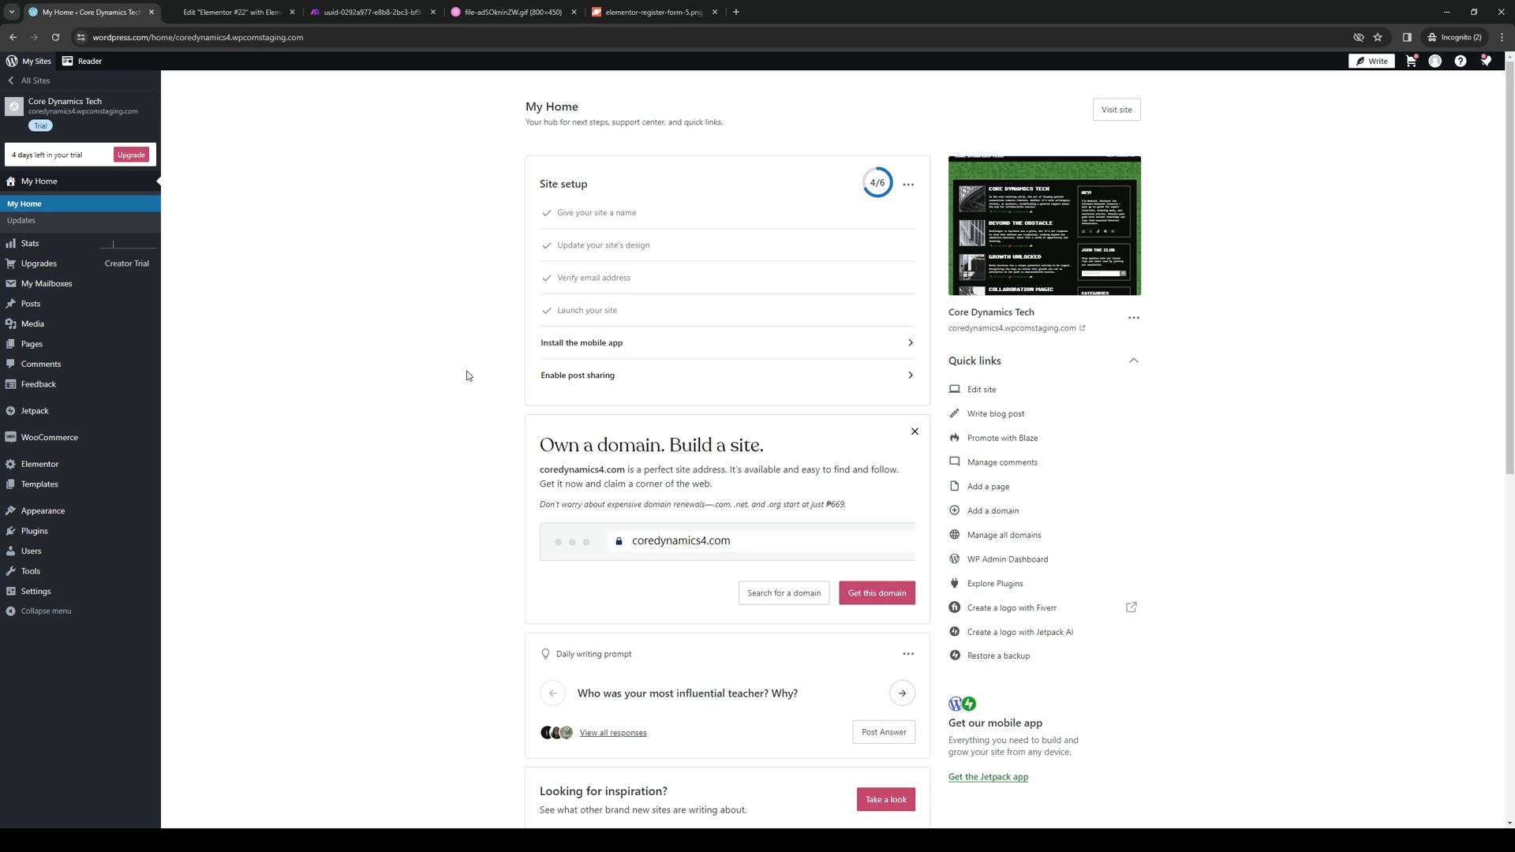
mouse_move(334, 221)
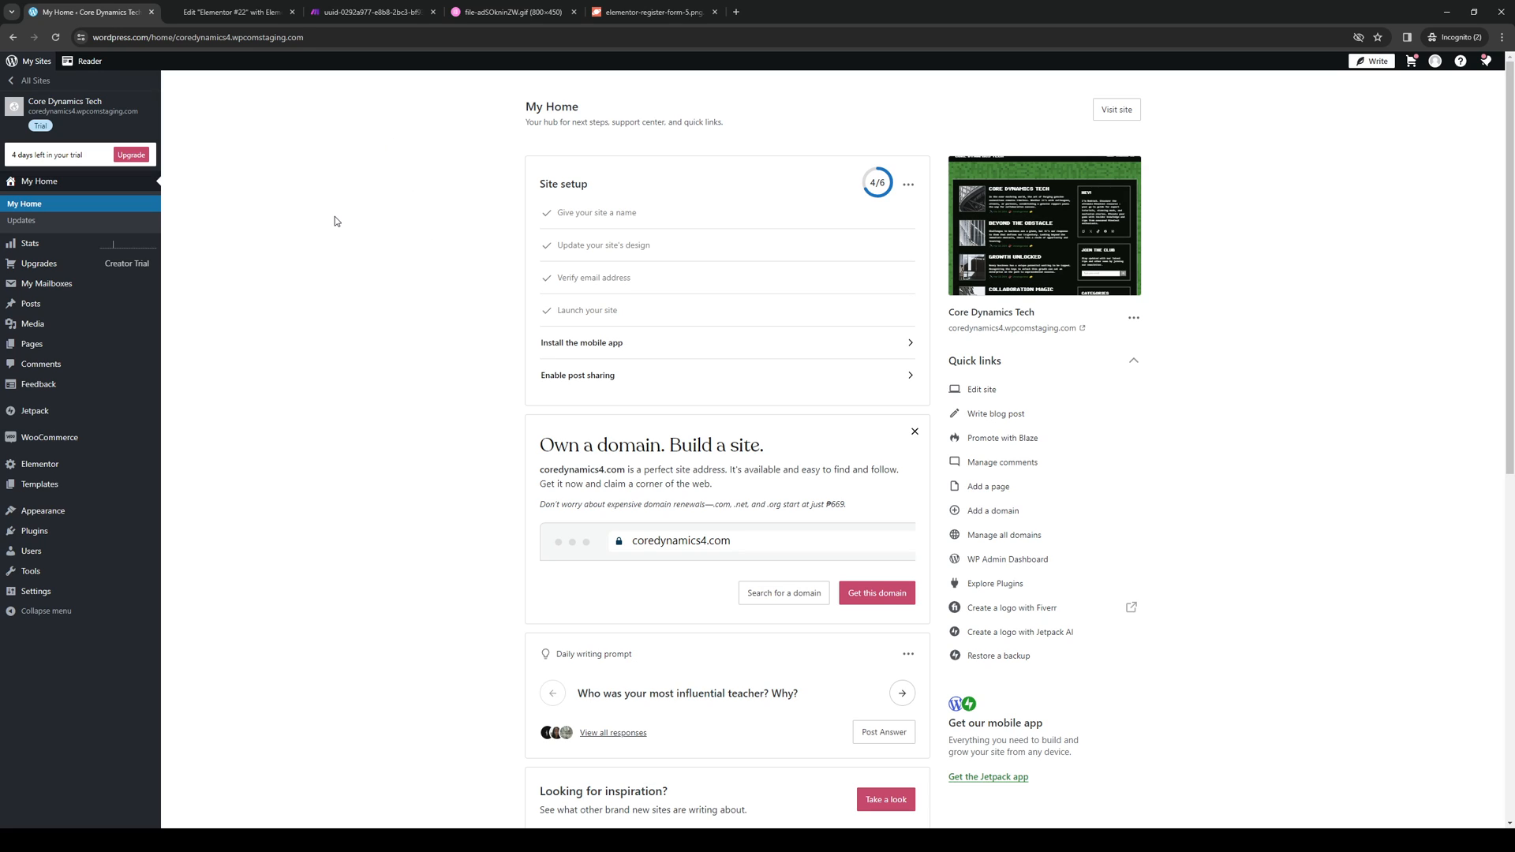
mouse_move(444, 291)
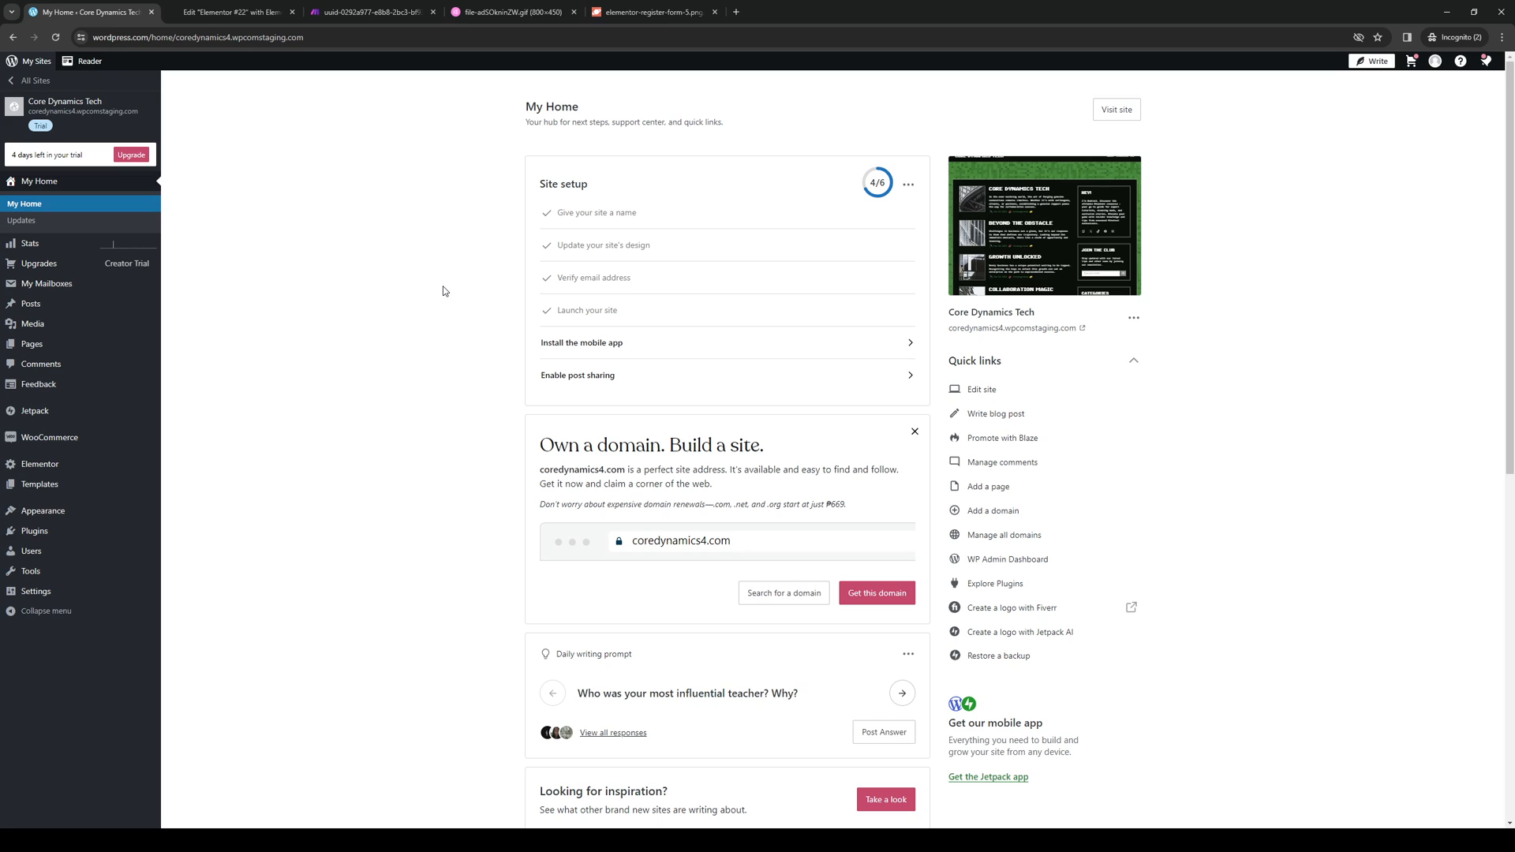
mouse_move(1002, 389)
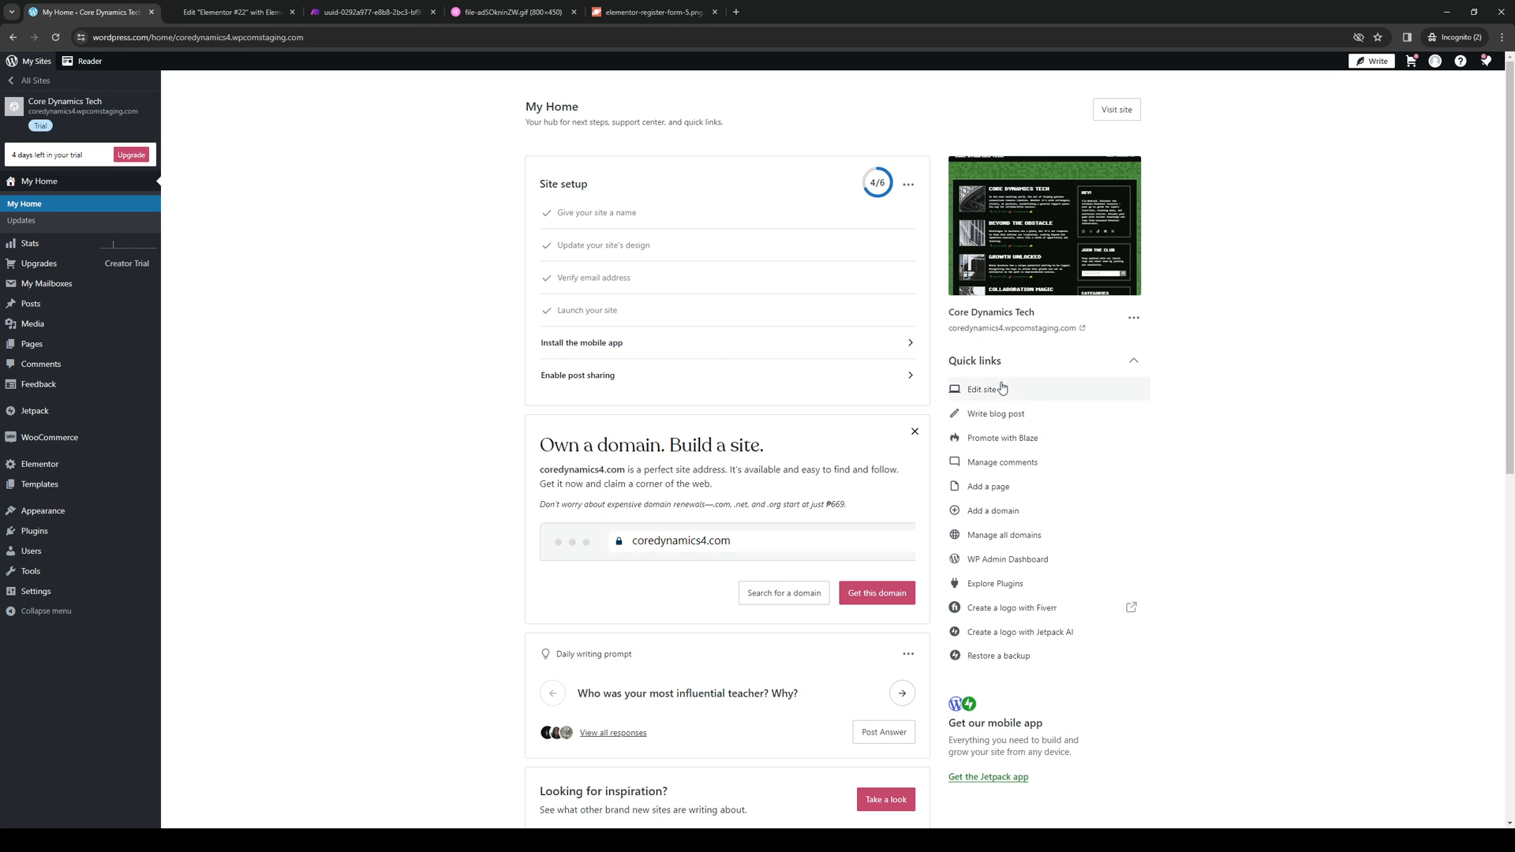
mouse_move(1068, 404)
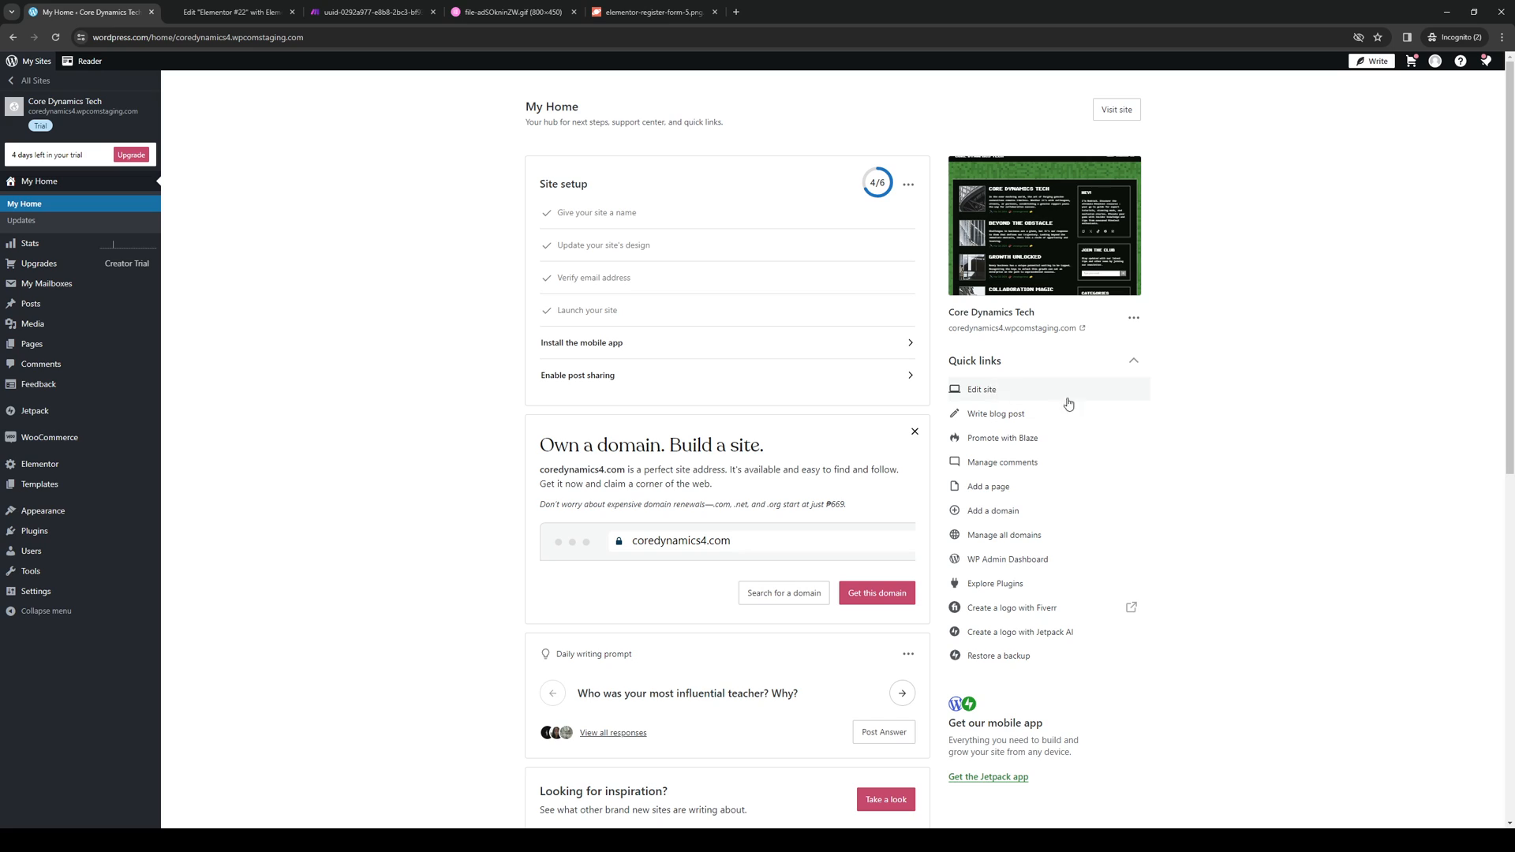
mouse_move(350, 300)
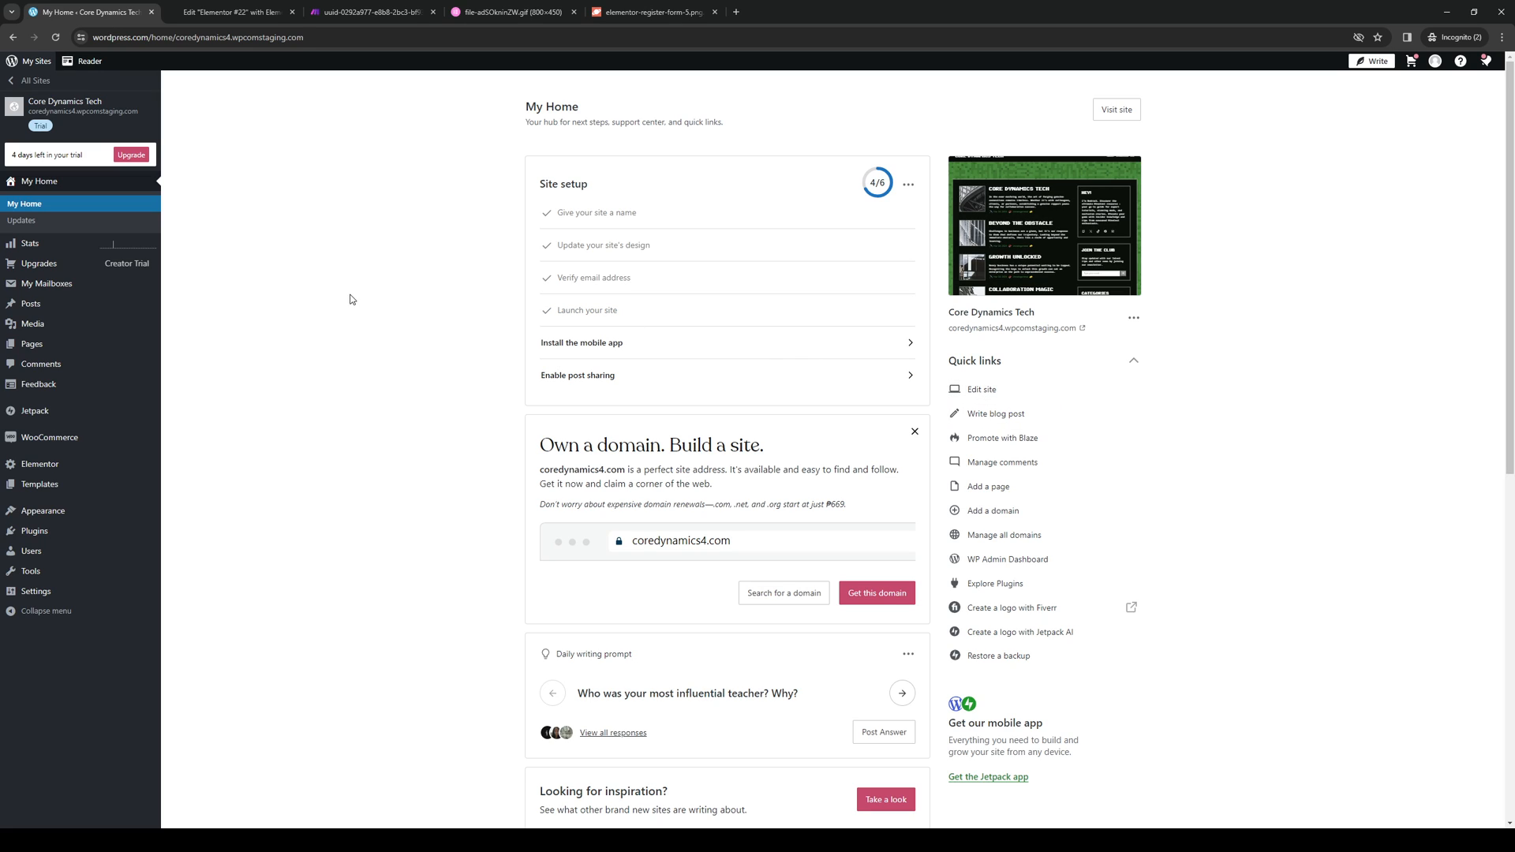
mouse_move(474, 455)
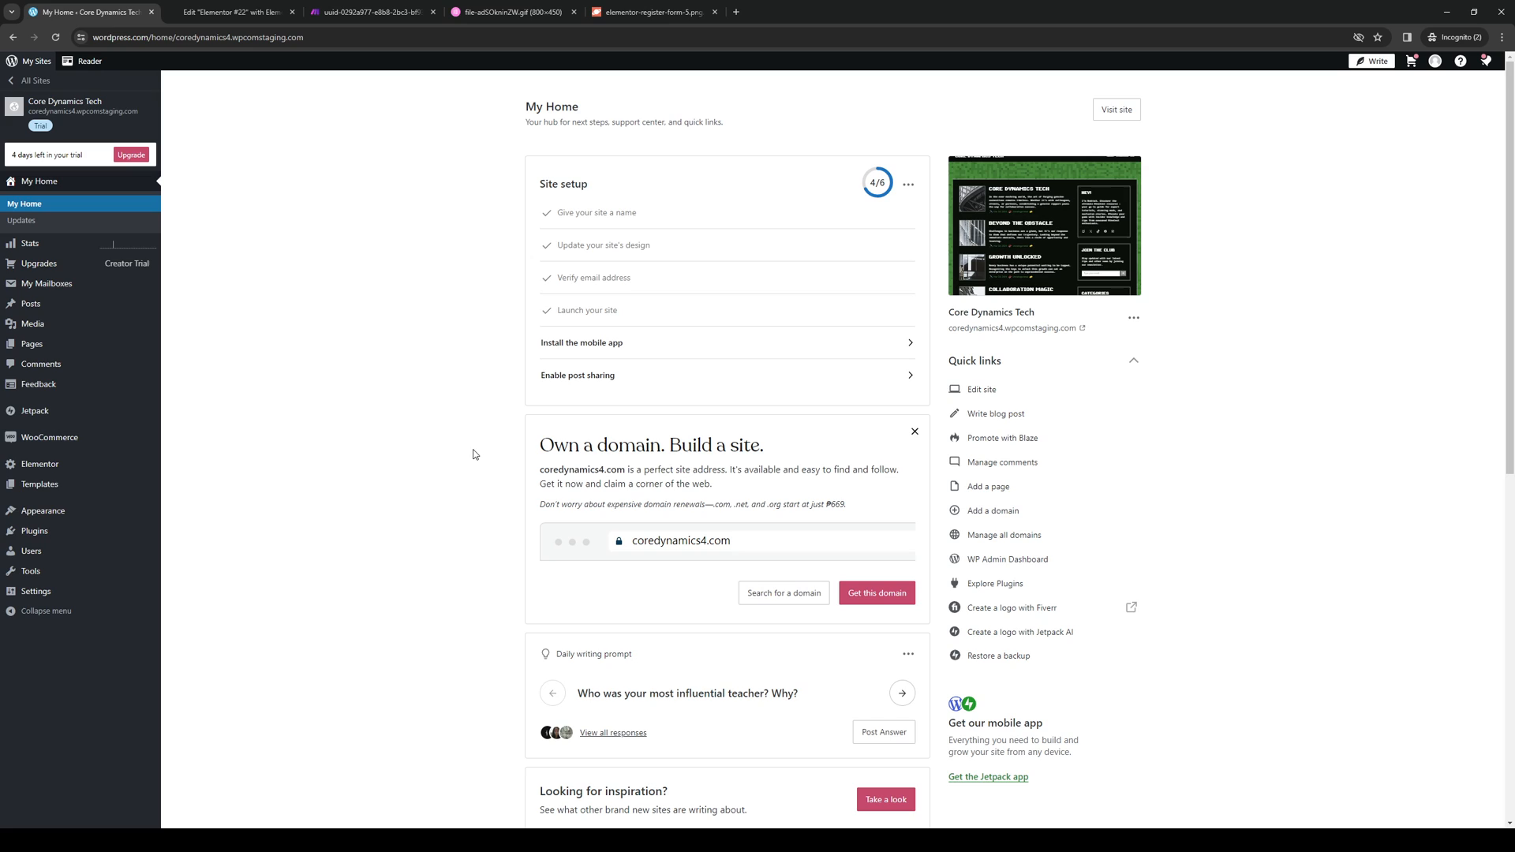
mouse_move(43, 511)
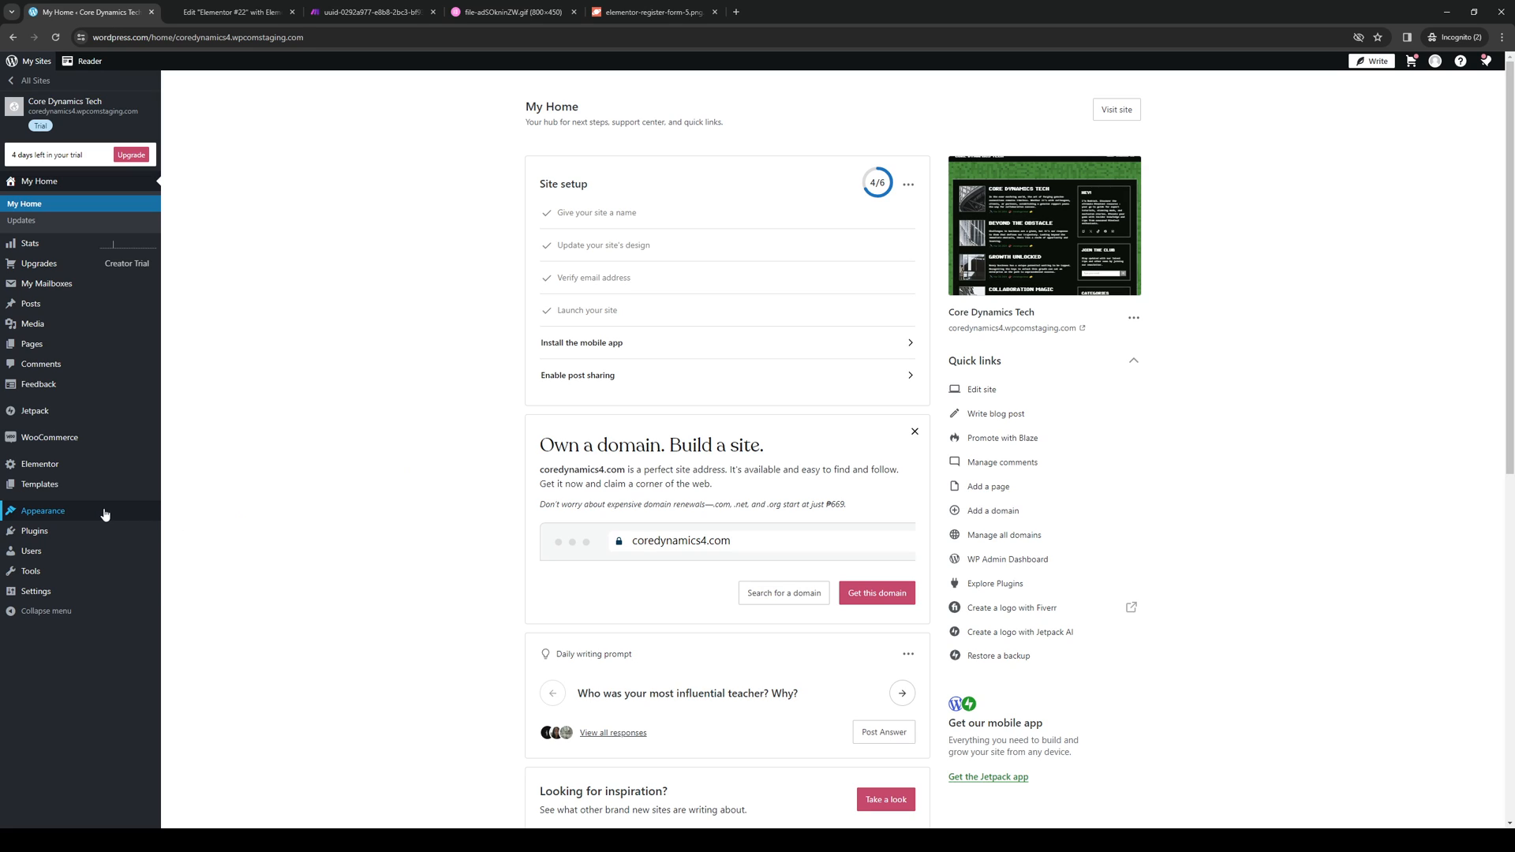
Browse the site's appearance options and pages list, then return to the Elementor #22 editor.
click(42, 510)
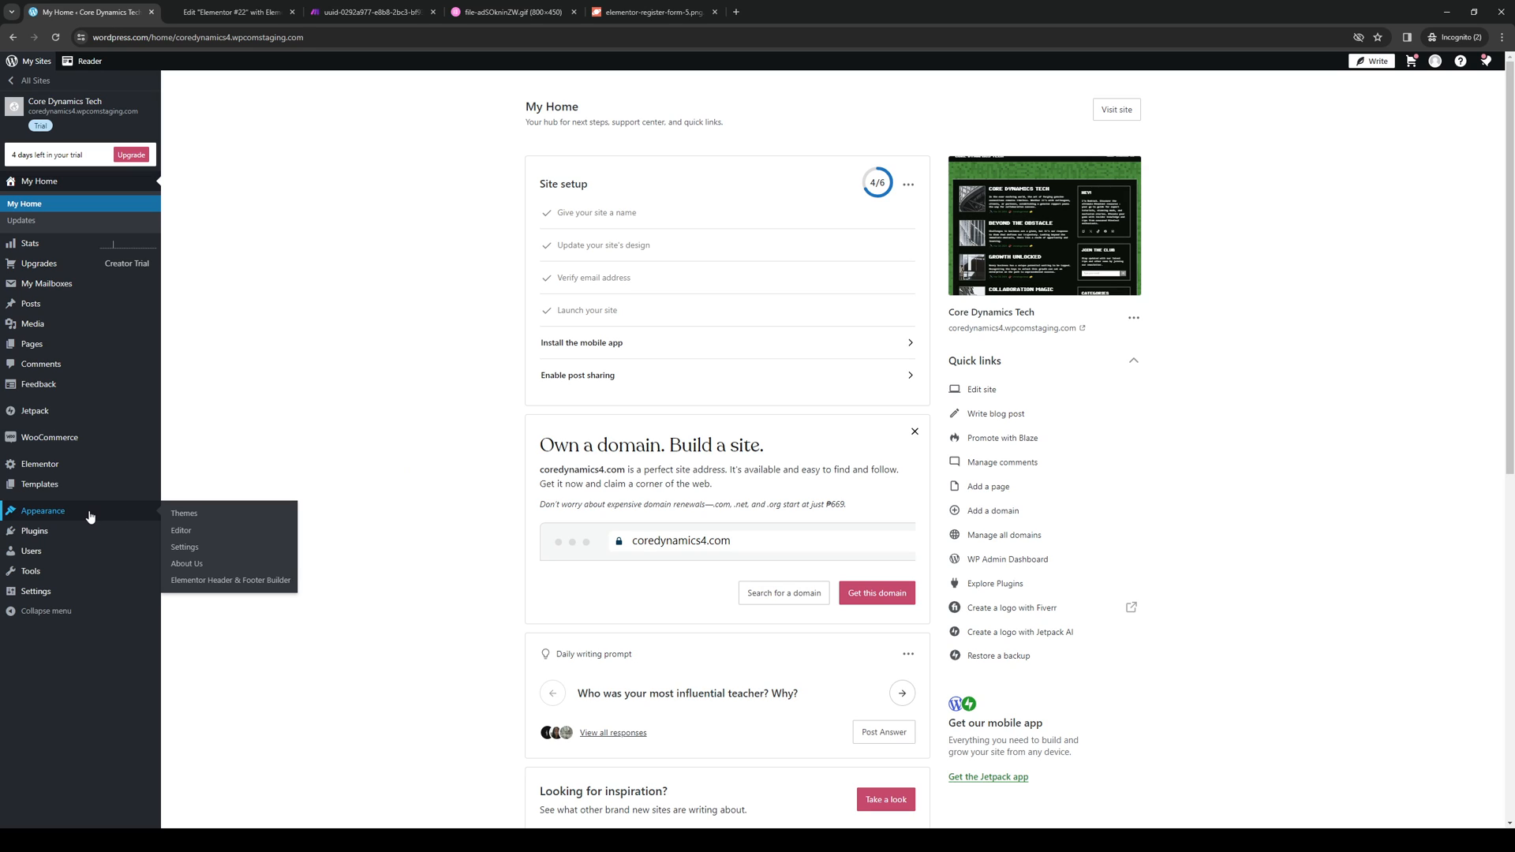
mouse_move(182, 531)
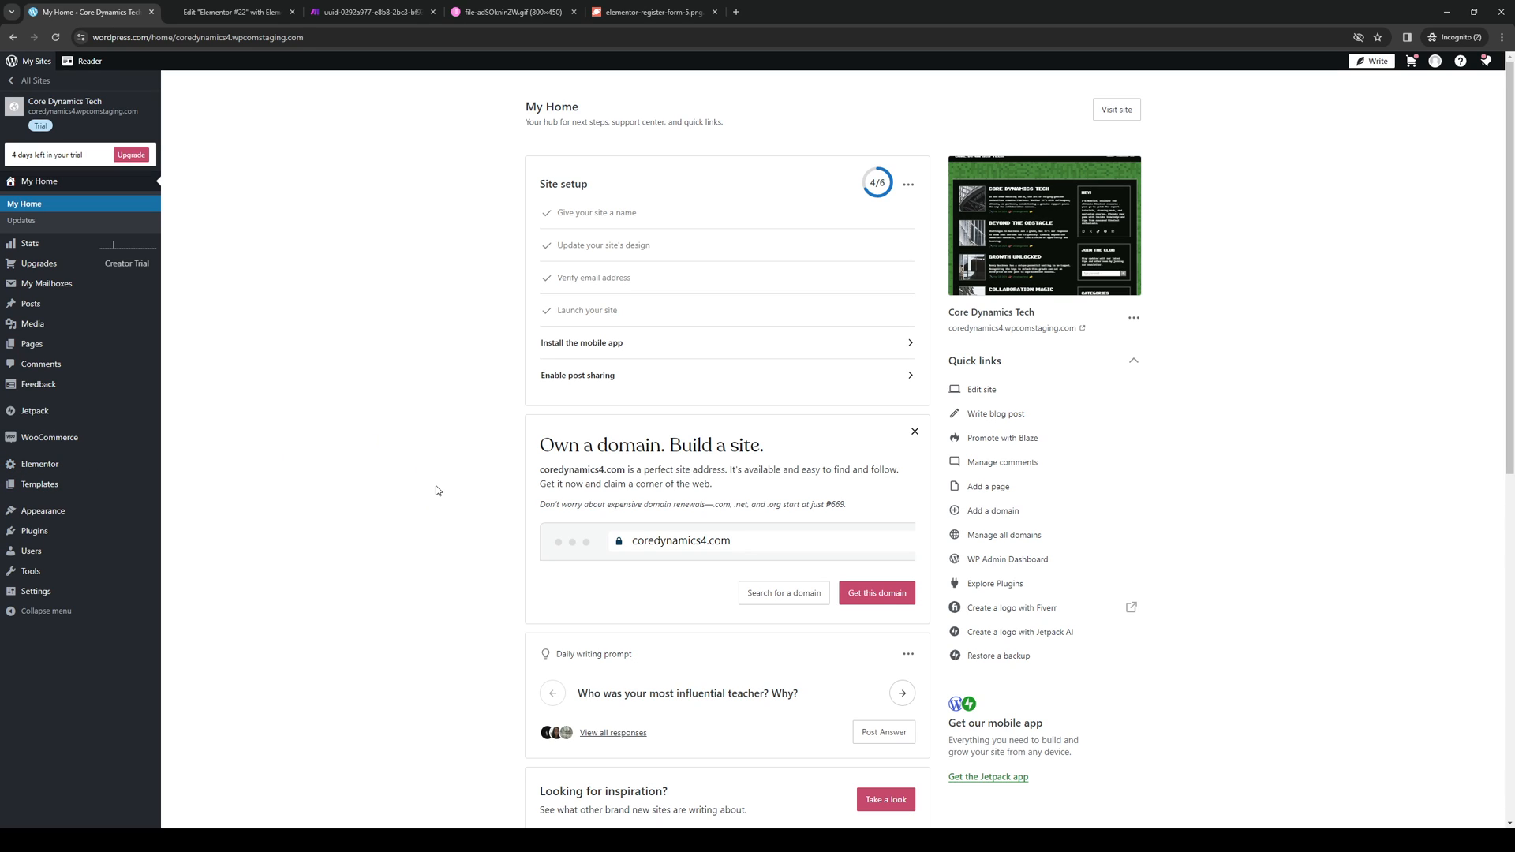
mouse_move(384, 395)
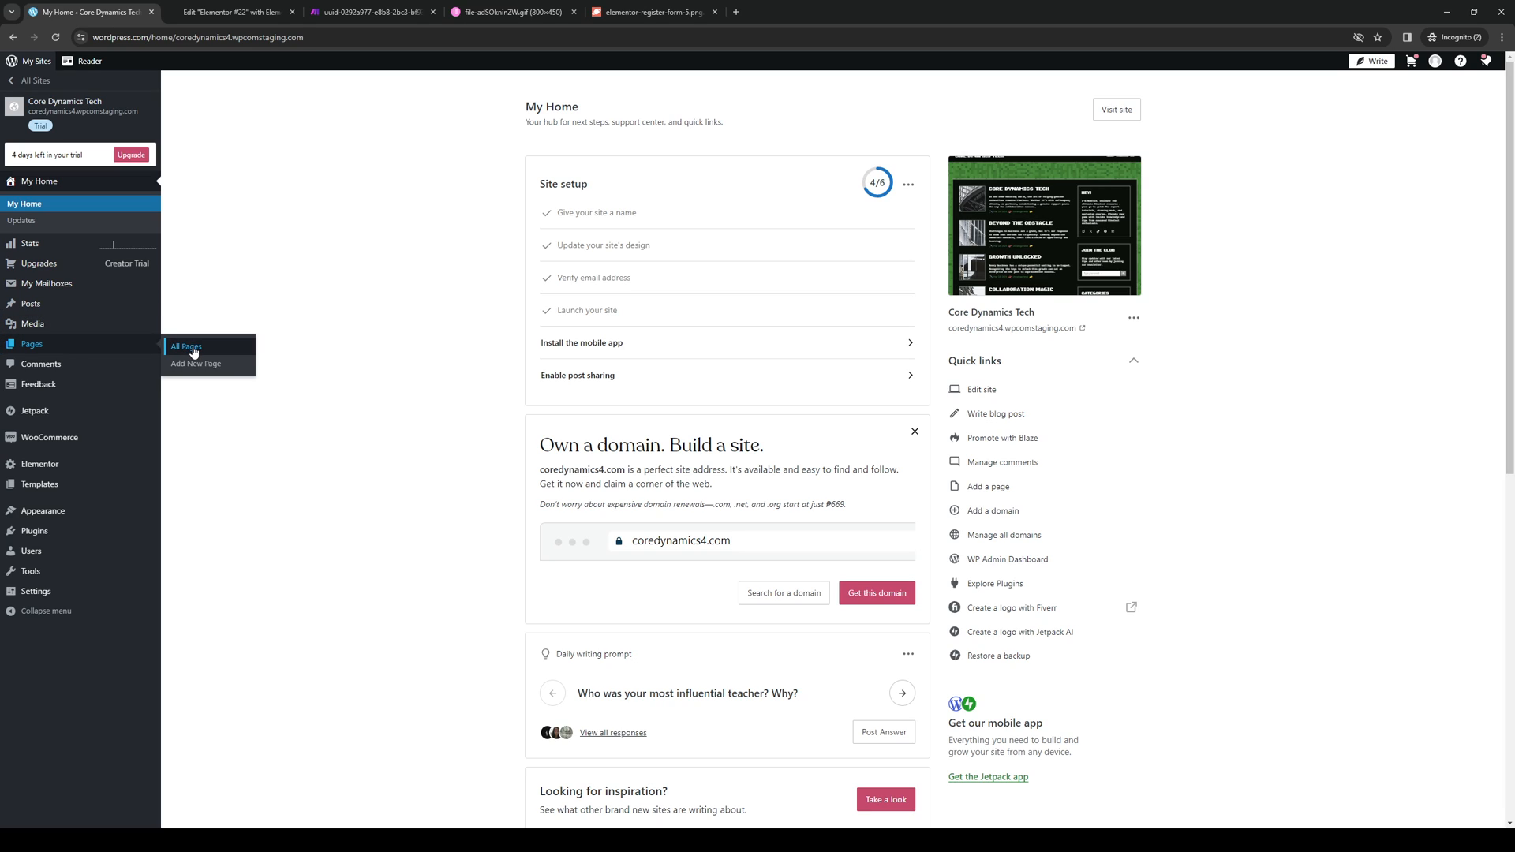
click(185, 345)
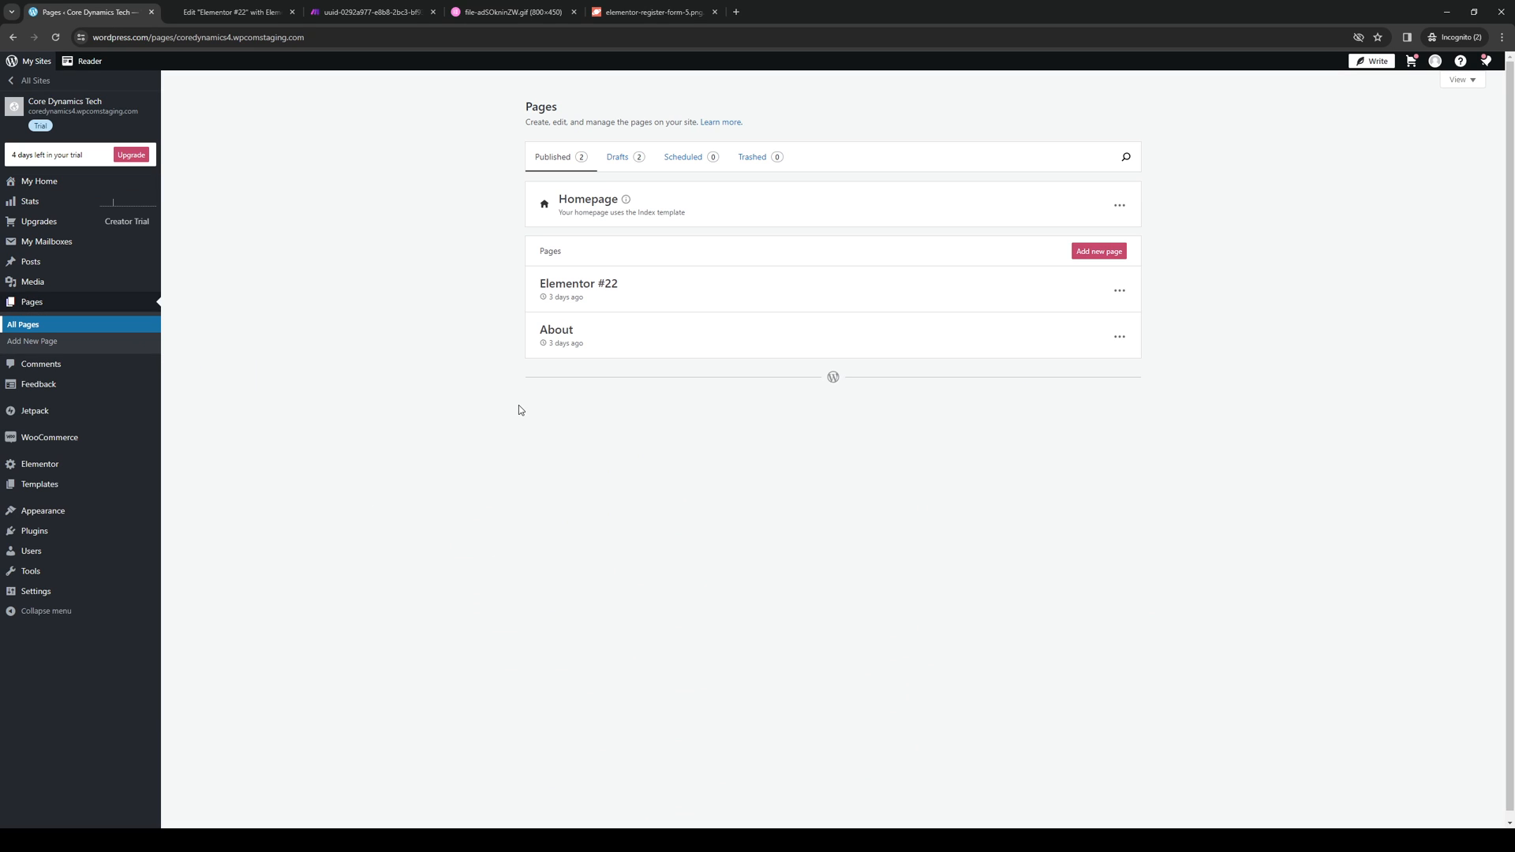
mouse_move(524, 418)
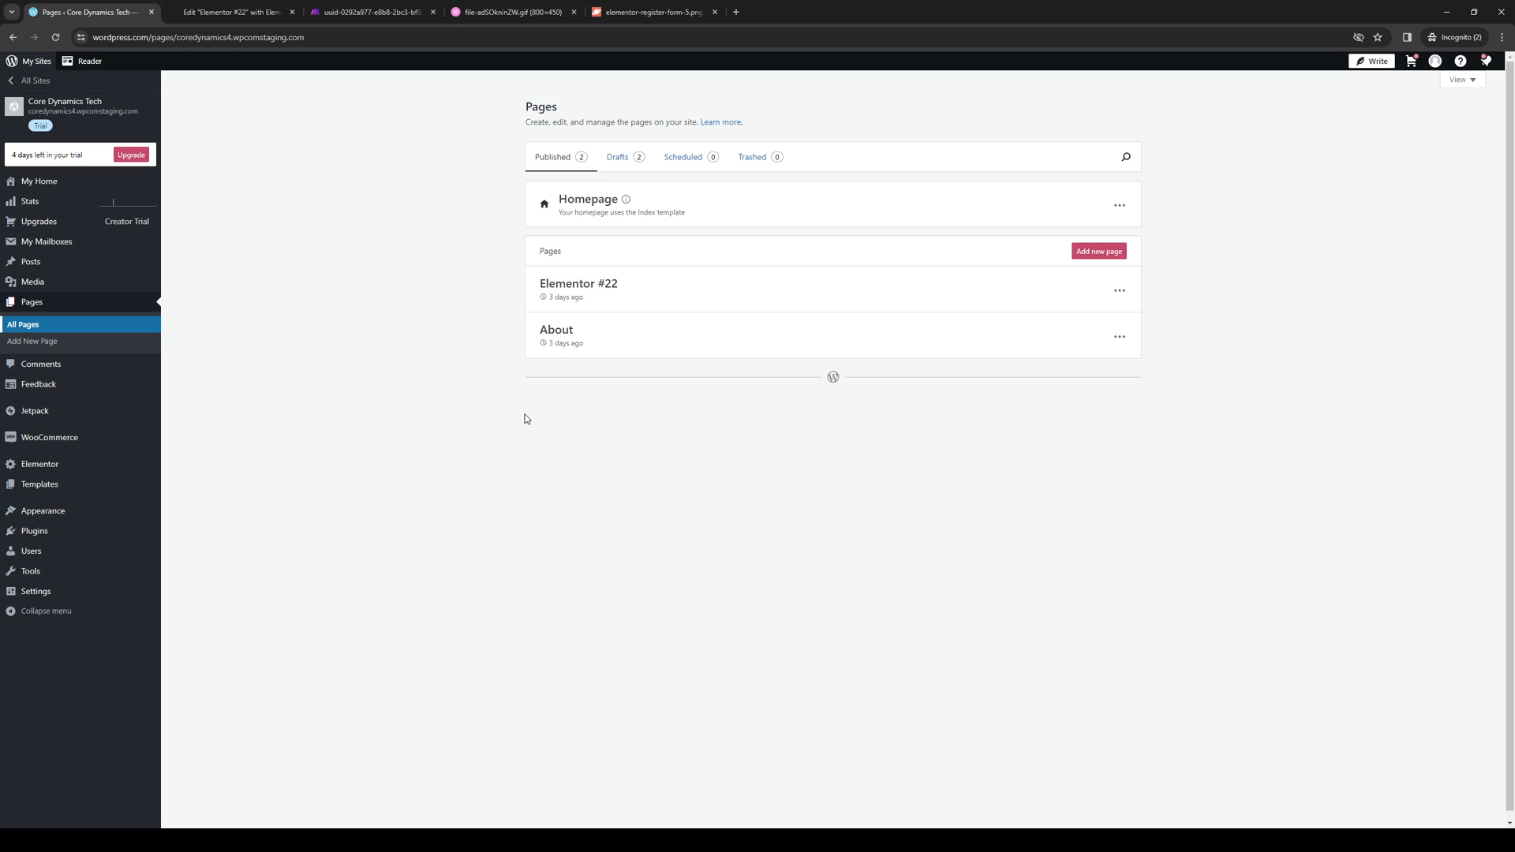
mouse_move(901, 351)
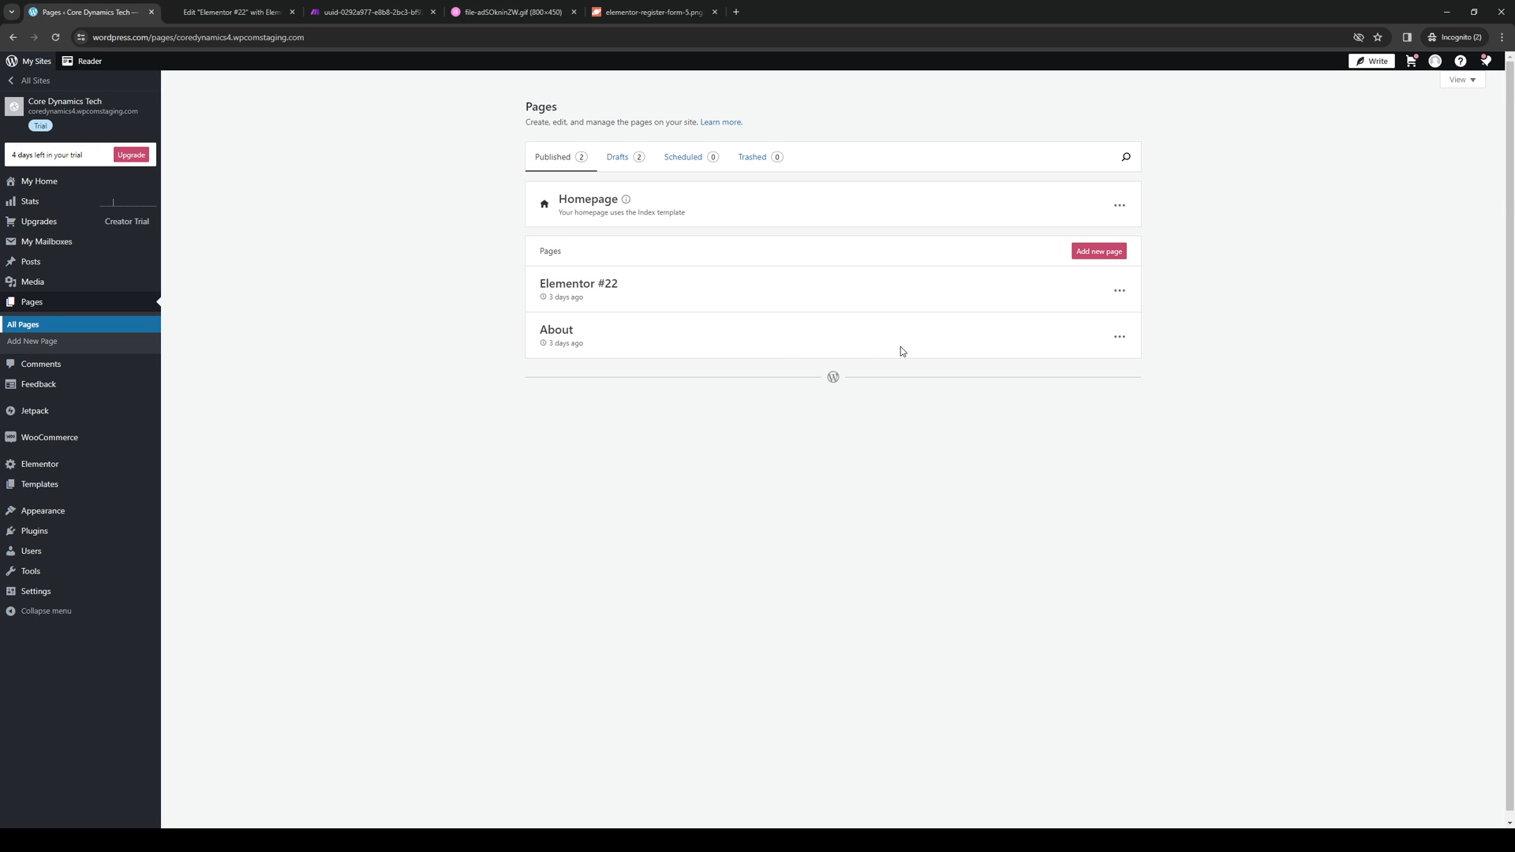
mouse_move(532, 320)
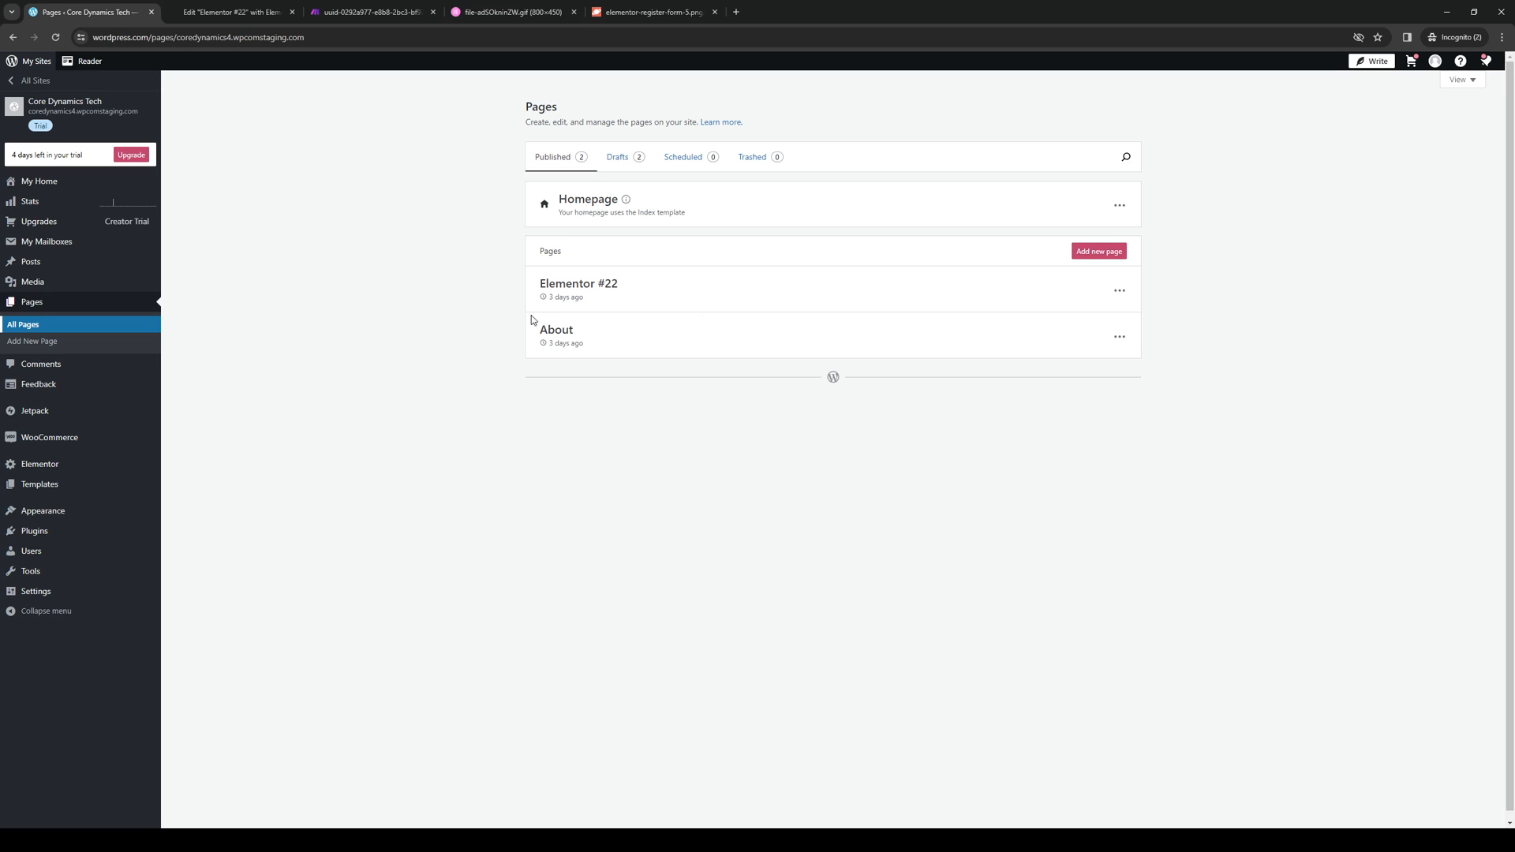
mouse_move(56, 314)
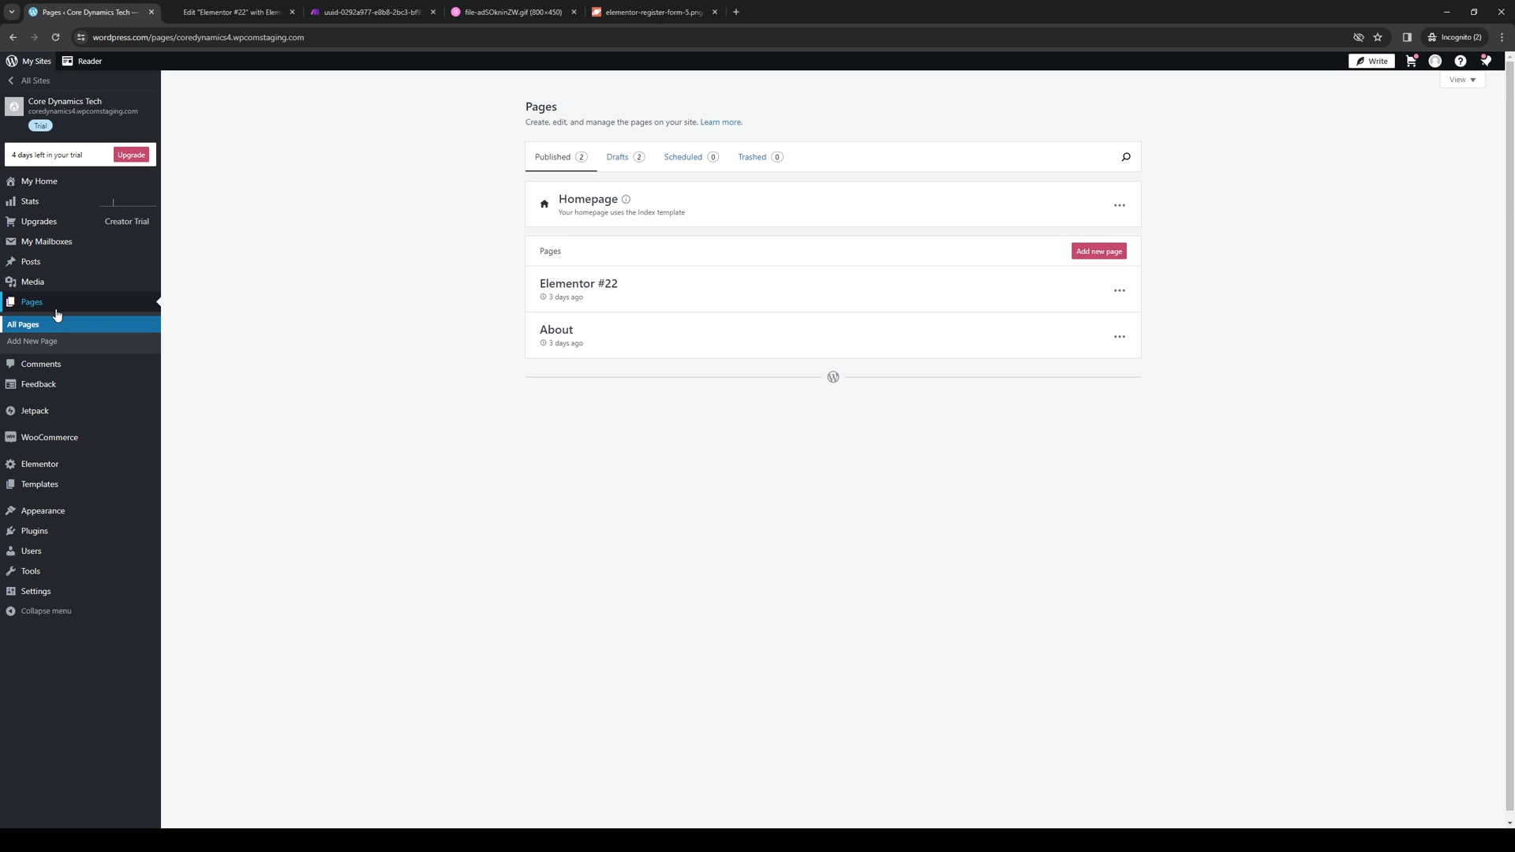
click(1119, 336)
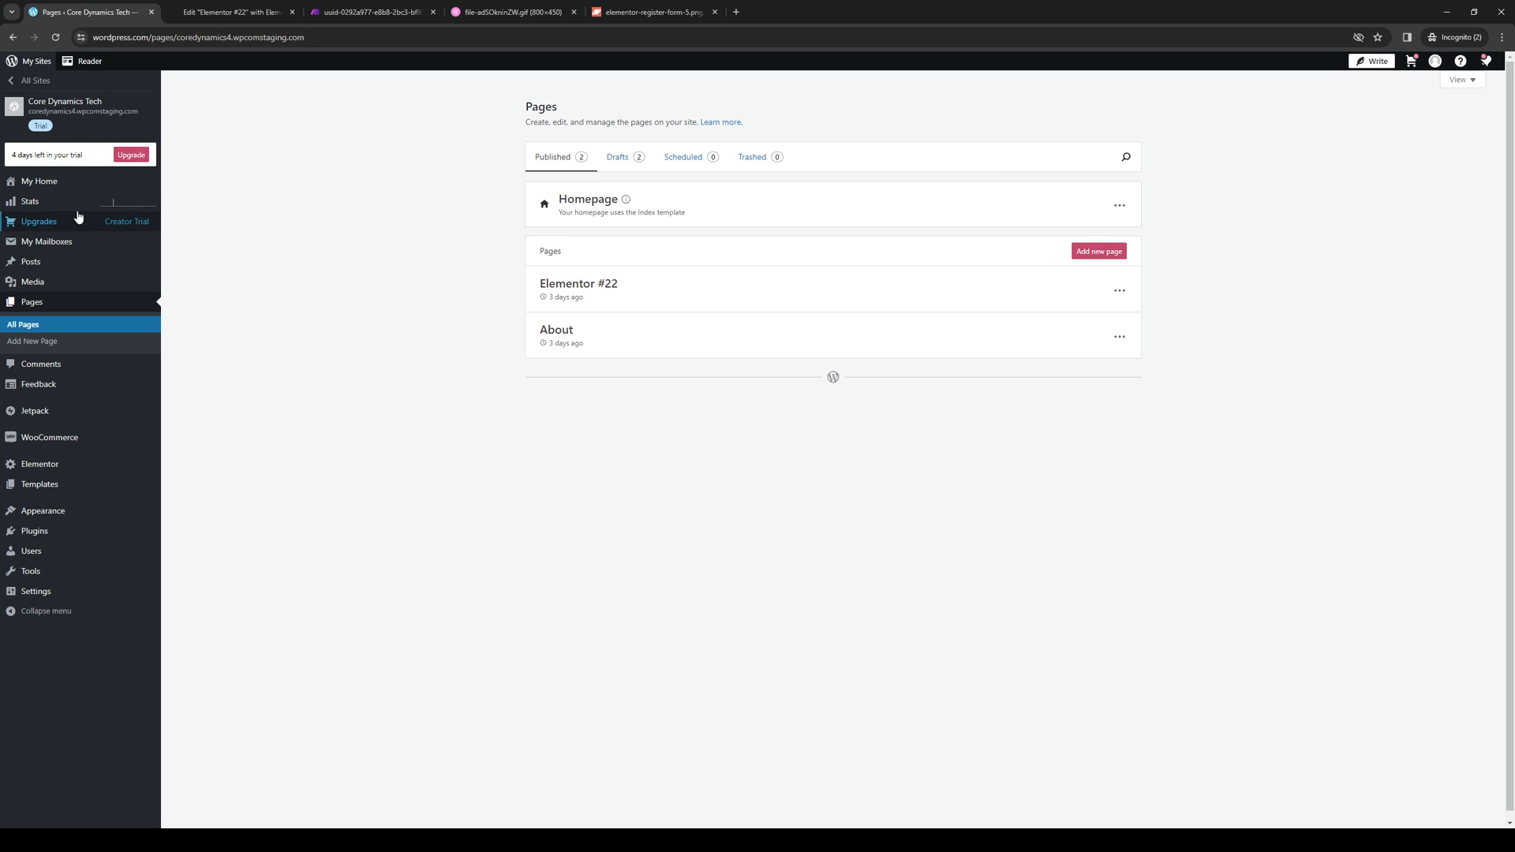
click(40, 181)
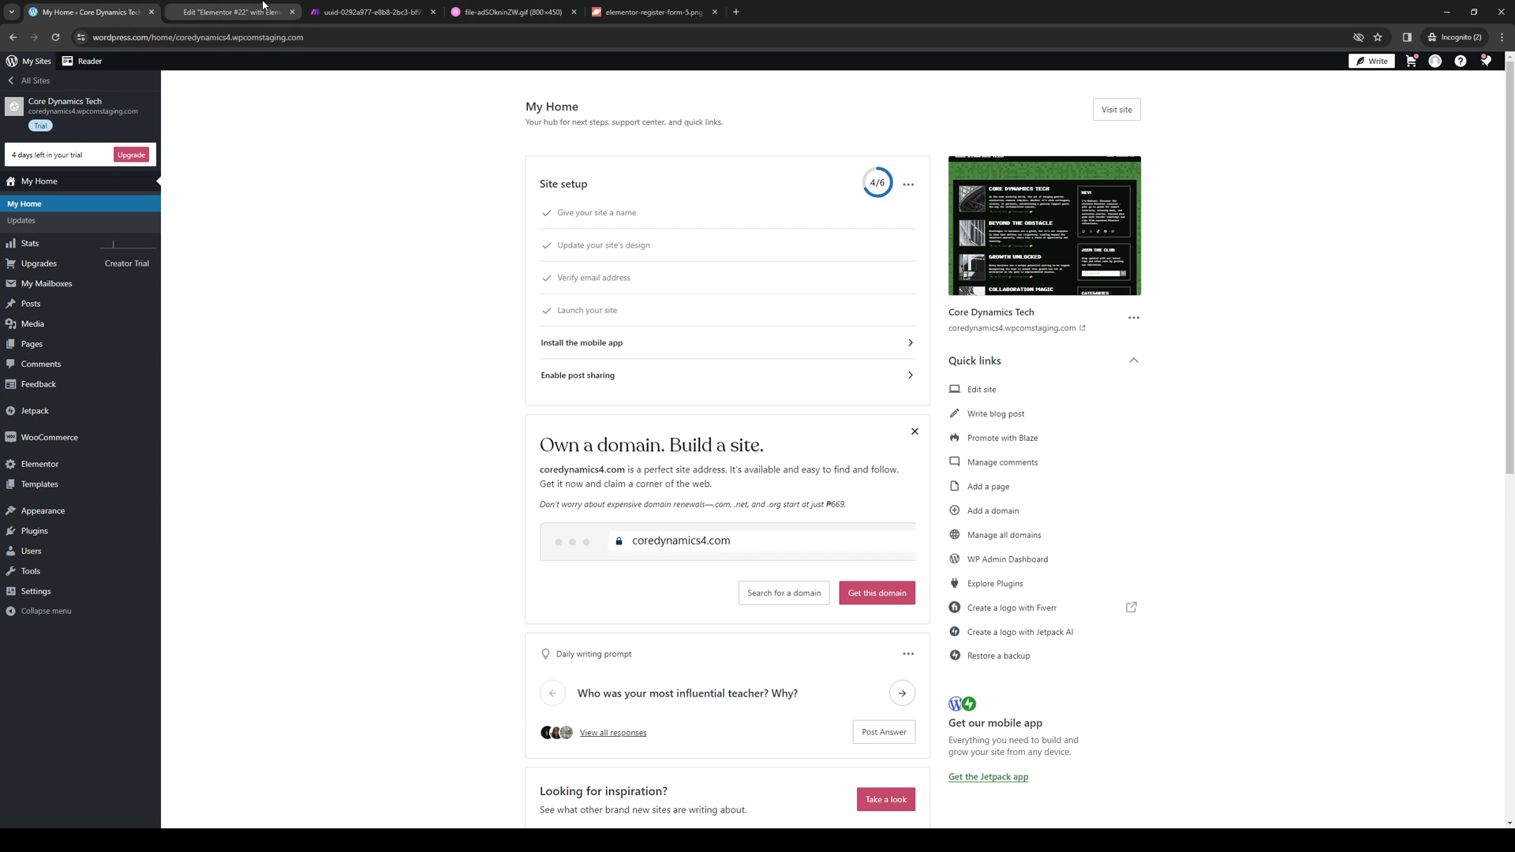
click(232, 12)
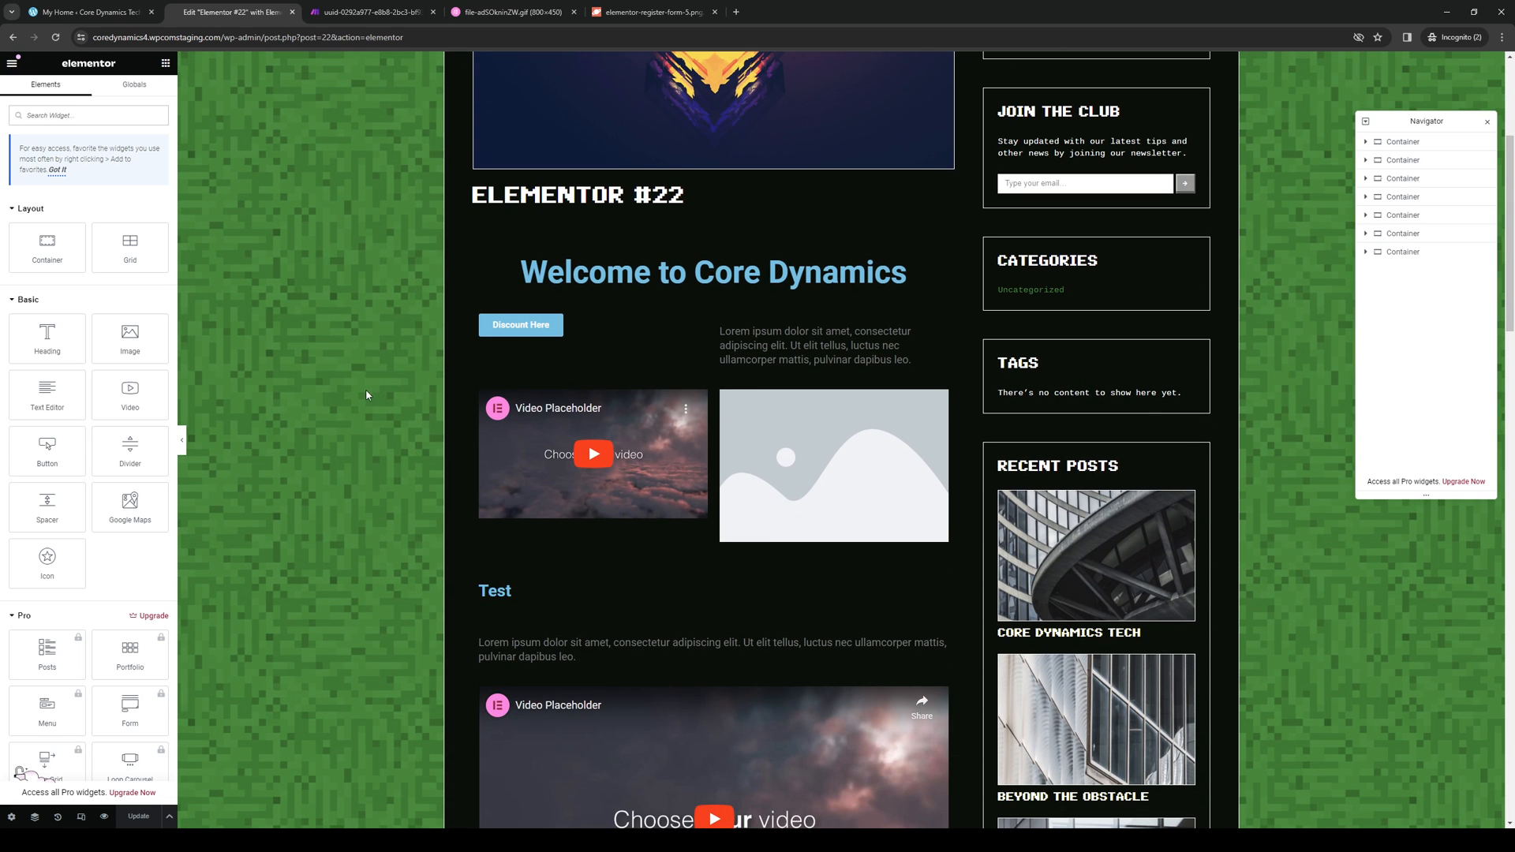
Filter the Elements panel to 'form' so Form and Search Form widgets show.
scroll(up, 3)
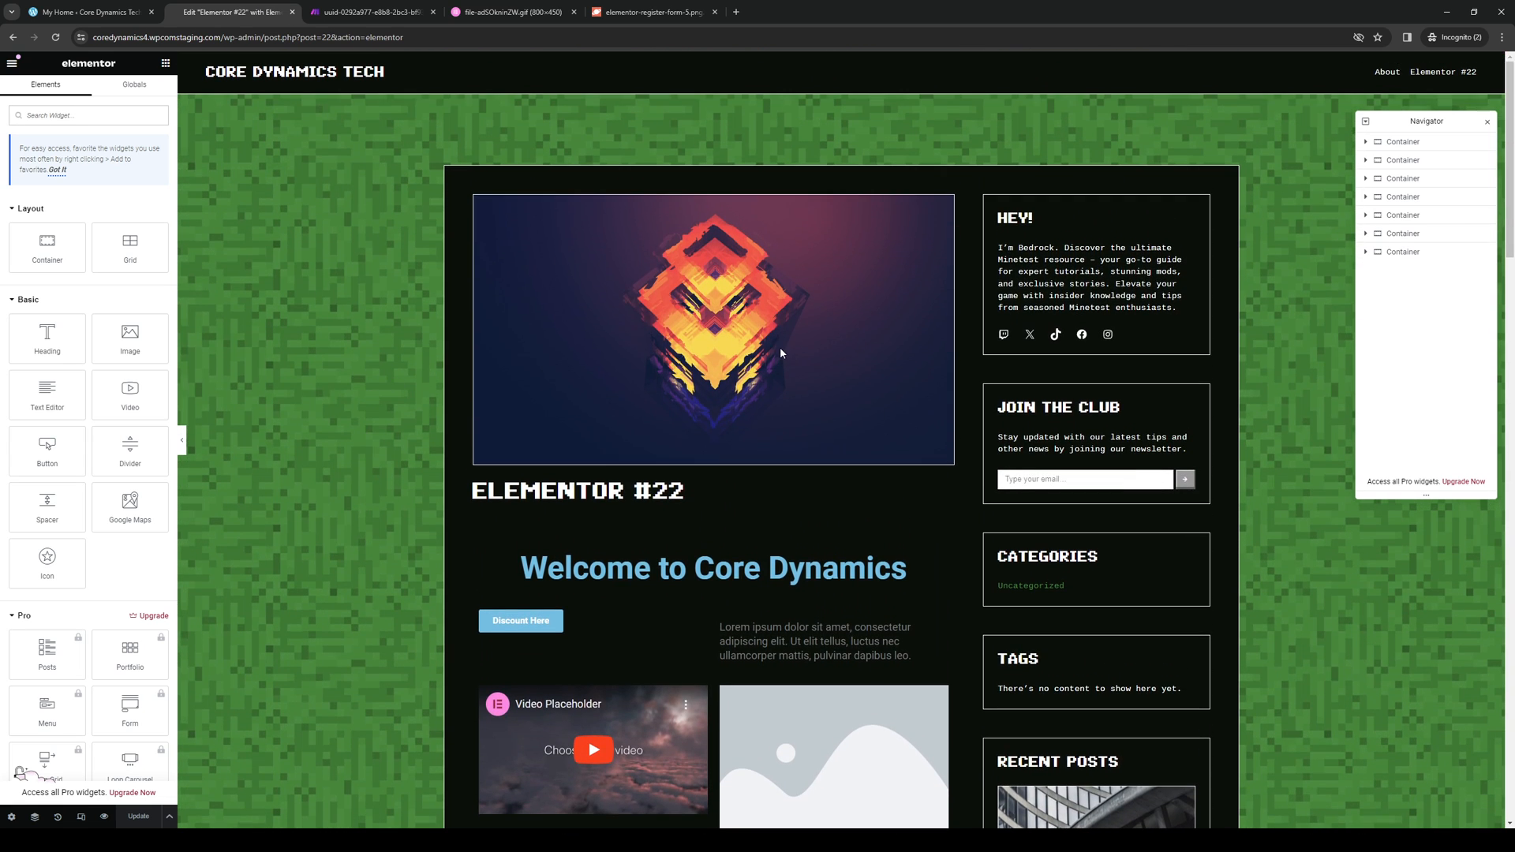
click(87, 115)
text(f)
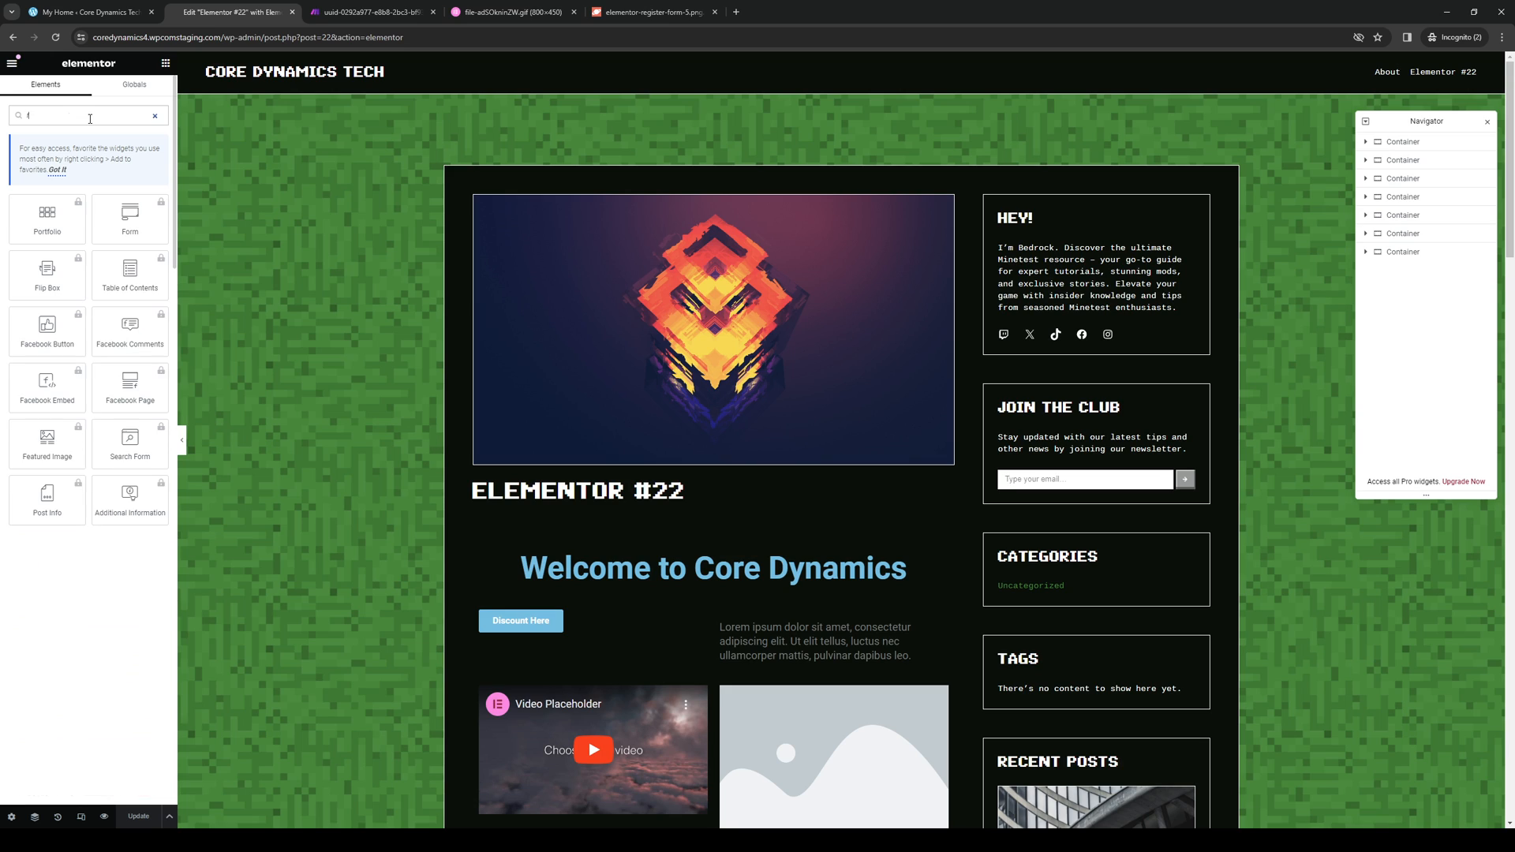
text(orm)
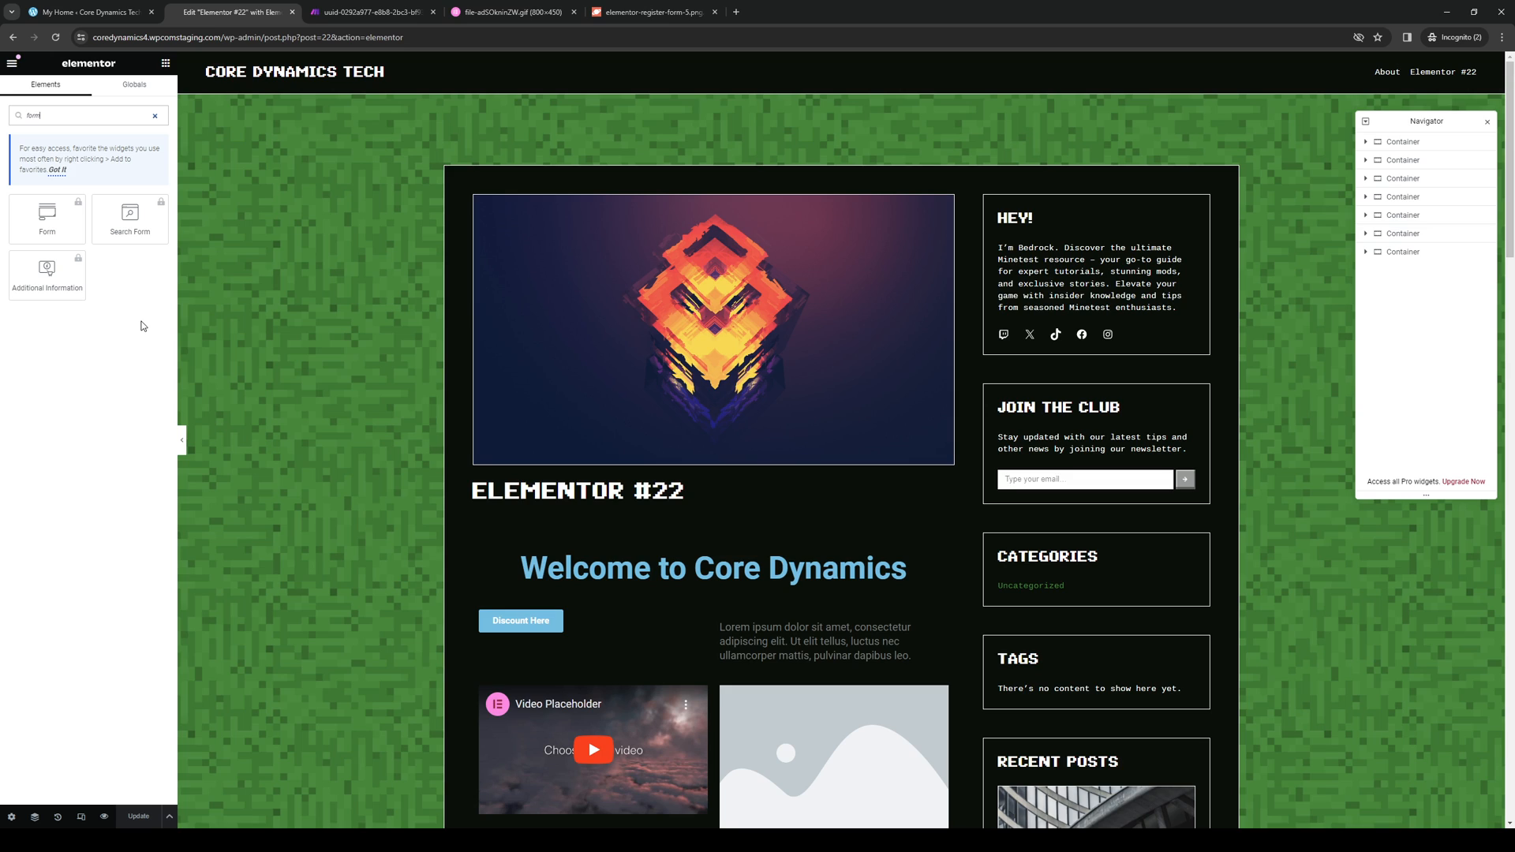
mouse_move(115, 365)
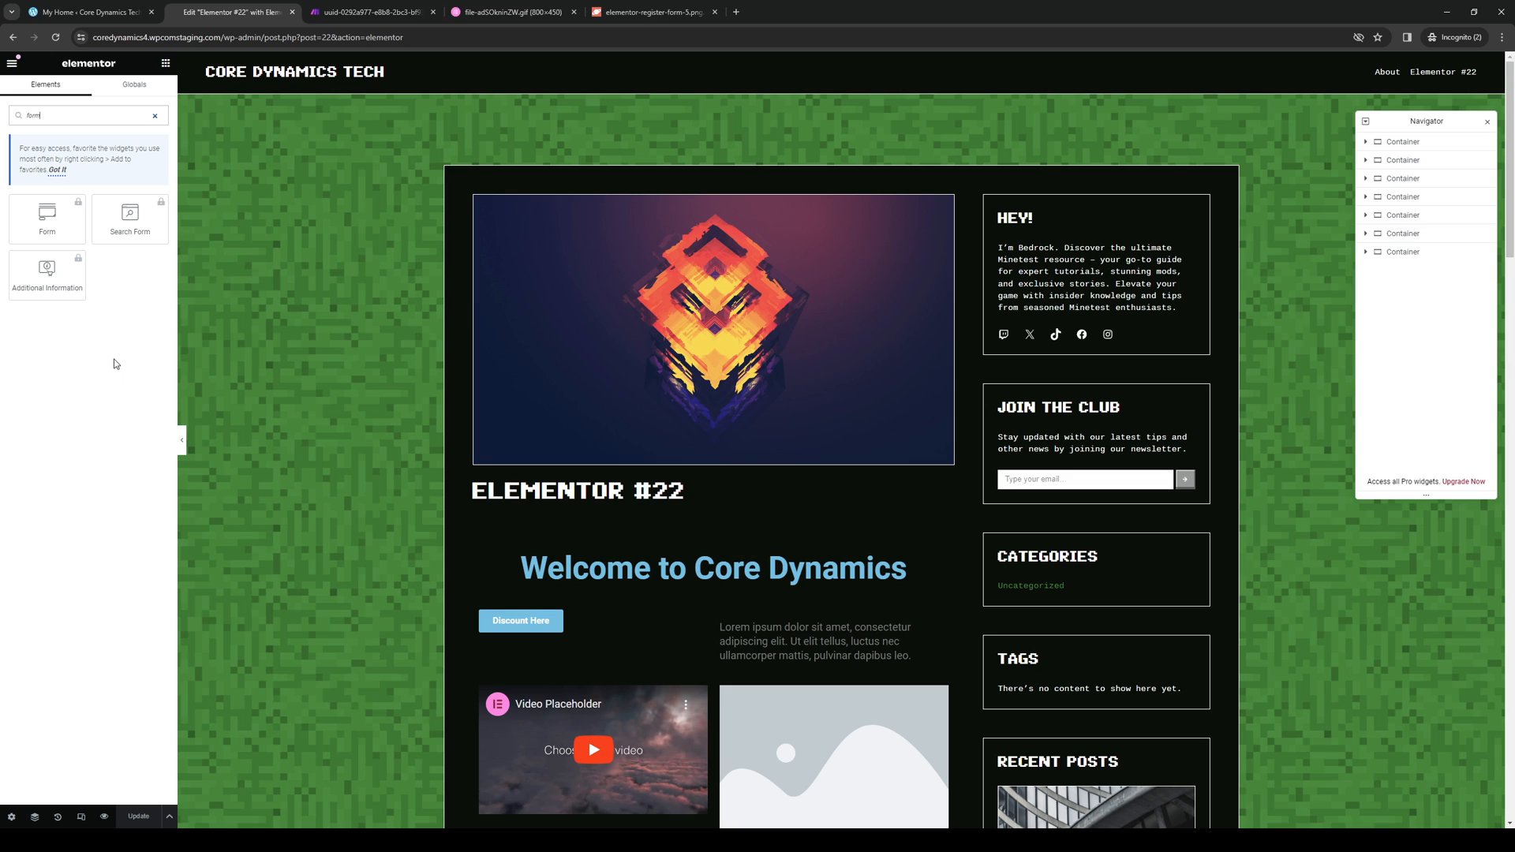
mouse_move(126, 393)
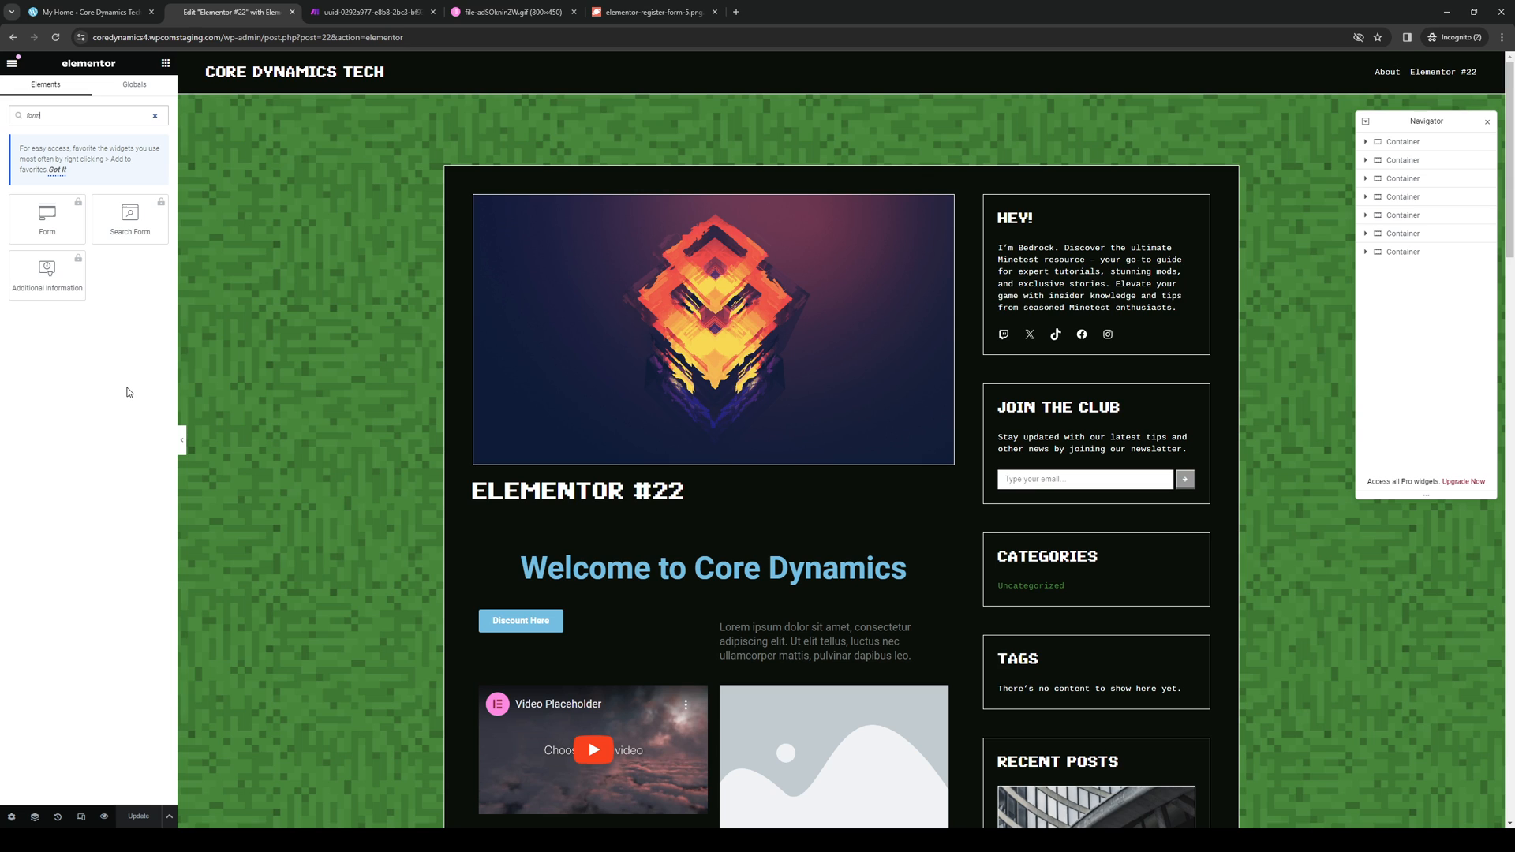
mouse_move(603, 476)
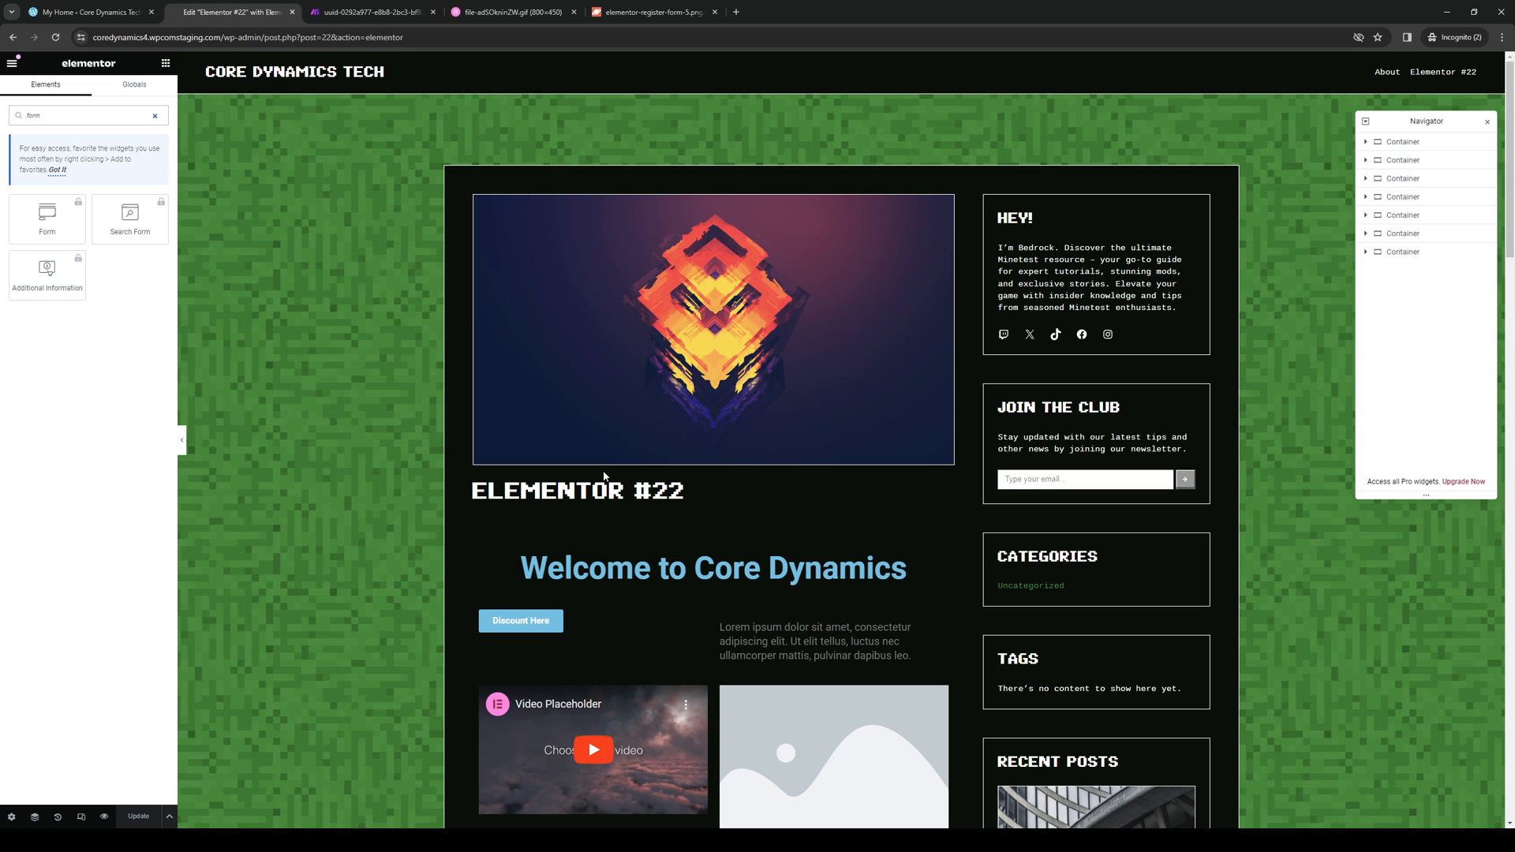
scroll(down, 3)
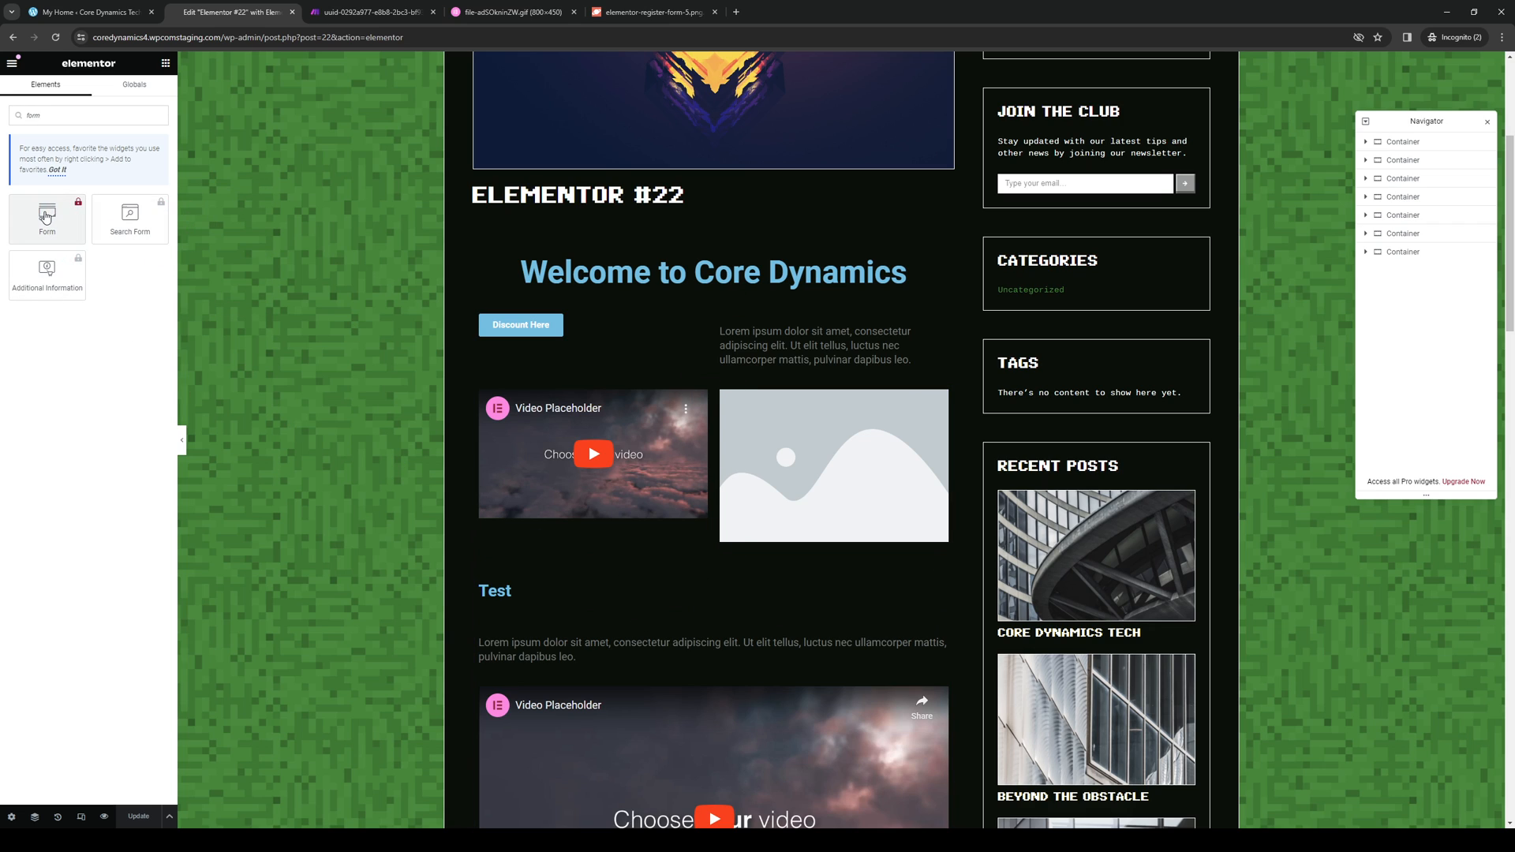
click(833, 465)
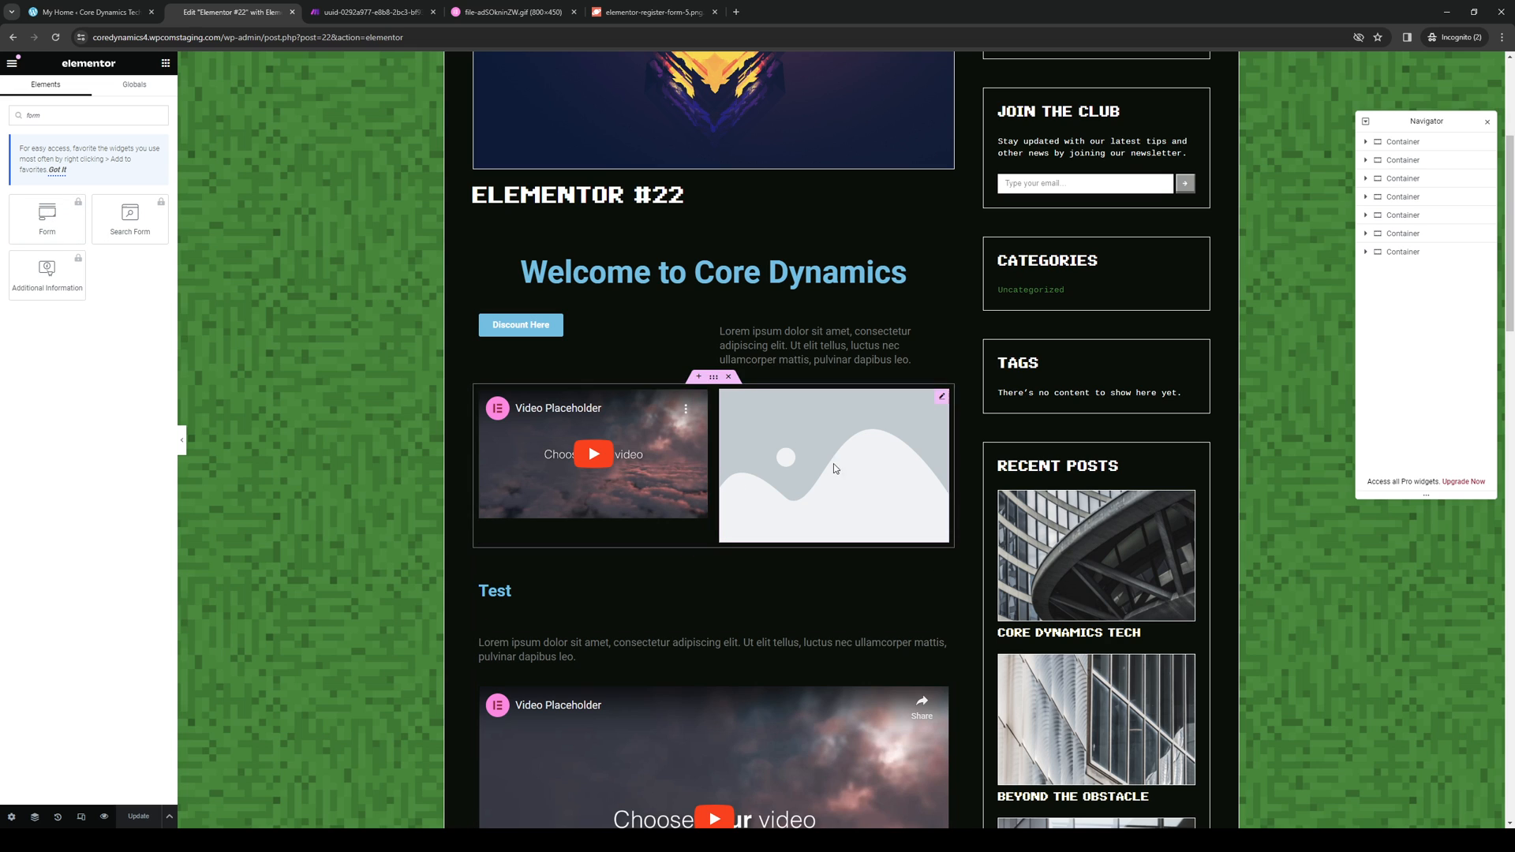
scroll(up, 3)
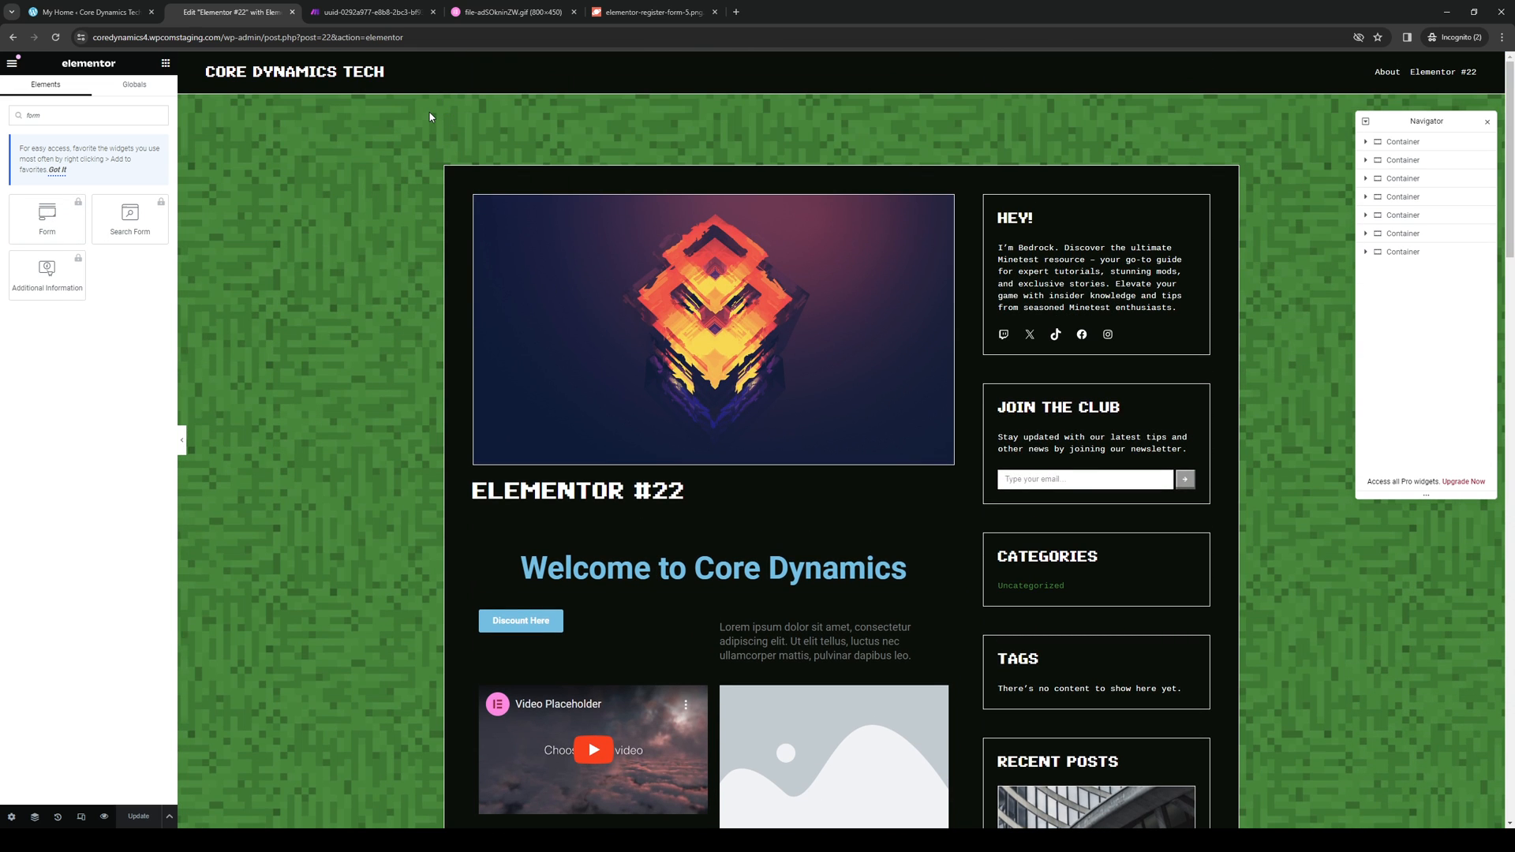
View the Actions After Submit screenshot, then the animated form-fields guide.
click(372, 12)
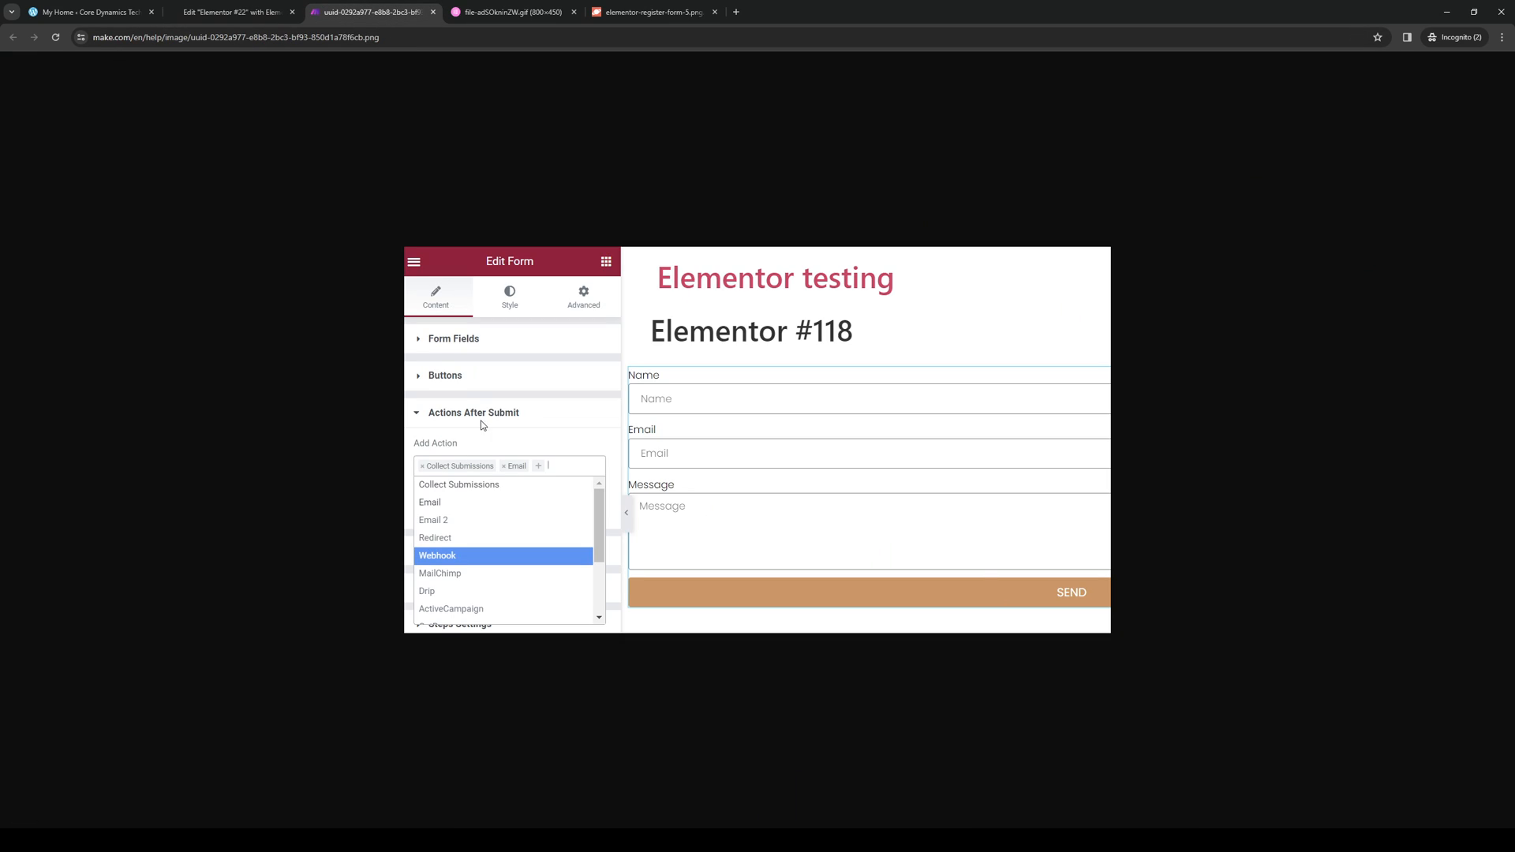
mouse_move(976, 388)
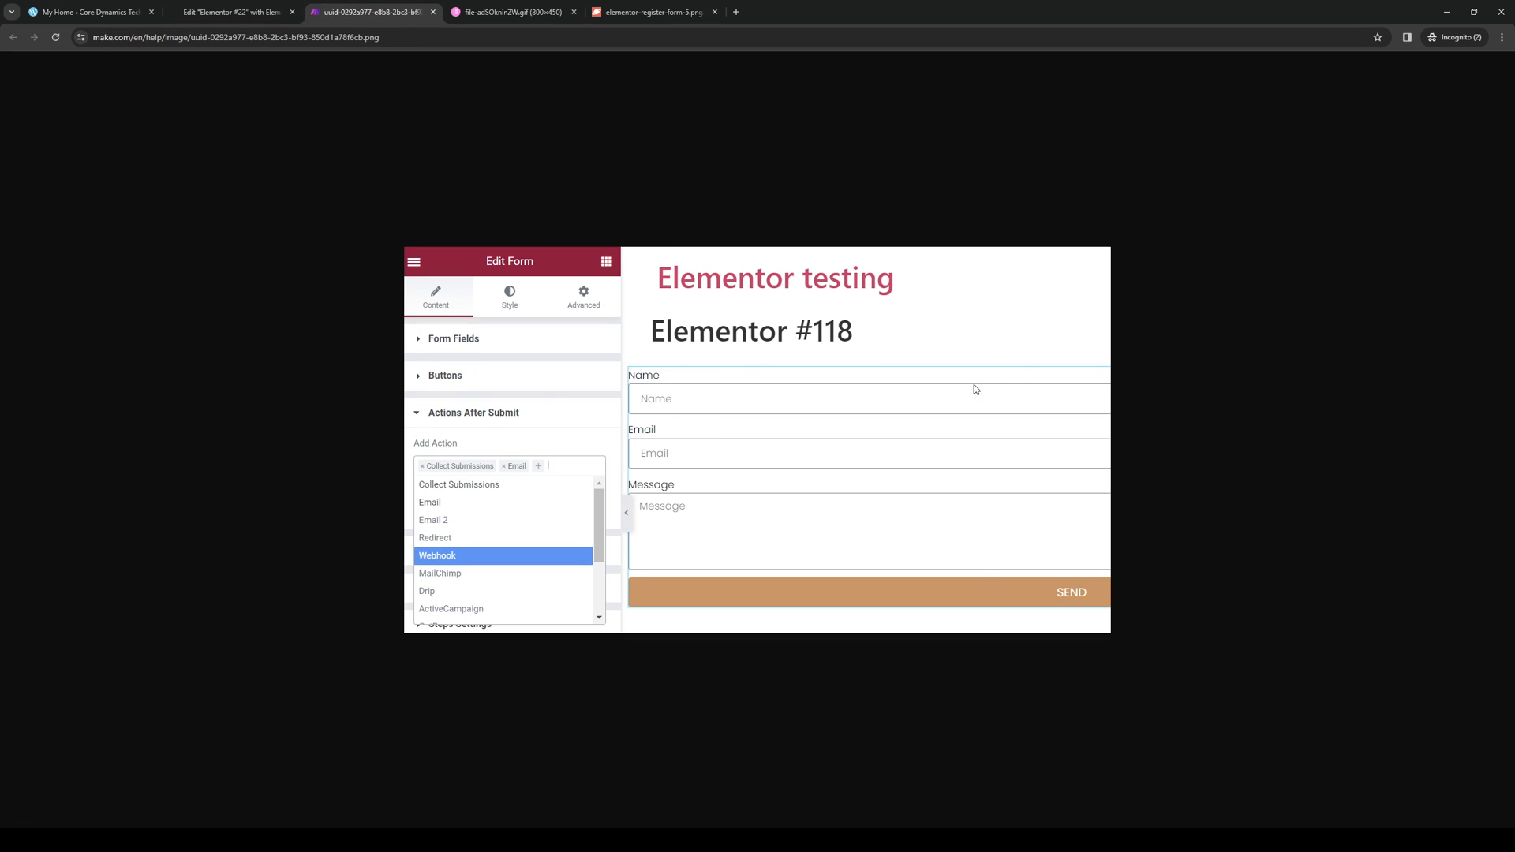
mouse_move(803, 403)
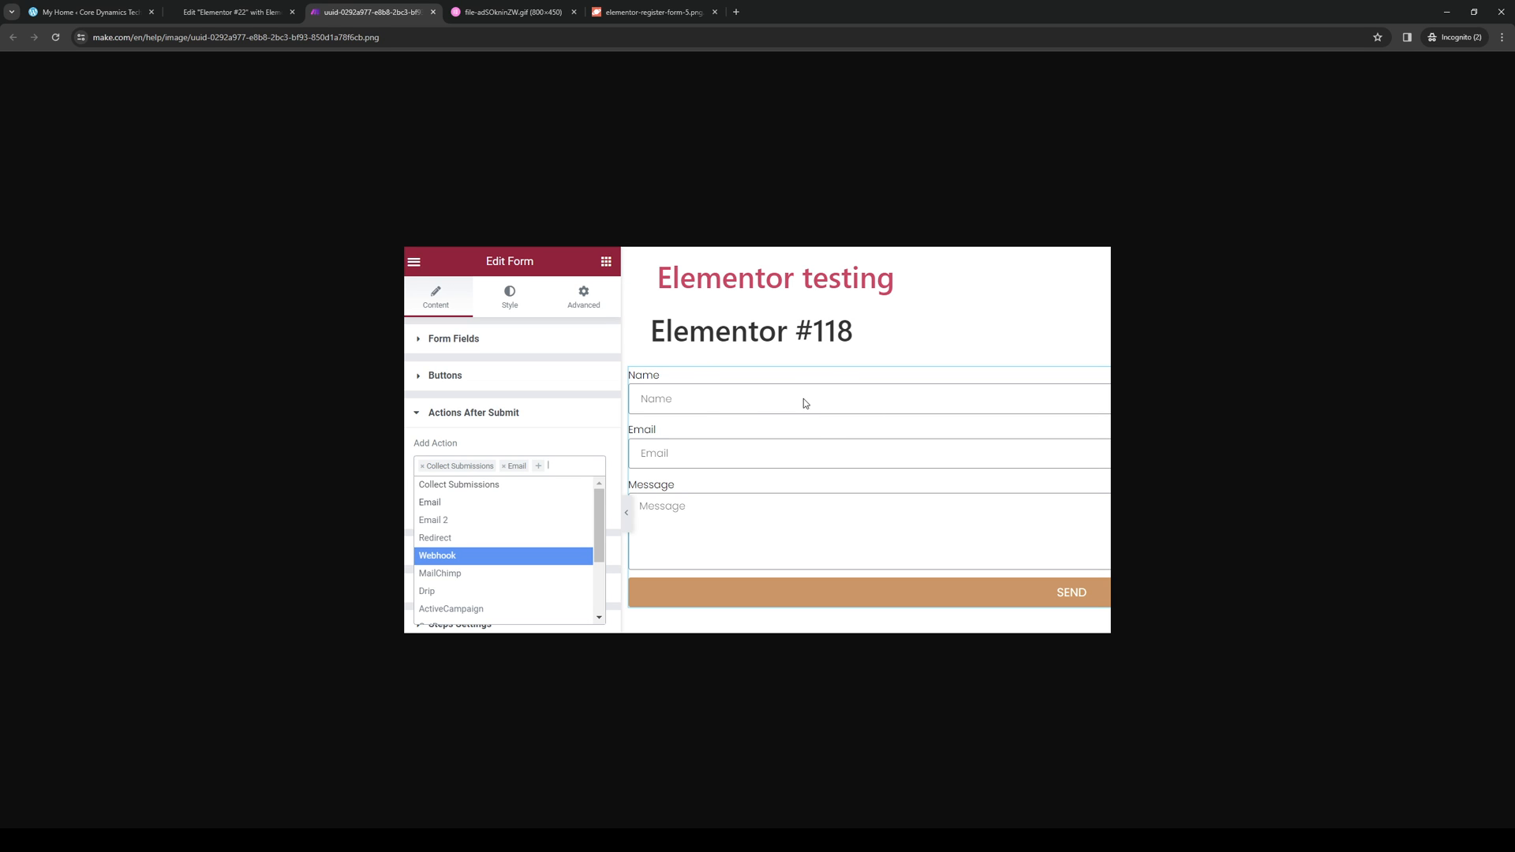
mouse_move(753, 389)
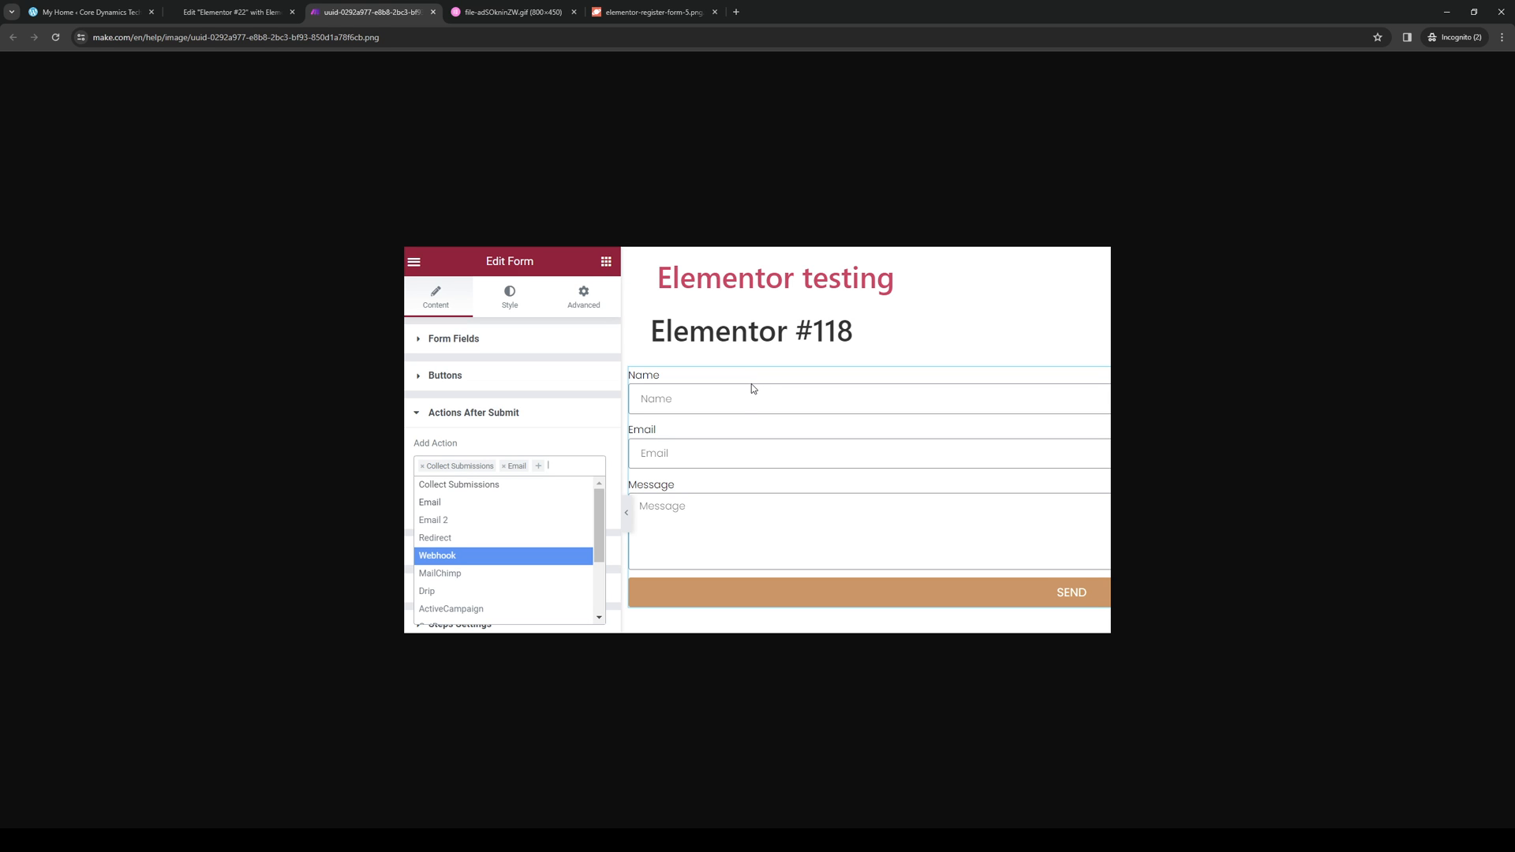
mouse_move(759, 388)
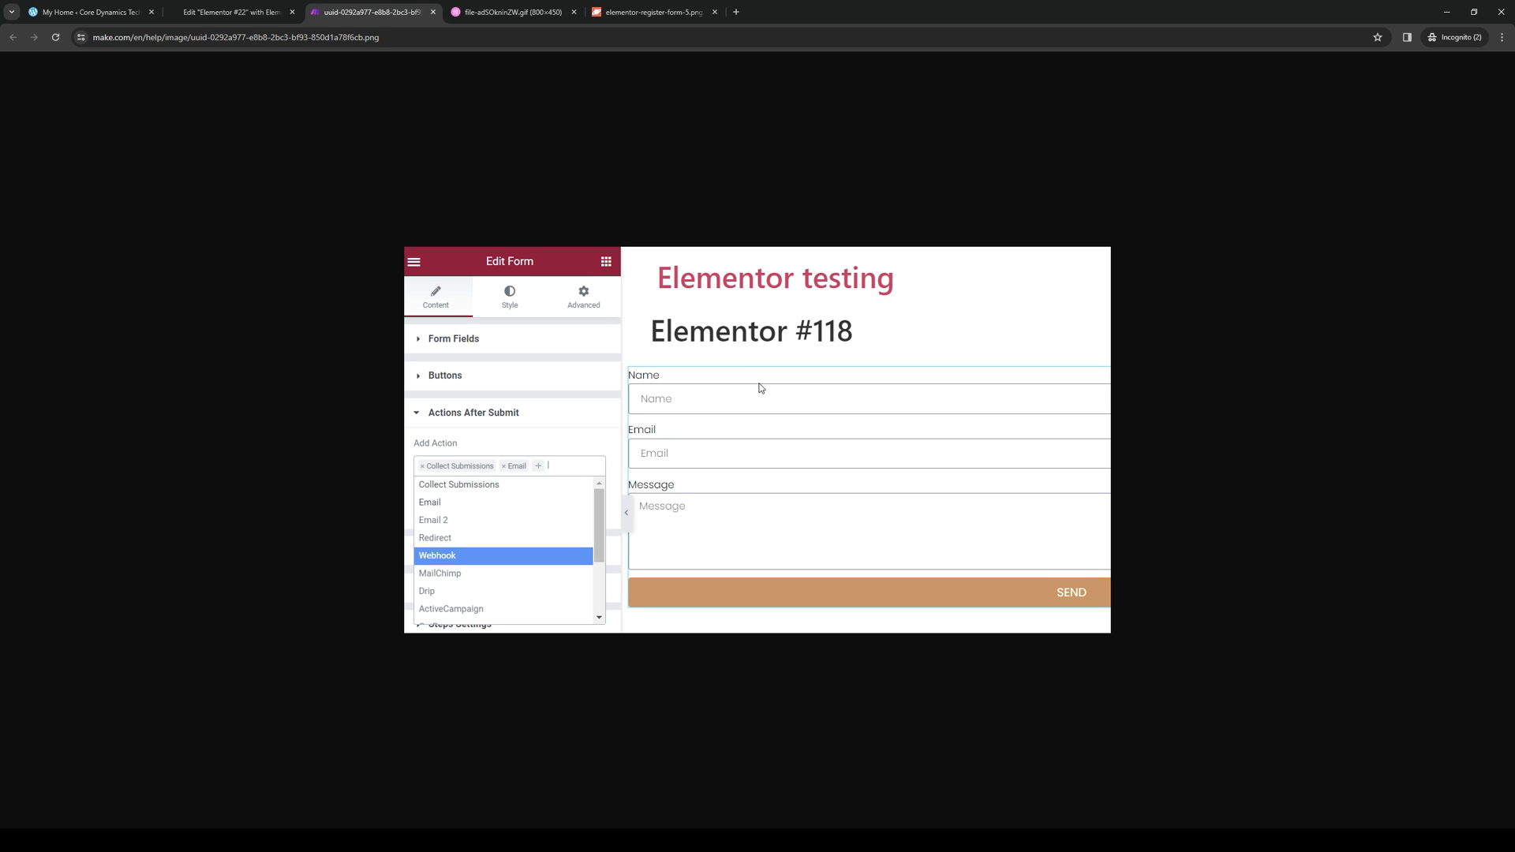
mouse_move(758, 408)
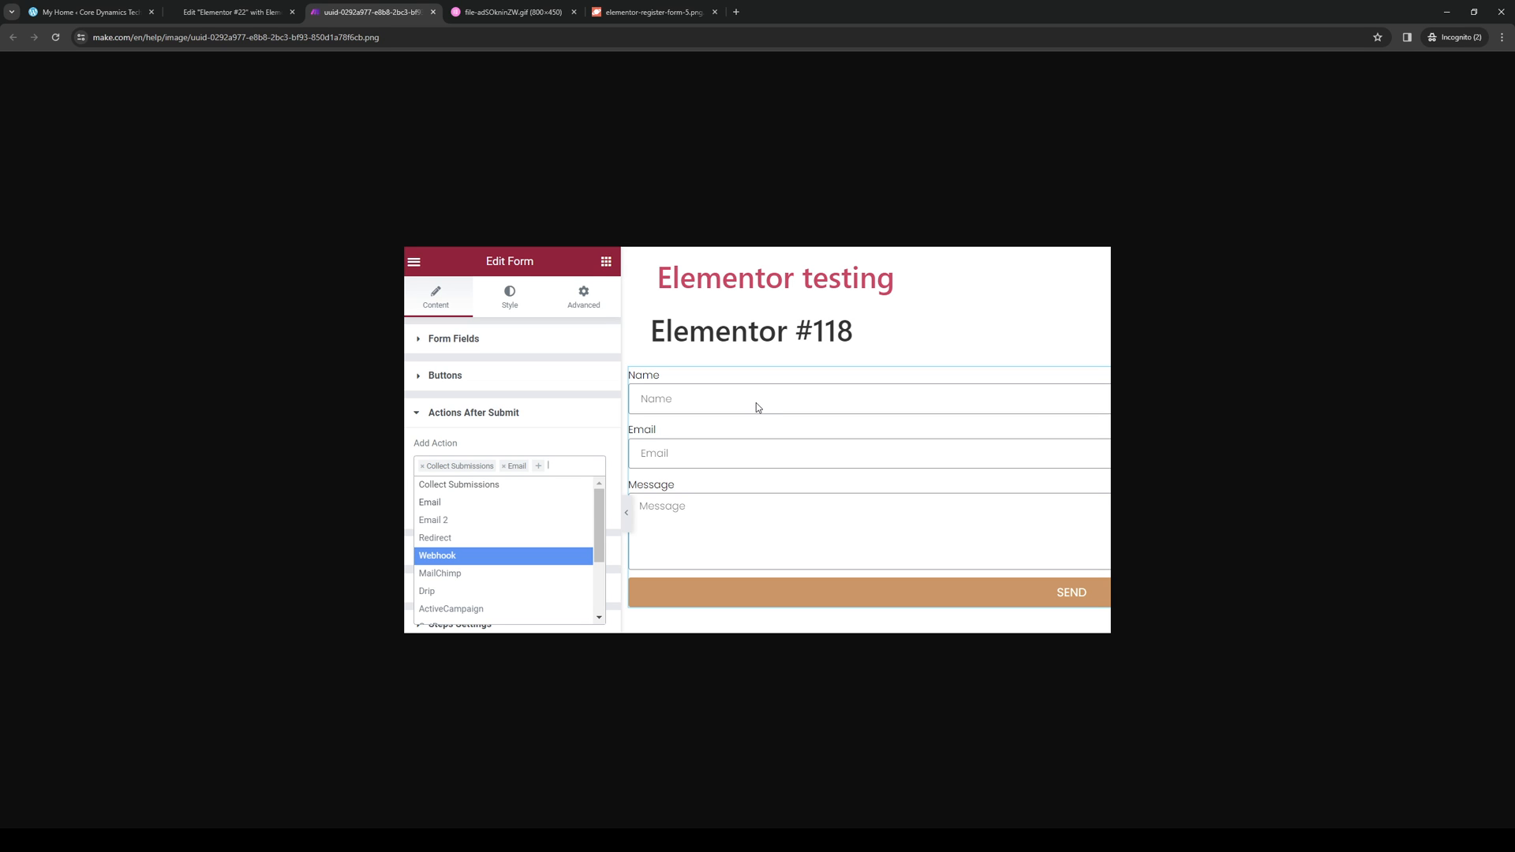
mouse_move(913, 374)
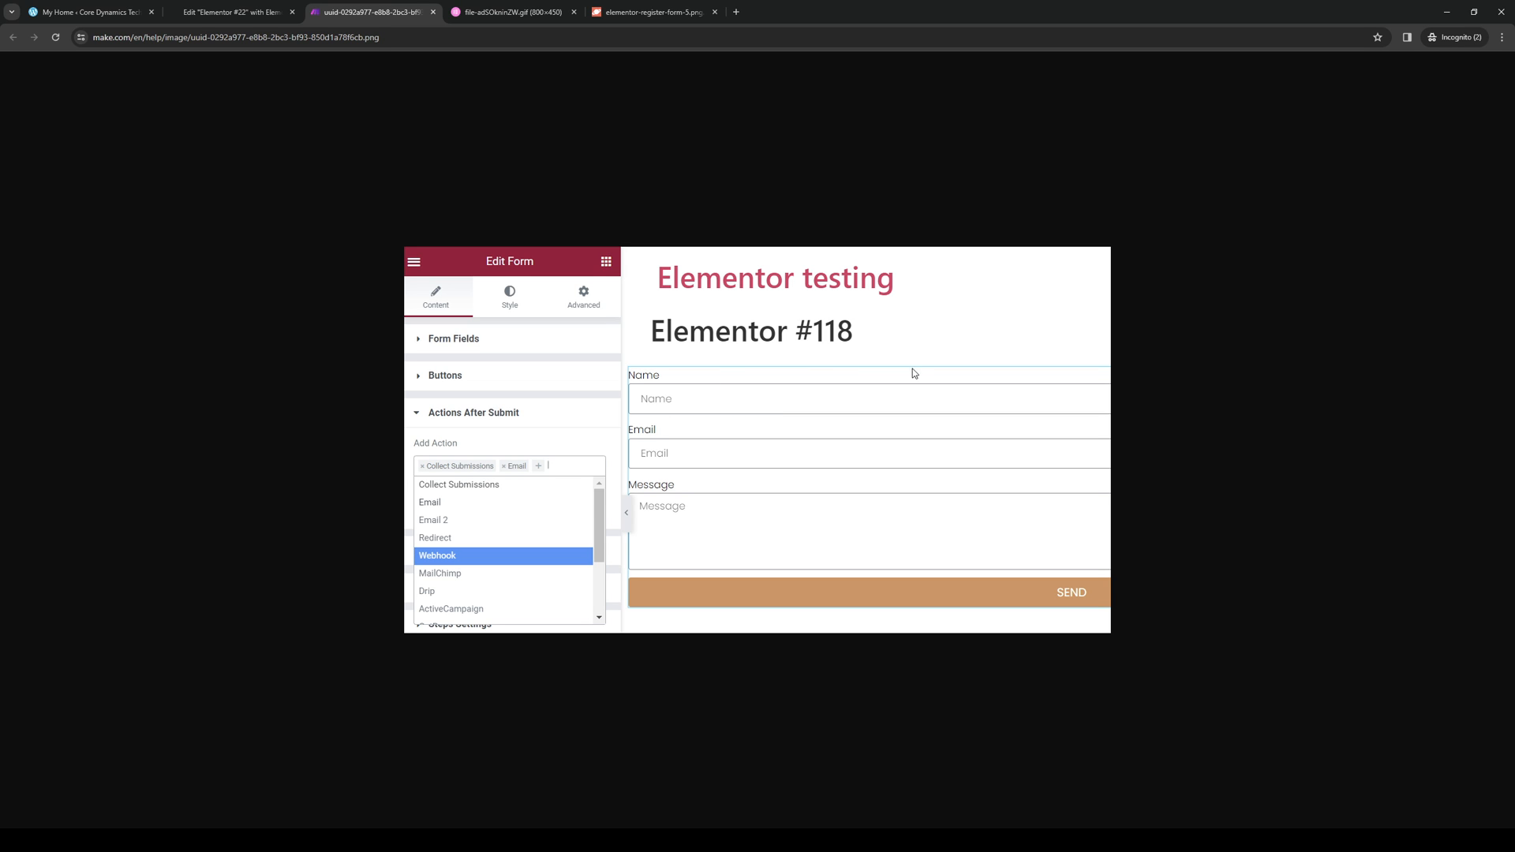
mouse_move(827, 391)
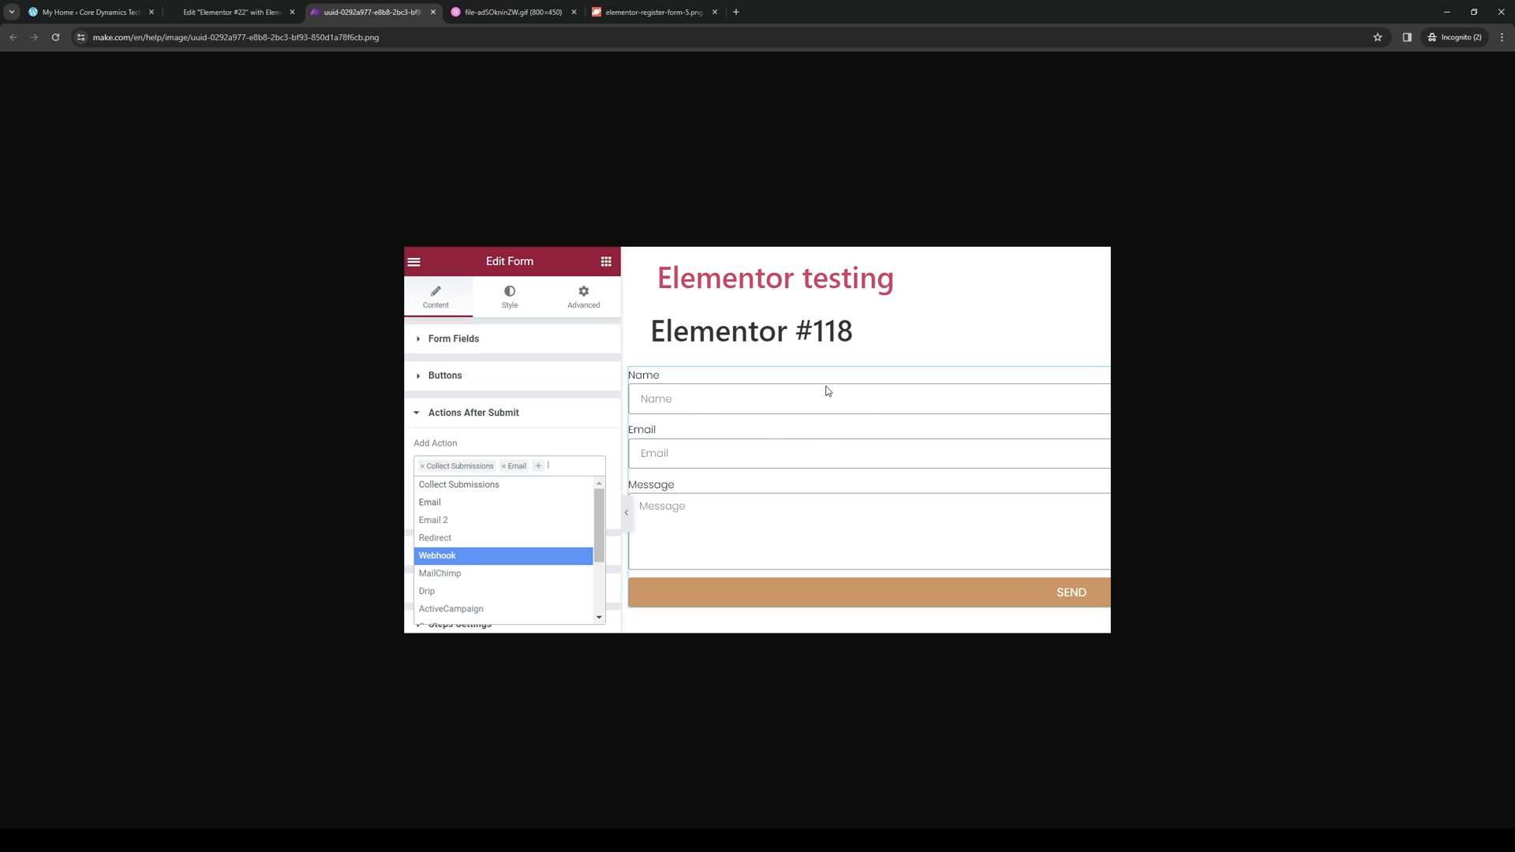
mouse_move(668, 423)
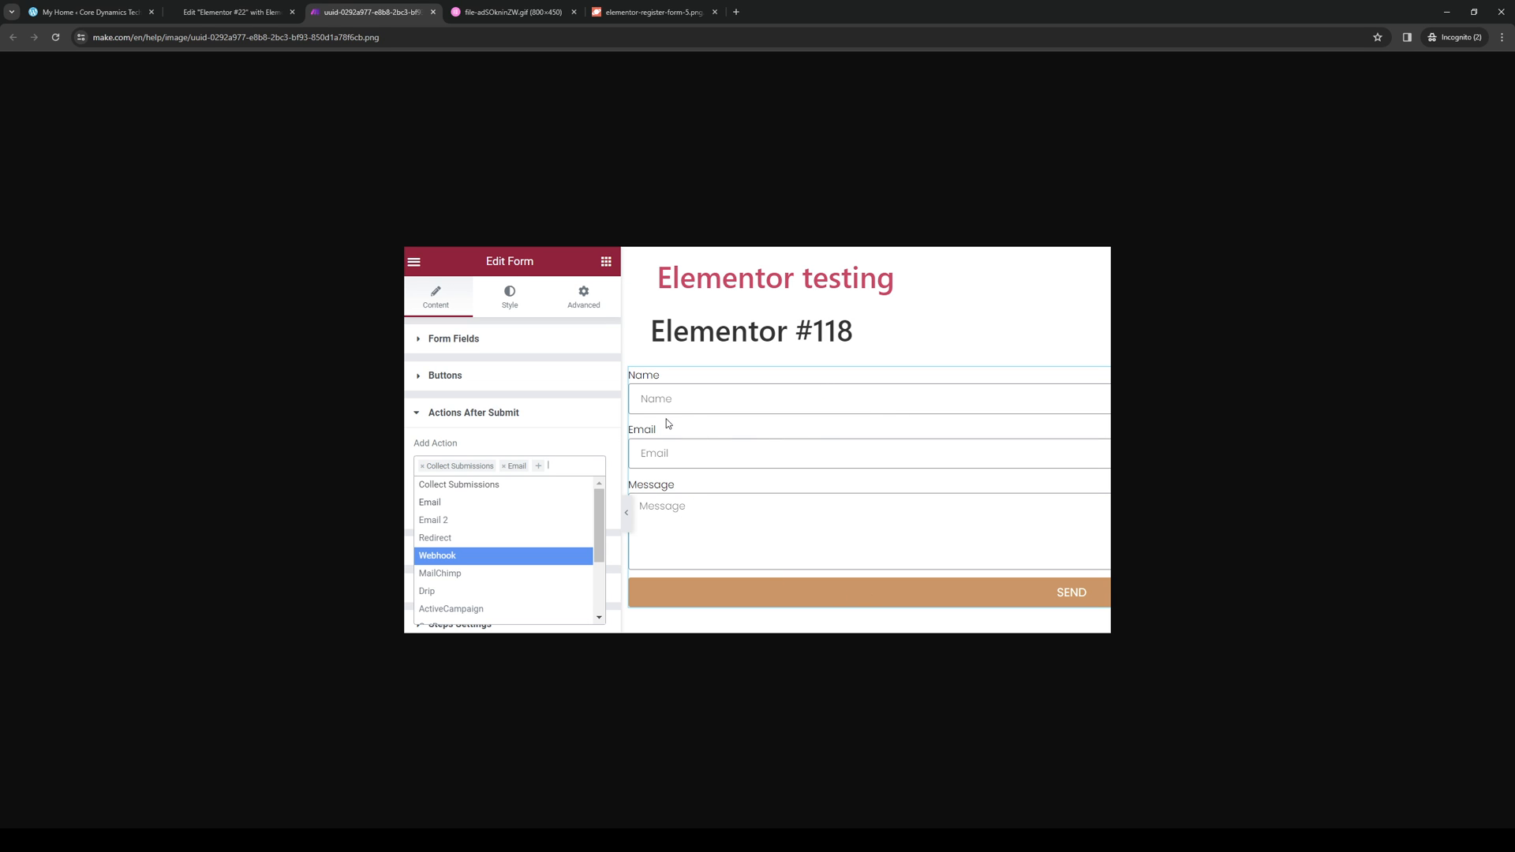
click(510, 12)
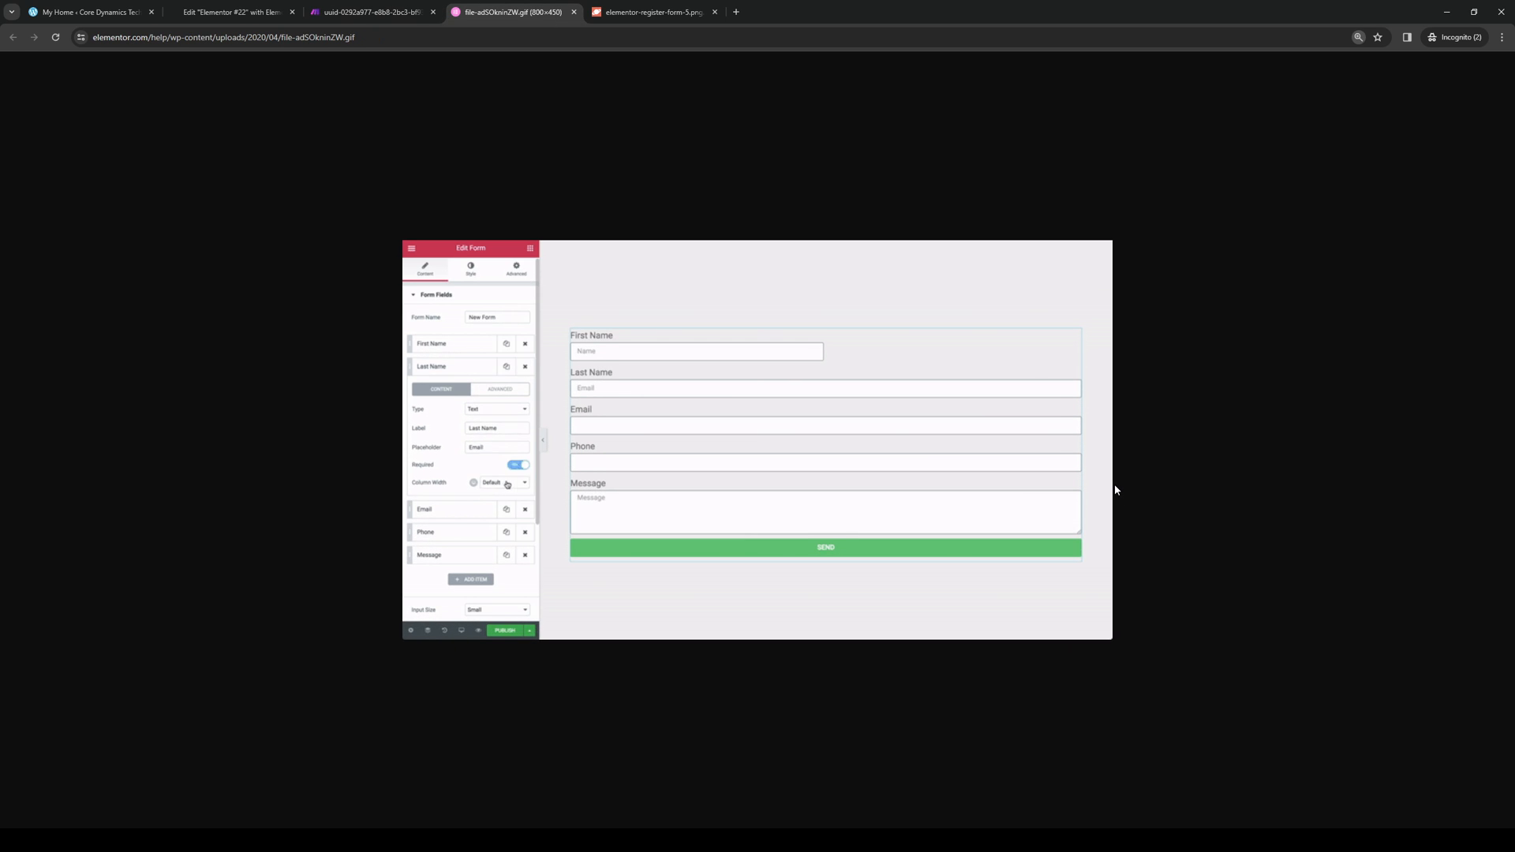
Step through the form-fields animation and return to the after-submit actions screenshot.
click(496, 482)
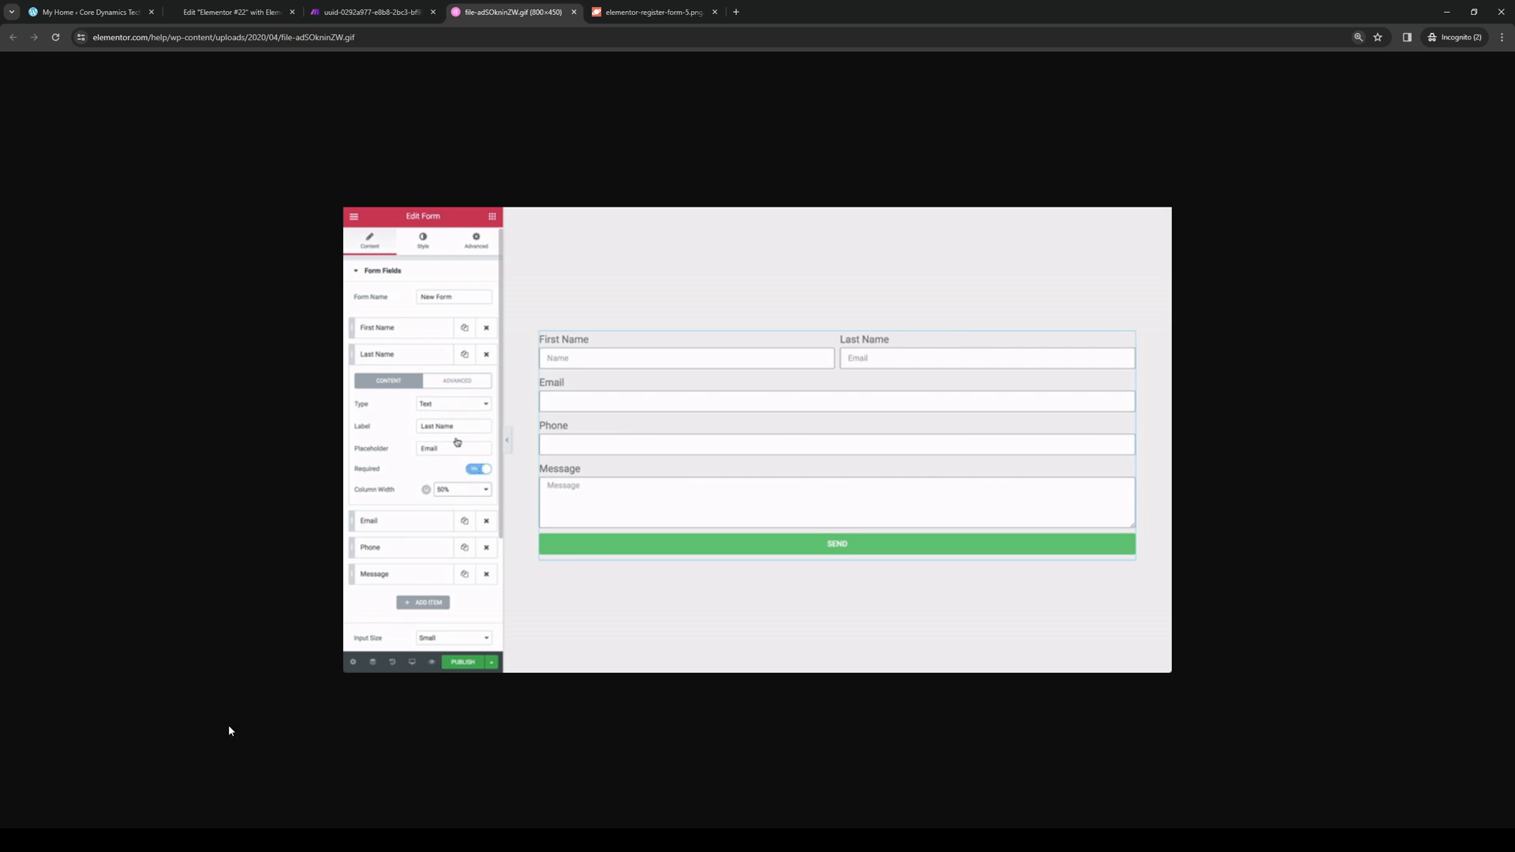
click(461, 489)
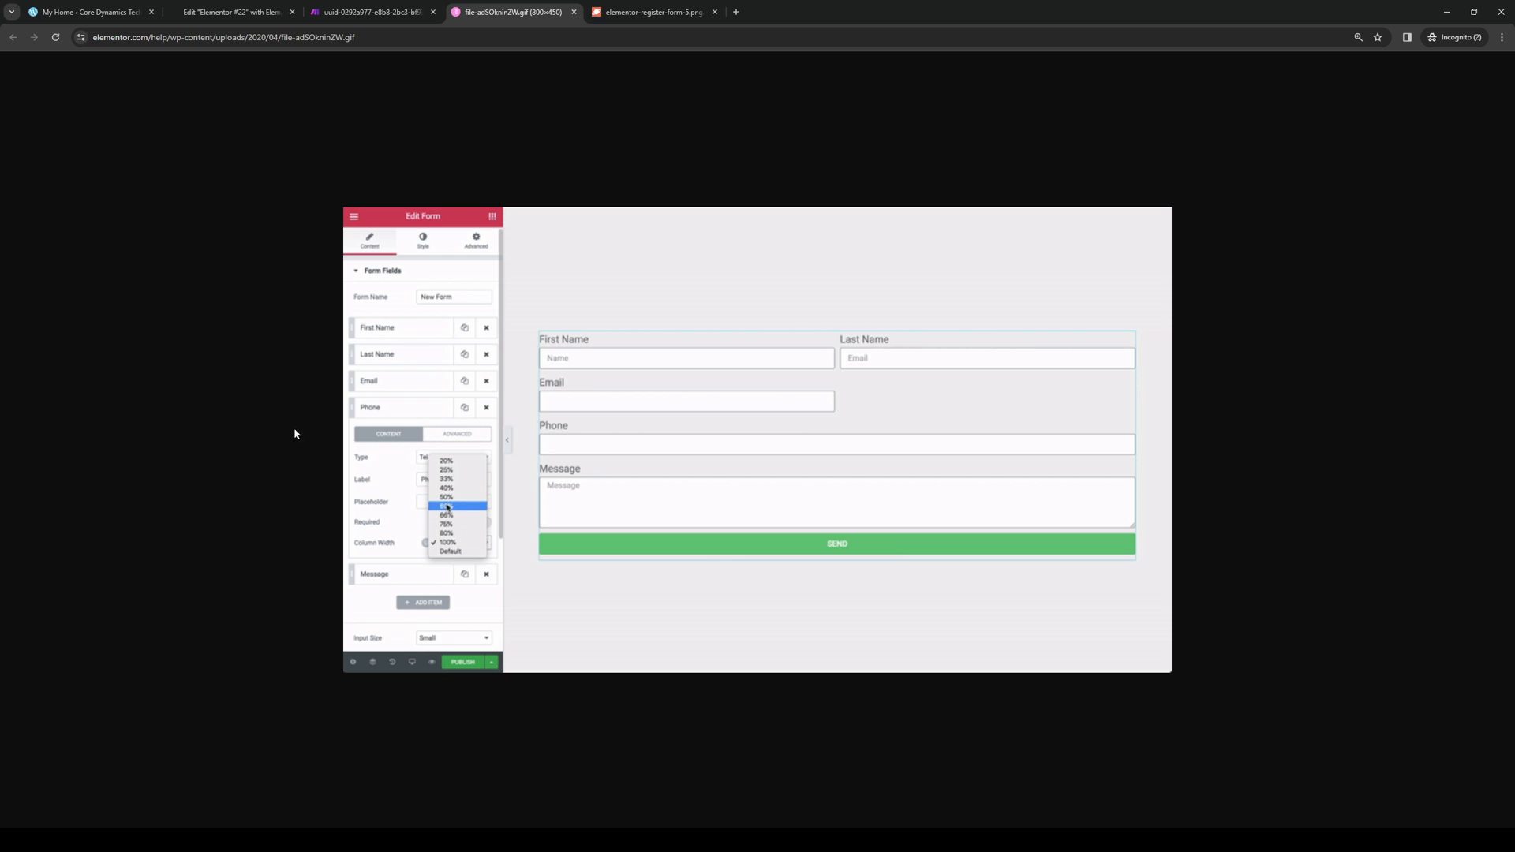
click(445, 496)
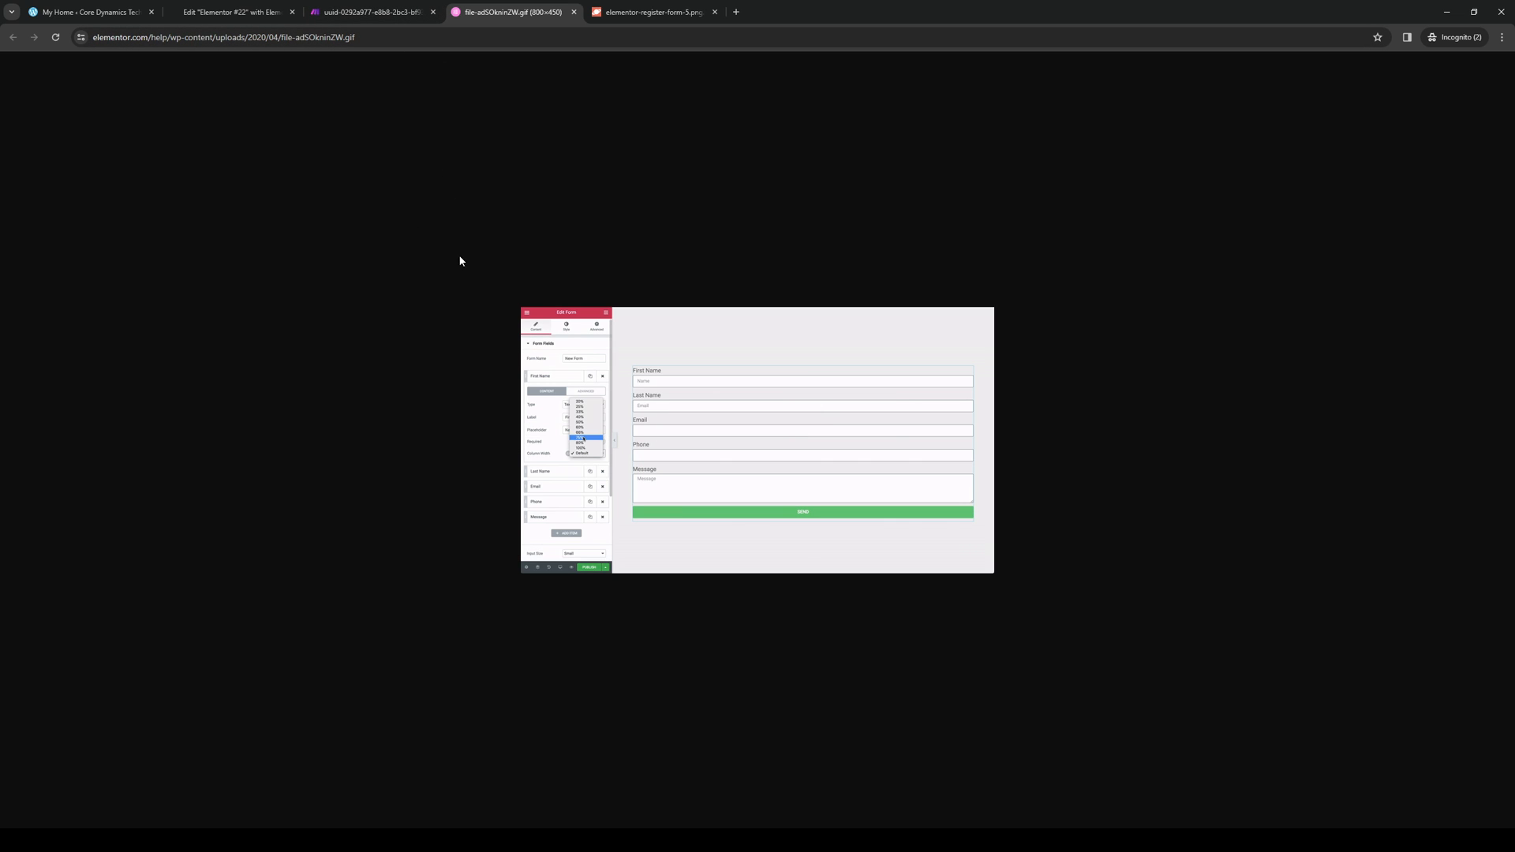
click(372, 12)
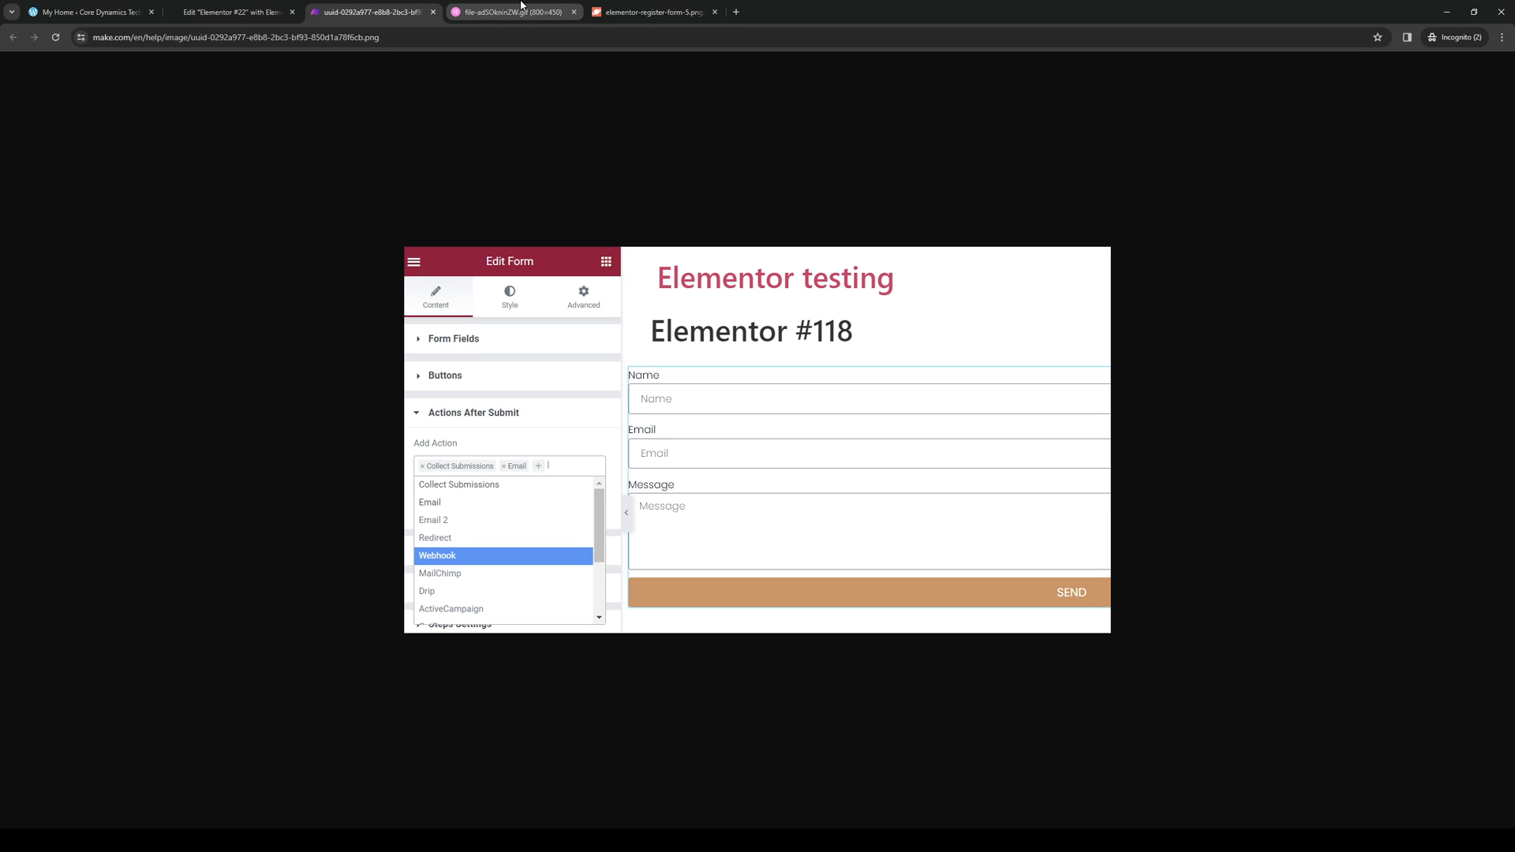
mouse_move(527, 22)
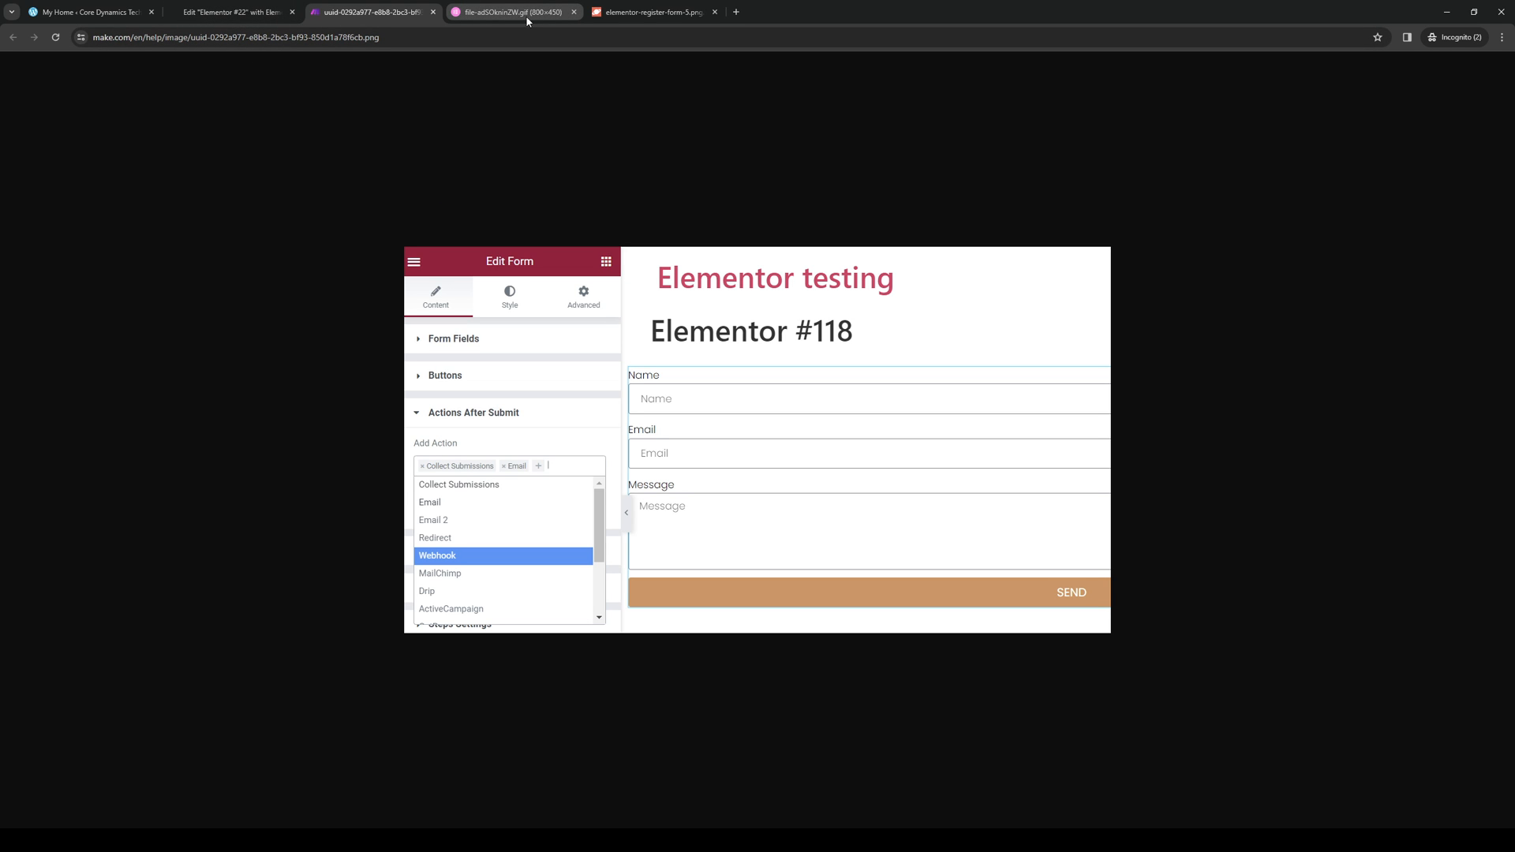
click(372, 11)
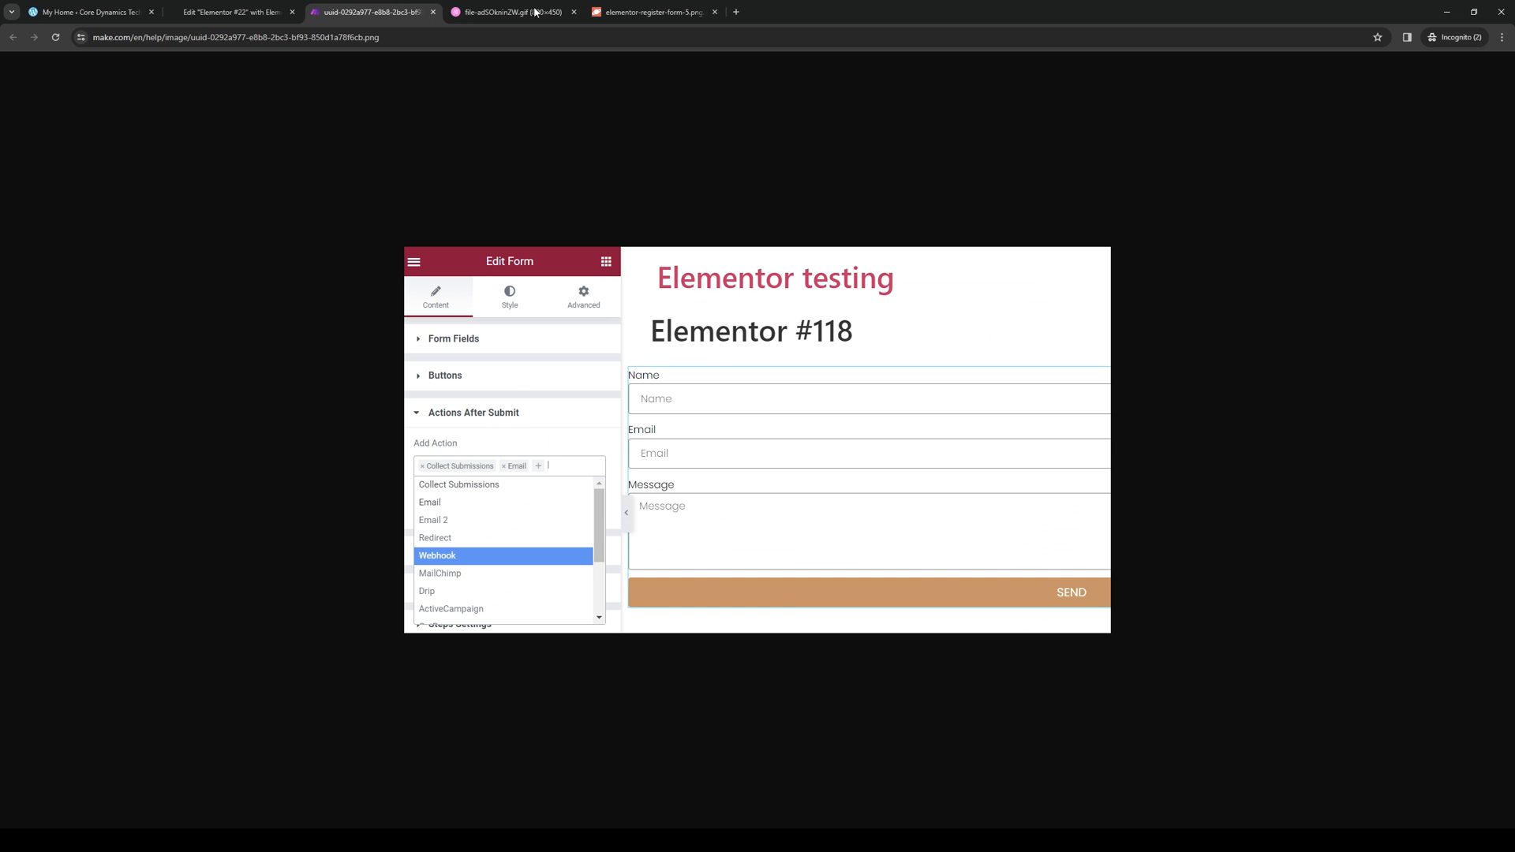
View the register form settings screenshot, then close the reference tabs back to Elementor.
click(649, 12)
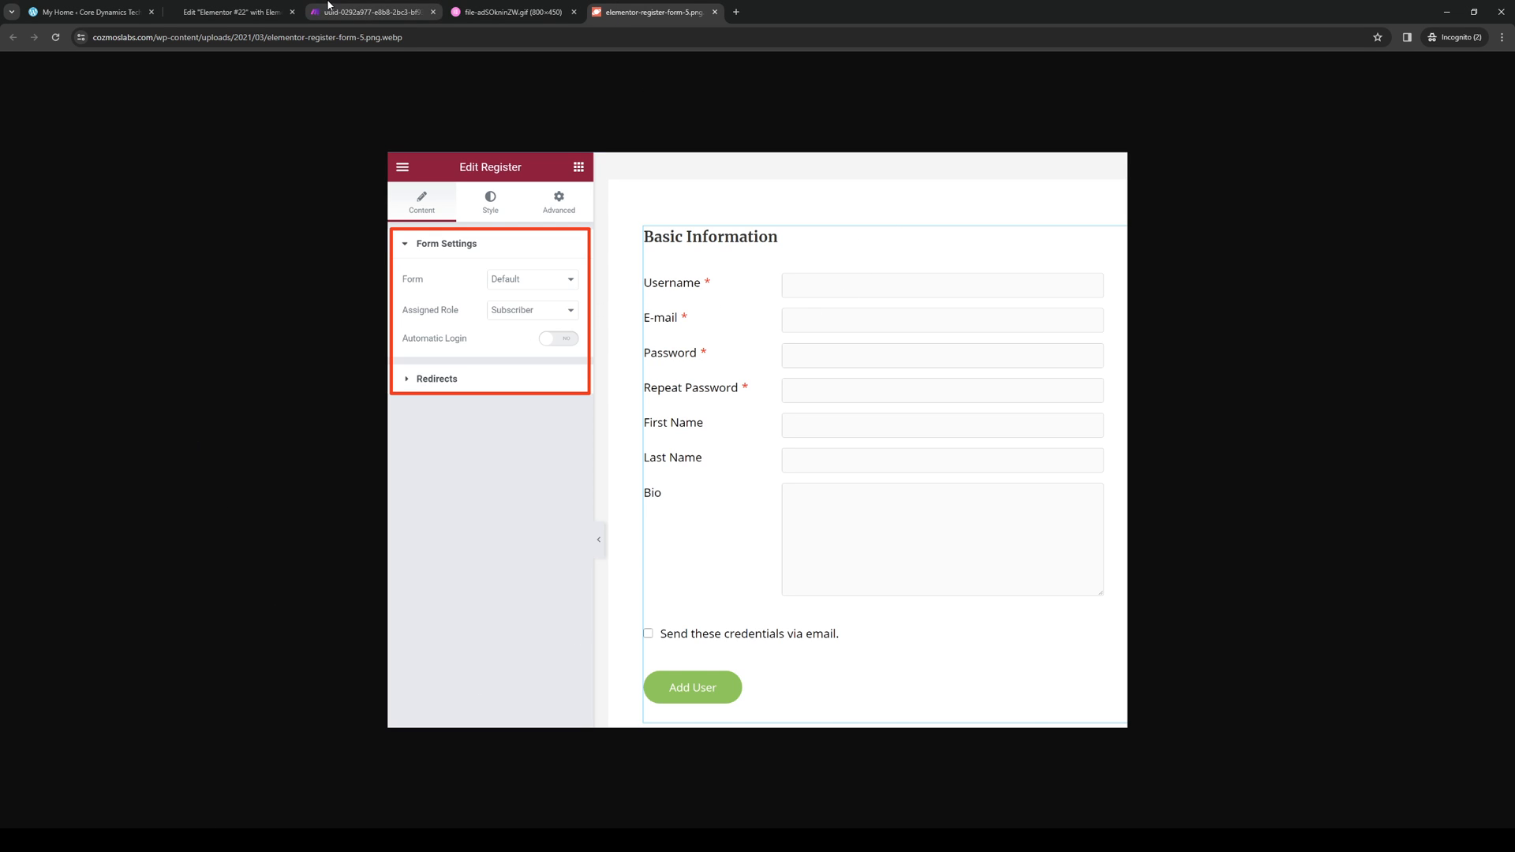
click(372, 11)
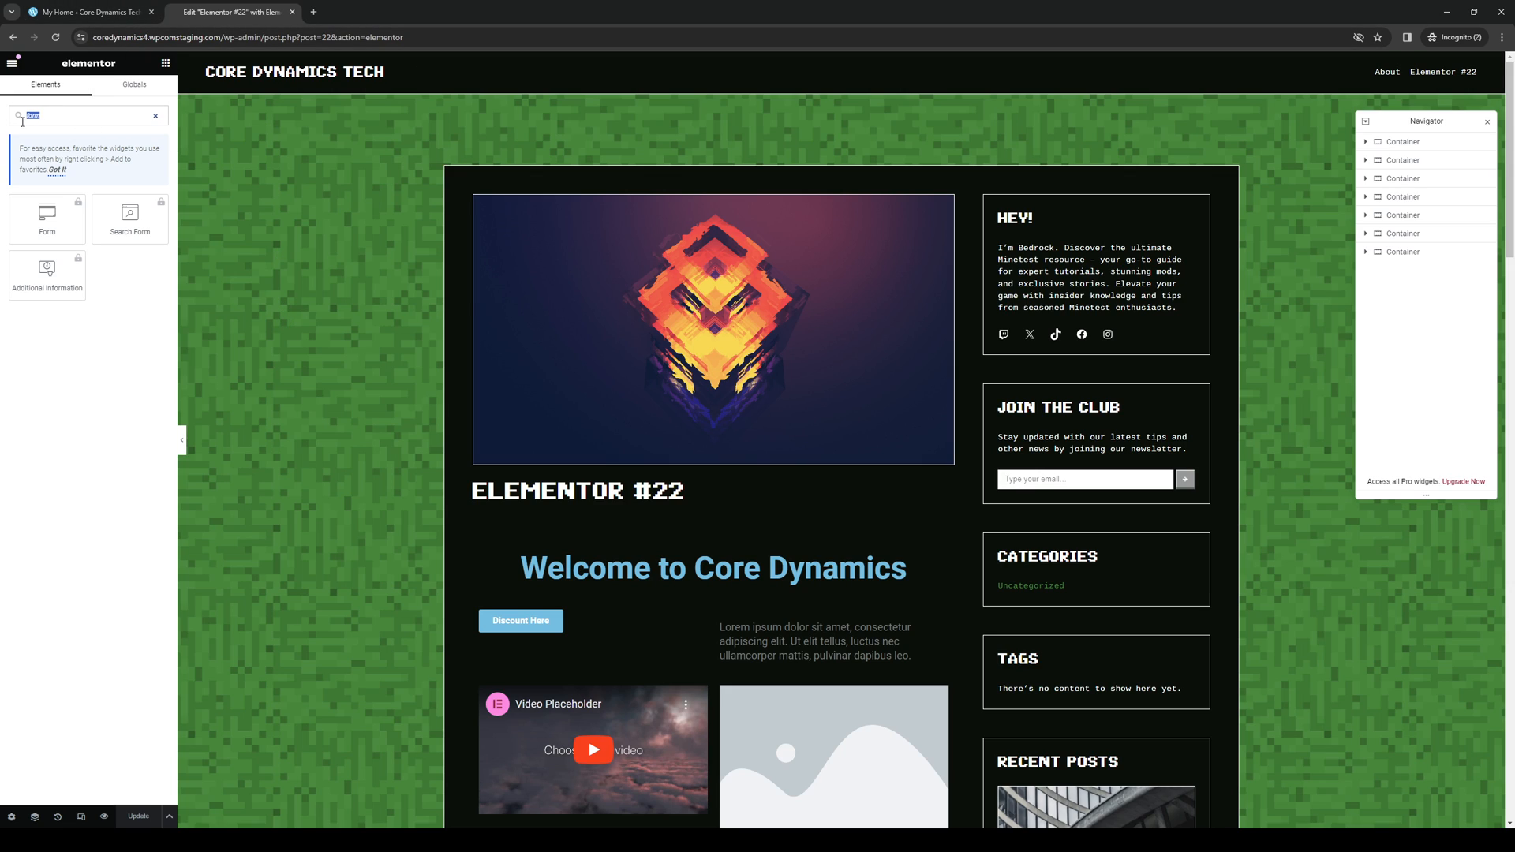
Clear the 'form' search so the full Layout, Basic and Pro widget groups return.
click(155, 115)
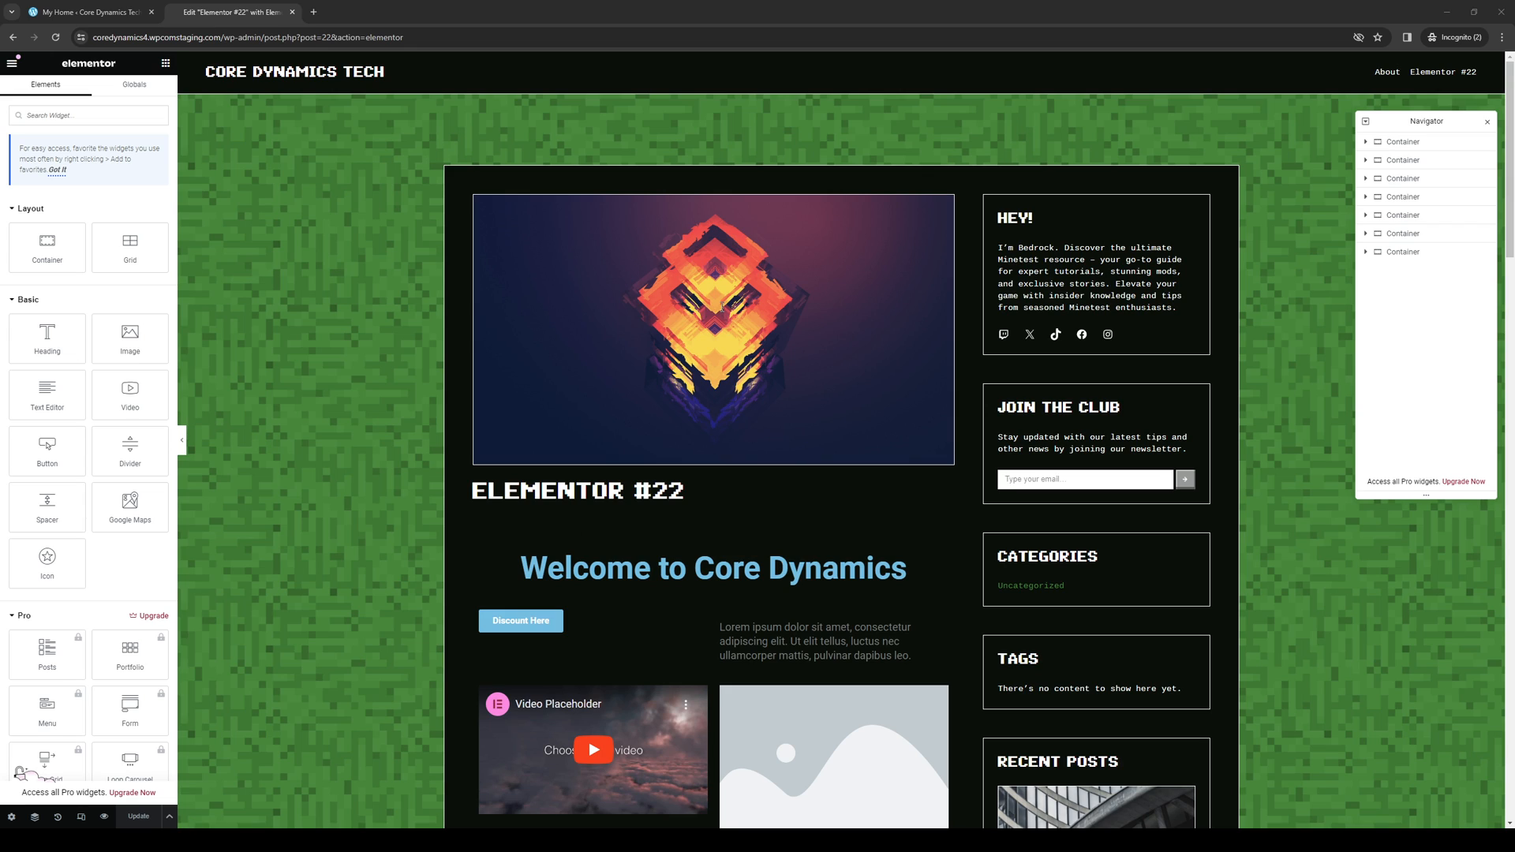
mouse_move(853, 548)
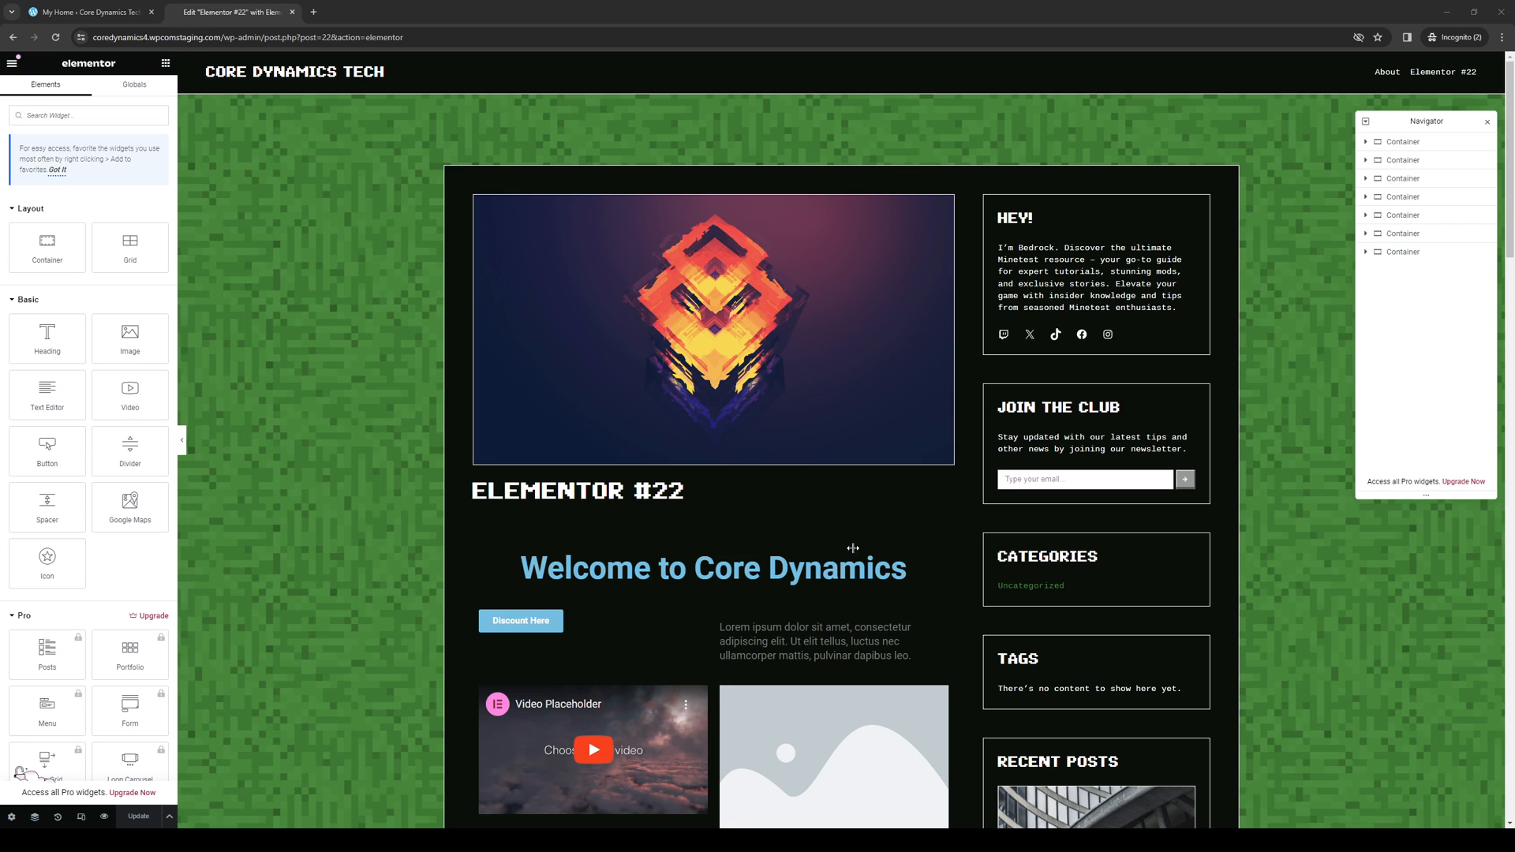
mouse_move(918, 570)
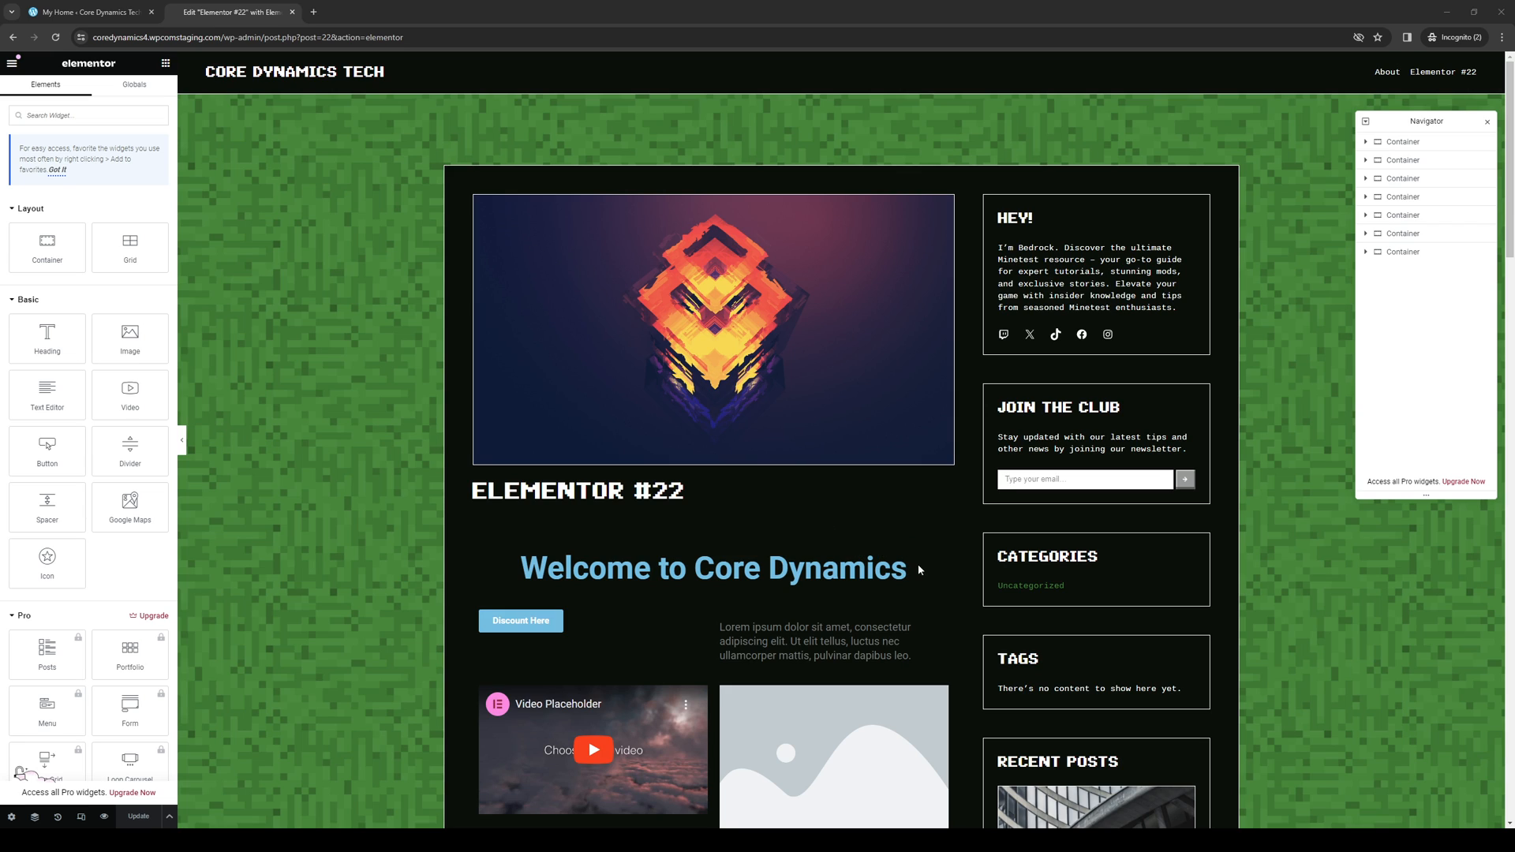